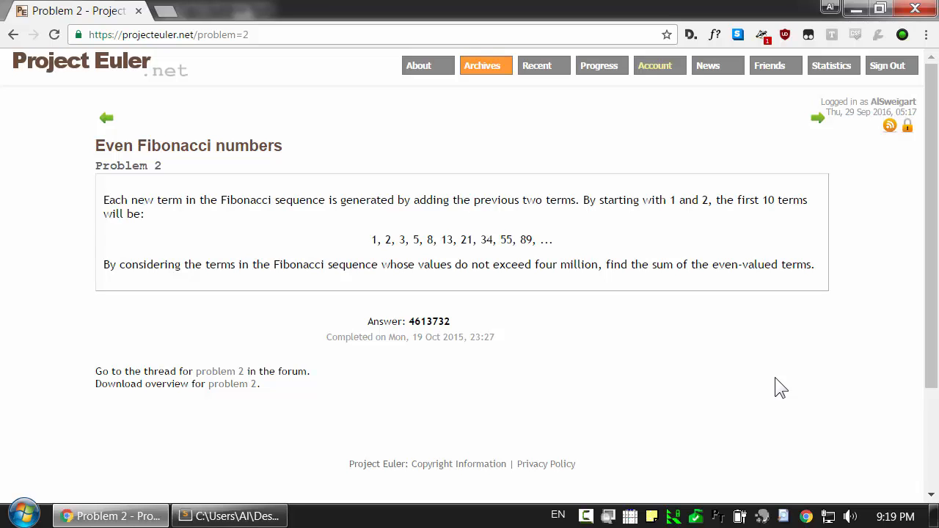
pyautogui.moveTo(640, 346)
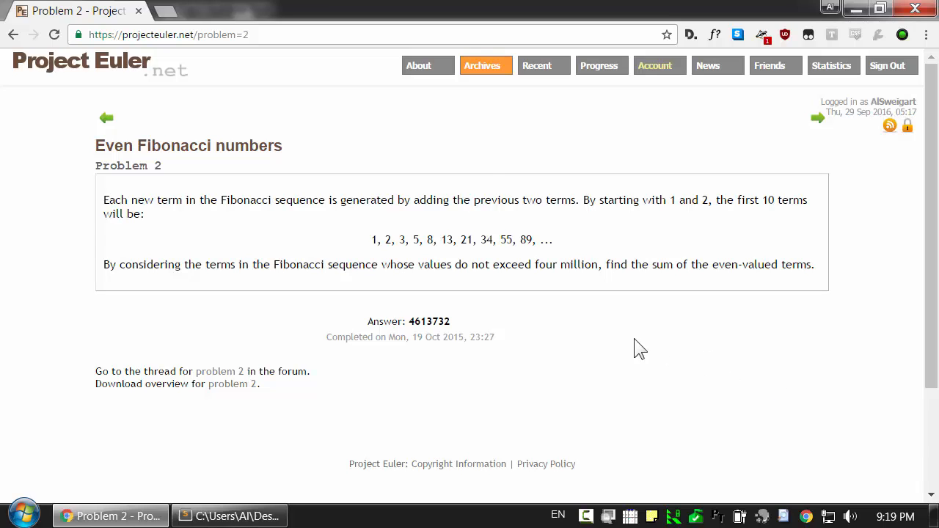
pyautogui.moveTo(235, 109)
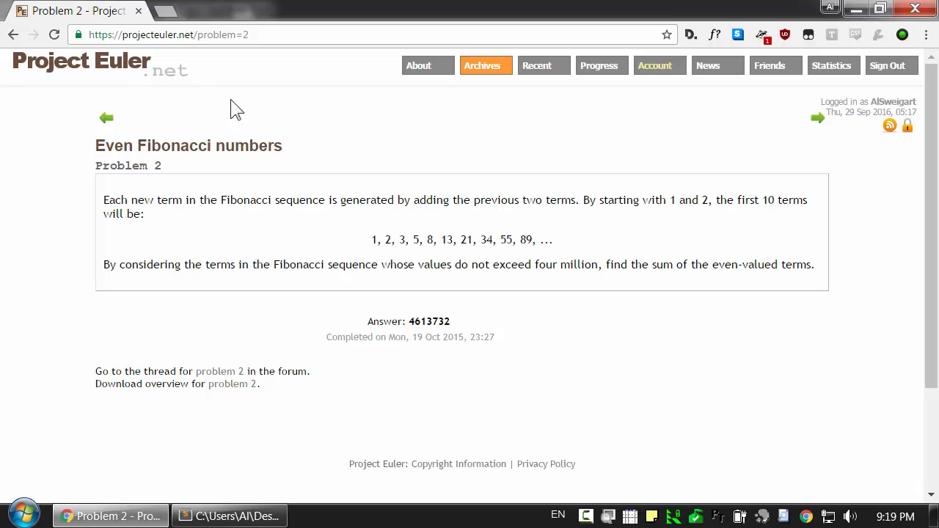
pyautogui.moveTo(129, 108)
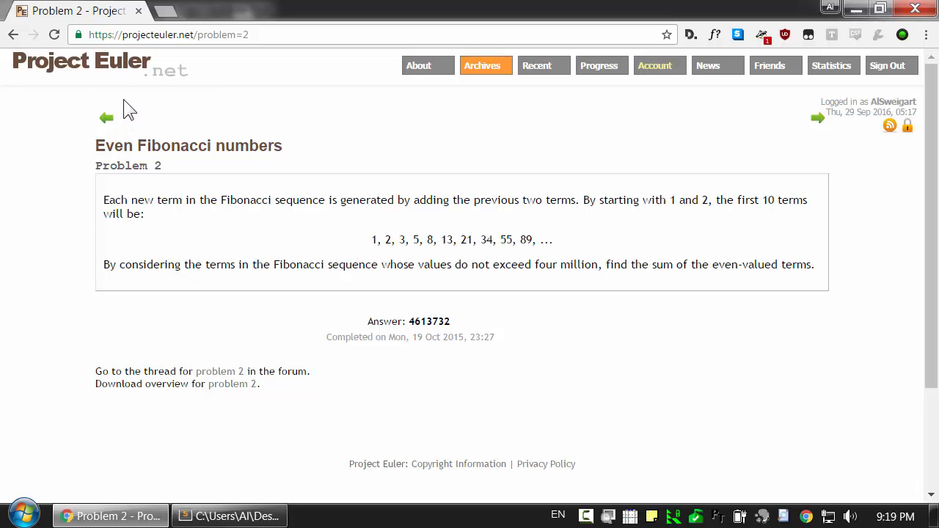
pyautogui.moveTo(312, 154)
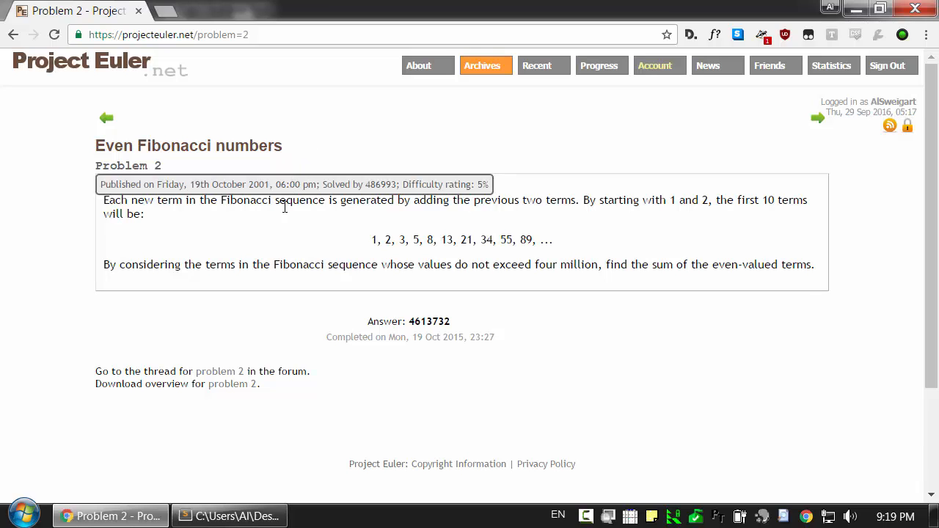
pyautogui.moveTo(334, 240)
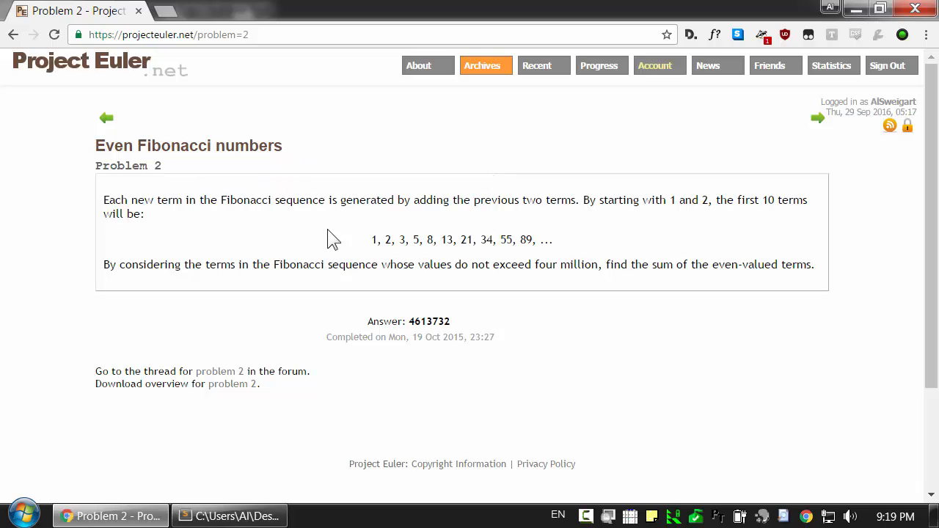
pyautogui.moveTo(308, 231)
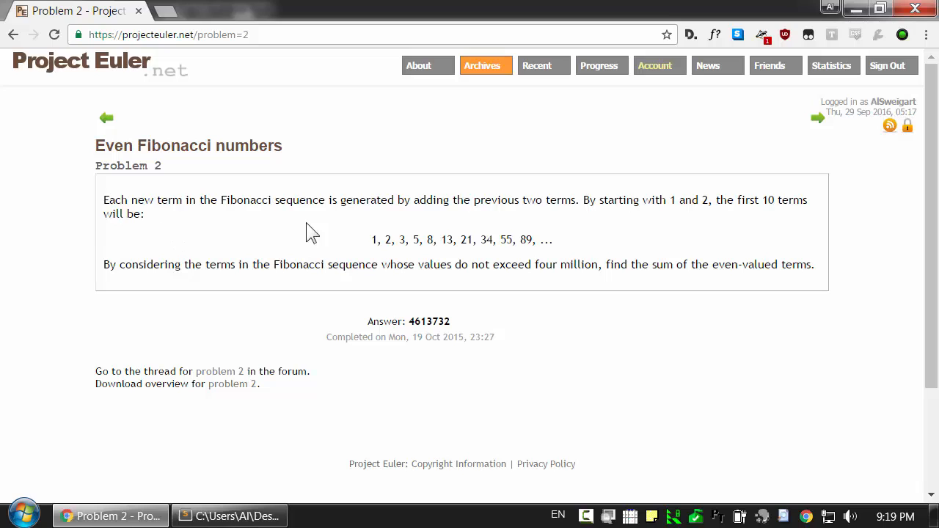
pyautogui.moveTo(321, 260)
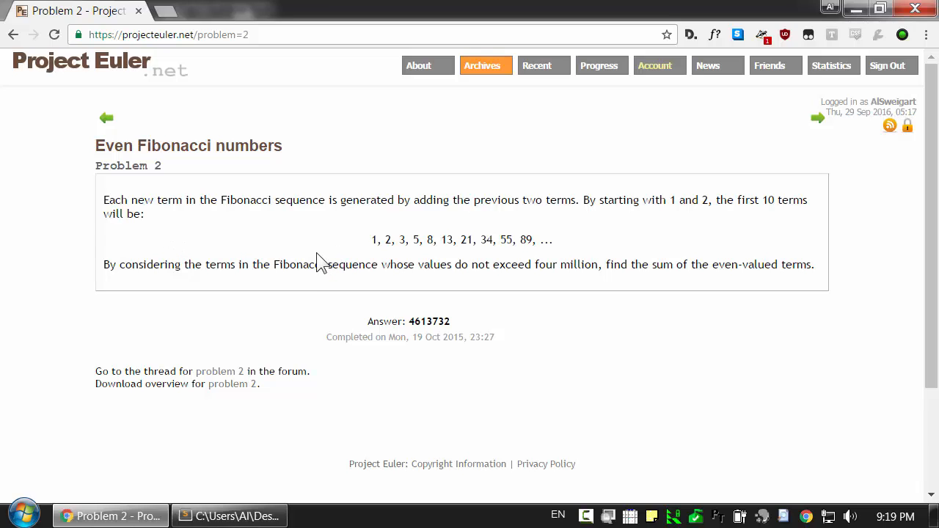
pyautogui.moveTo(176, 248)
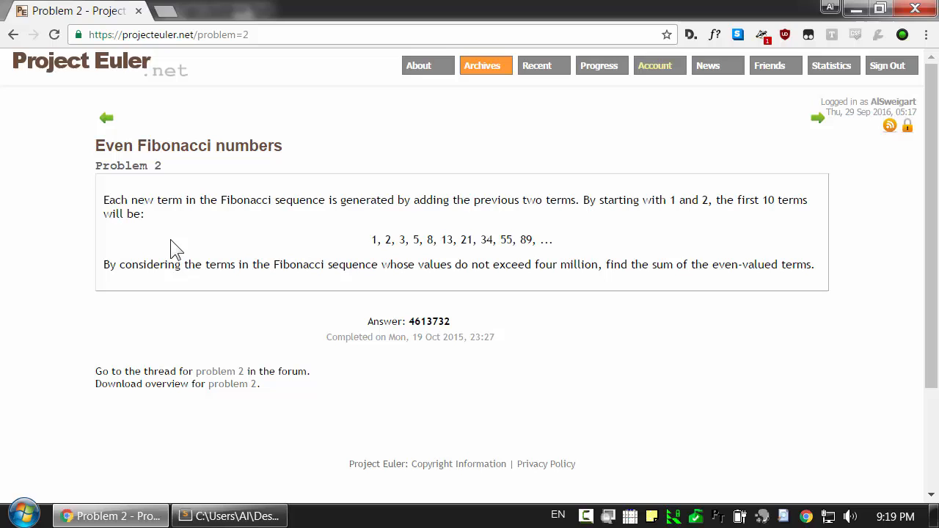
pyautogui.moveTo(224, 199)
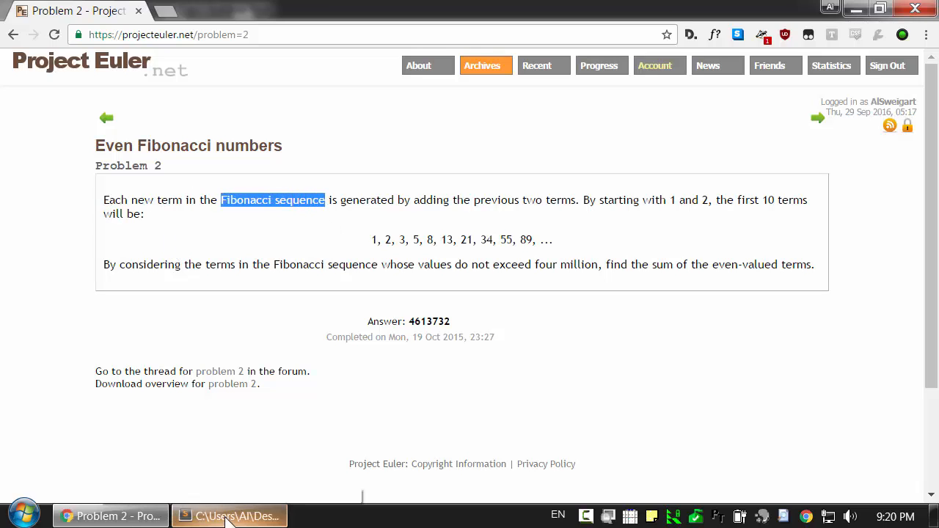
# - Type the opening Fibonacci terms 1, 1, 2, 3, 5, 8 at the REPL prompt
pyautogui.click(229, 515)
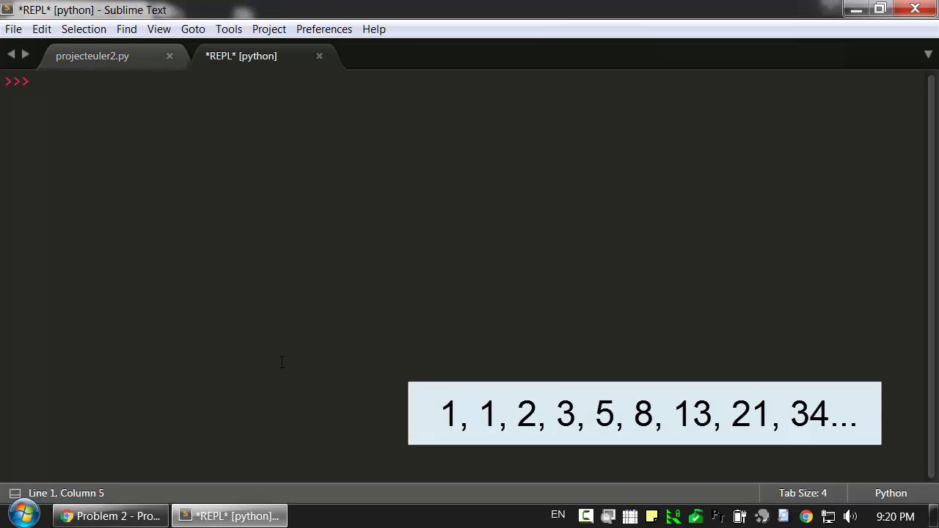
pyautogui.write('1, 1')
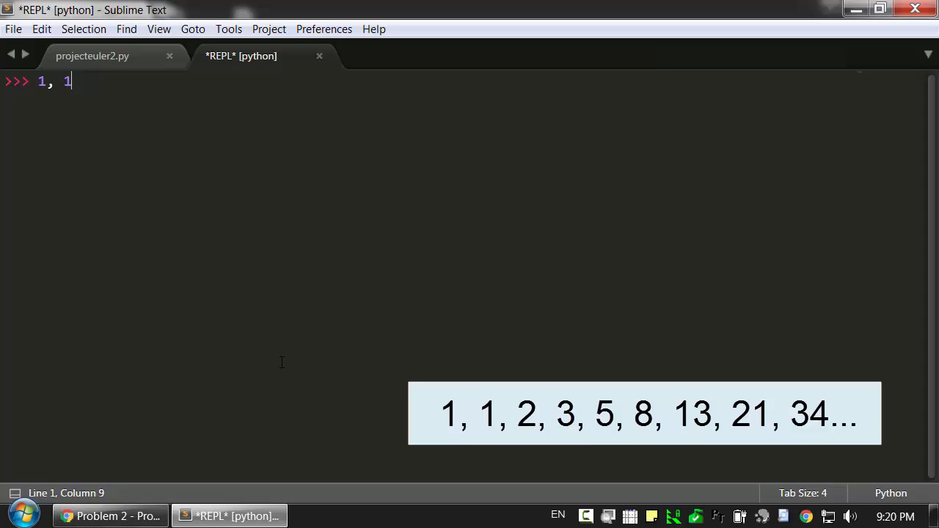
pyautogui.write(',')
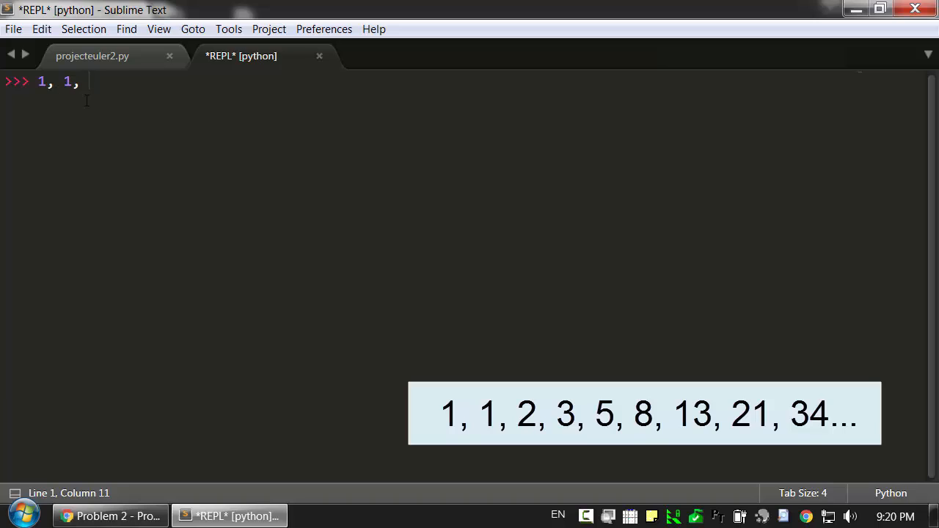
pyautogui.write('2,')
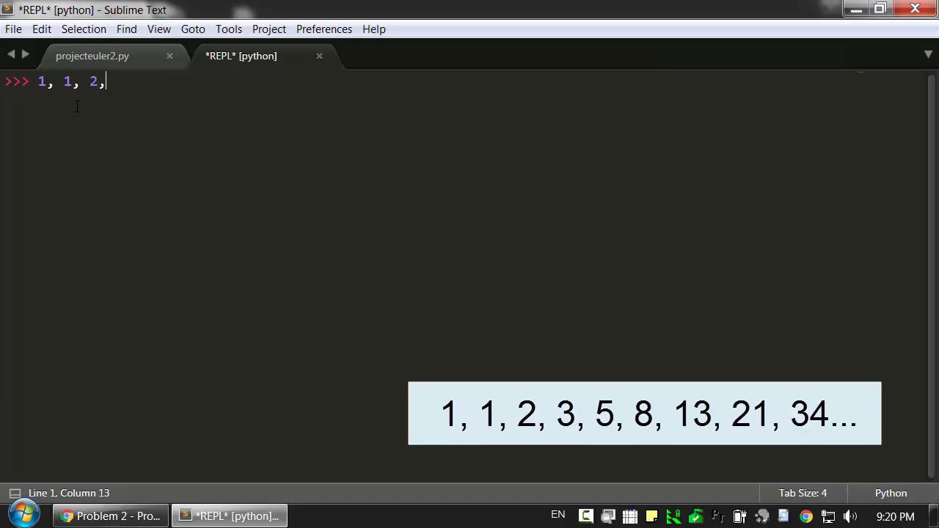
pyautogui.write('3')
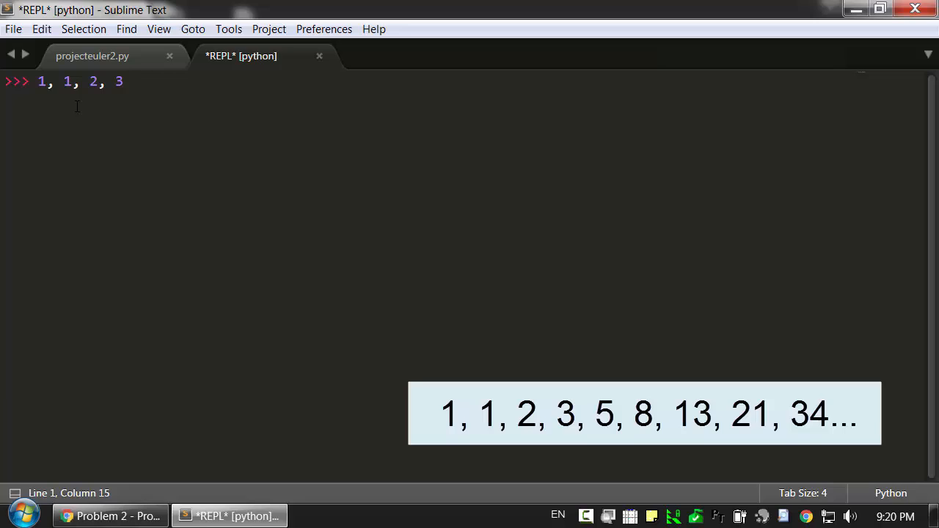
pyautogui.write(',')
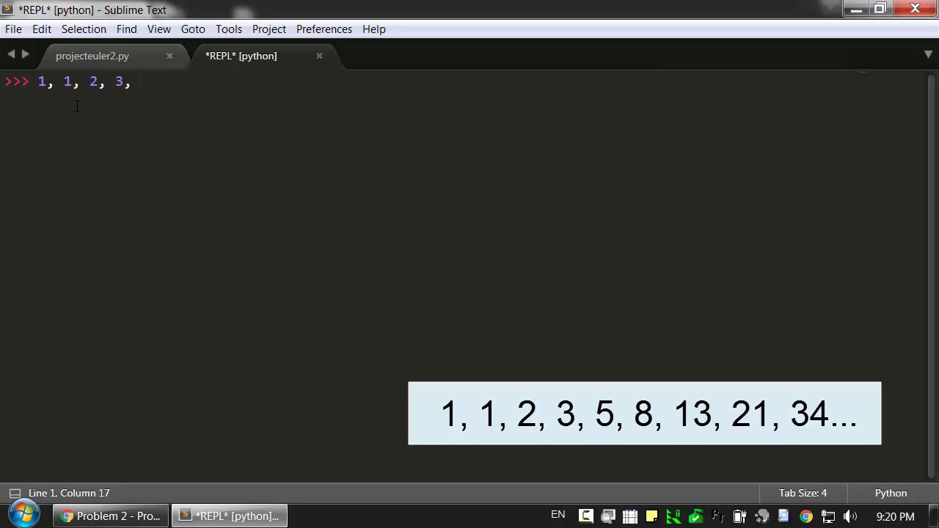
pyautogui.write('5,')
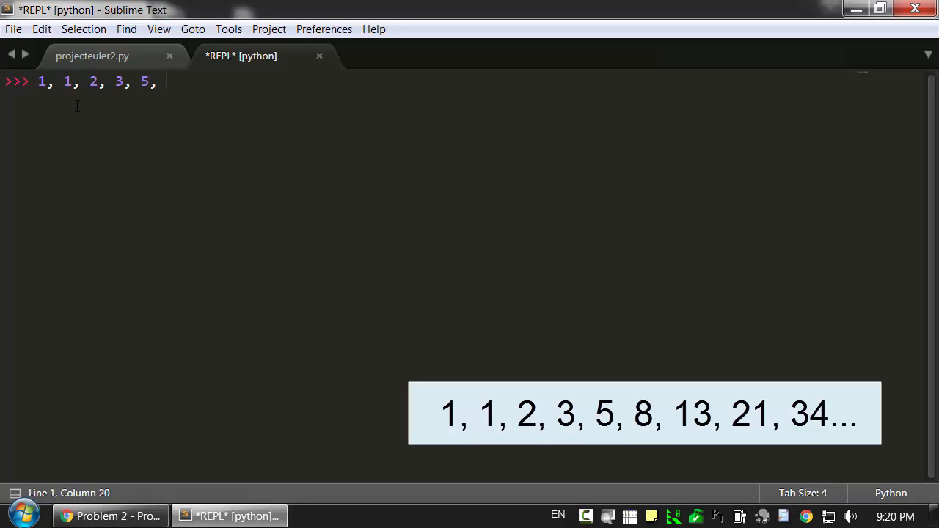
pyautogui.write('8')
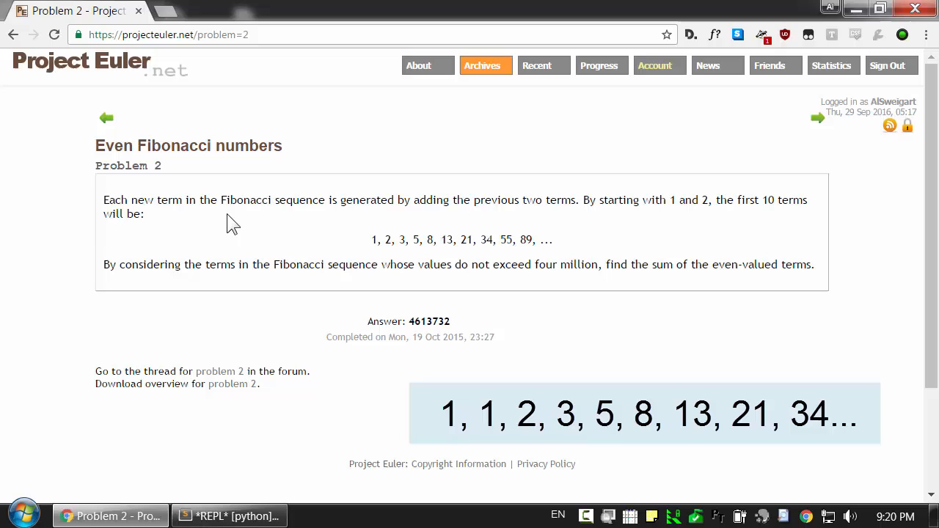
pyautogui.moveTo(360, 218)
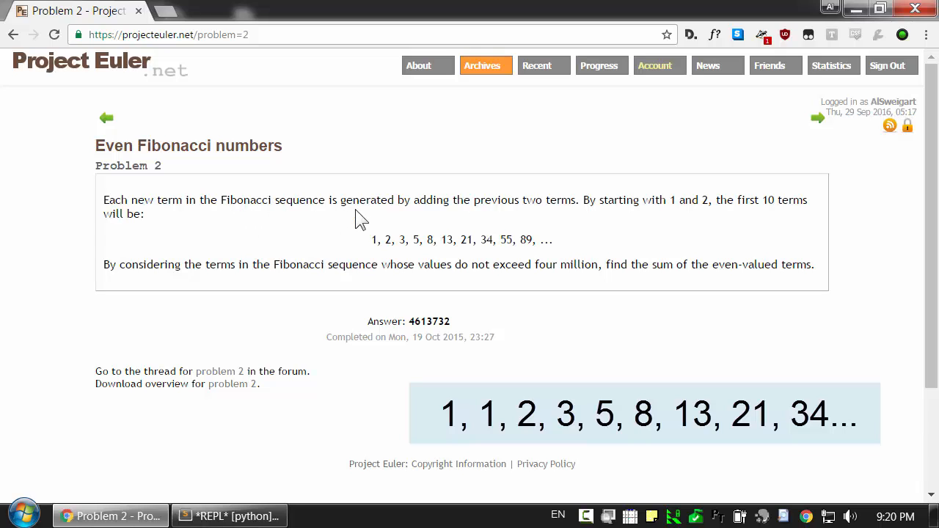
pyautogui.moveTo(673, 199)
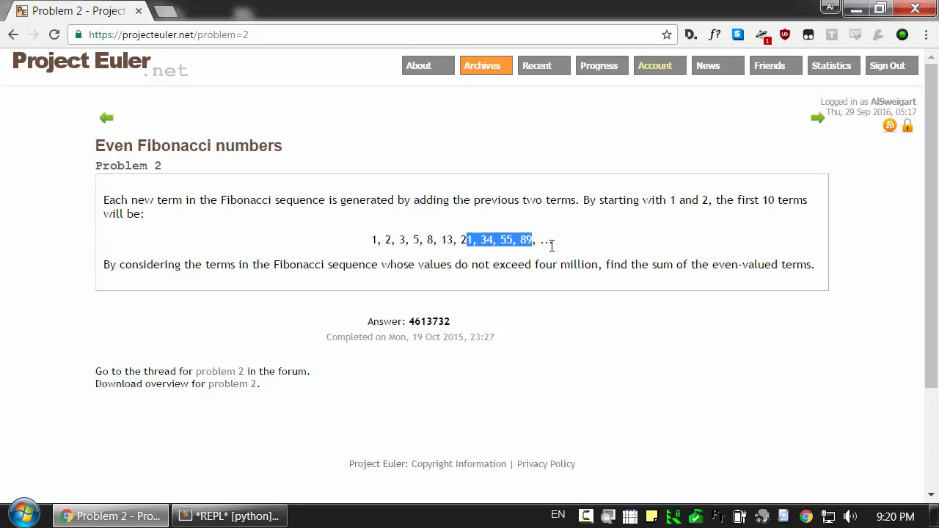
pyautogui.moveTo(621, 264)
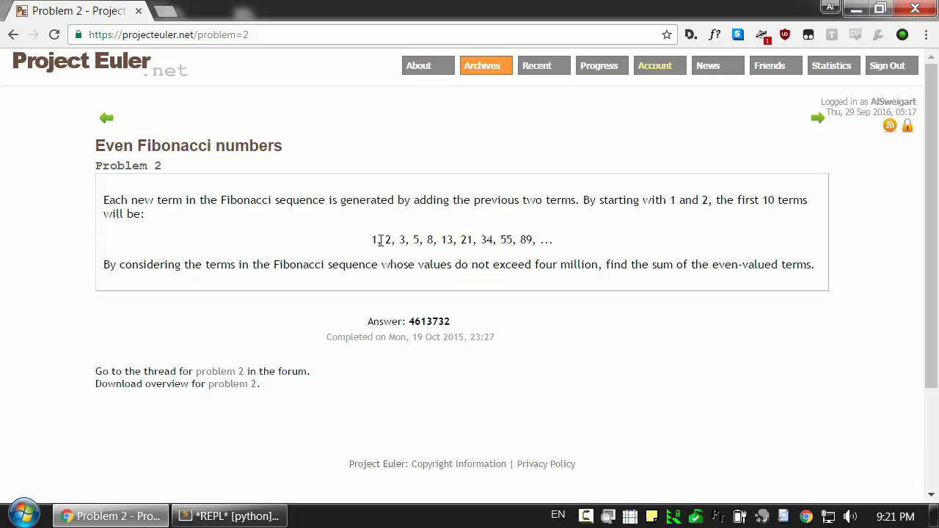
pyautogui.doubleClick(387, 240)
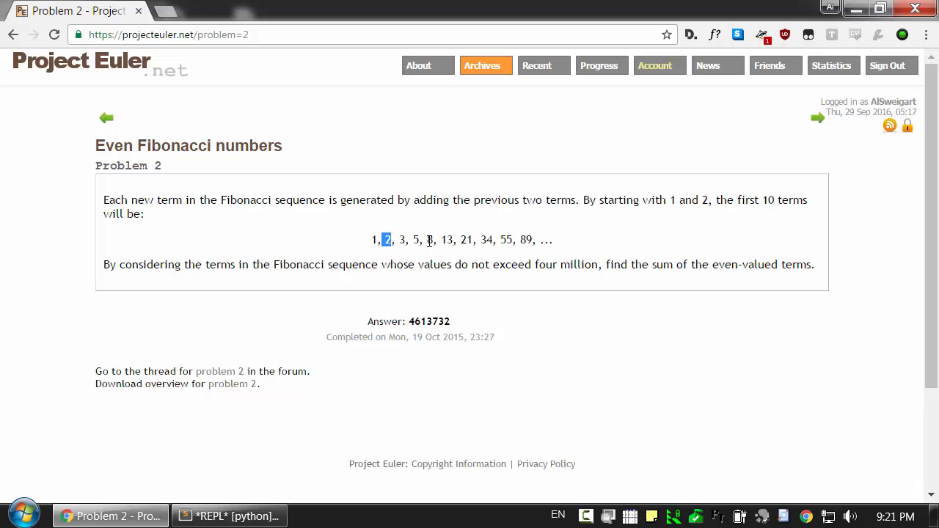
pyautogui.doubleClick(485, 239)
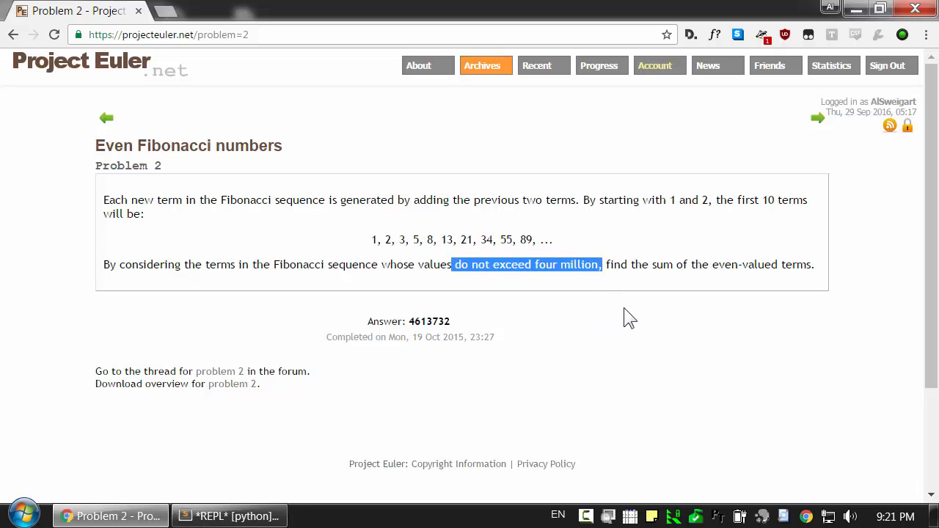
# - In projecteuler2.py, write the comments '# generated fib numbers' and '# find all the even numbers'
pyautogui.click(229, 515)
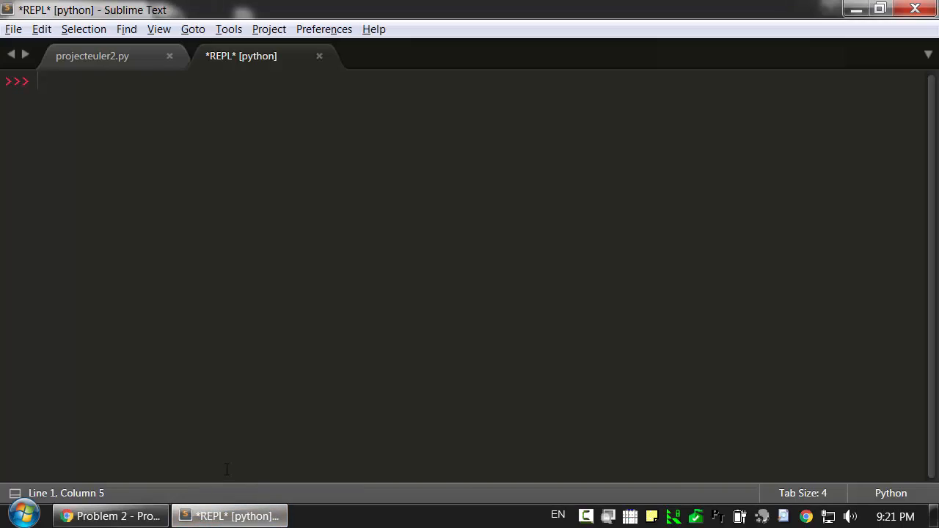
pyautogui.click(91, 56)
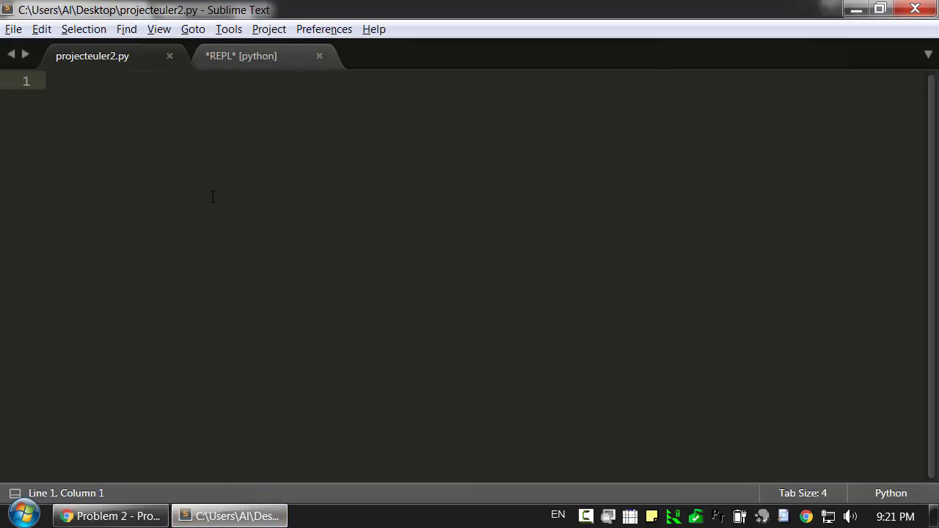
pyautogui.write('#')
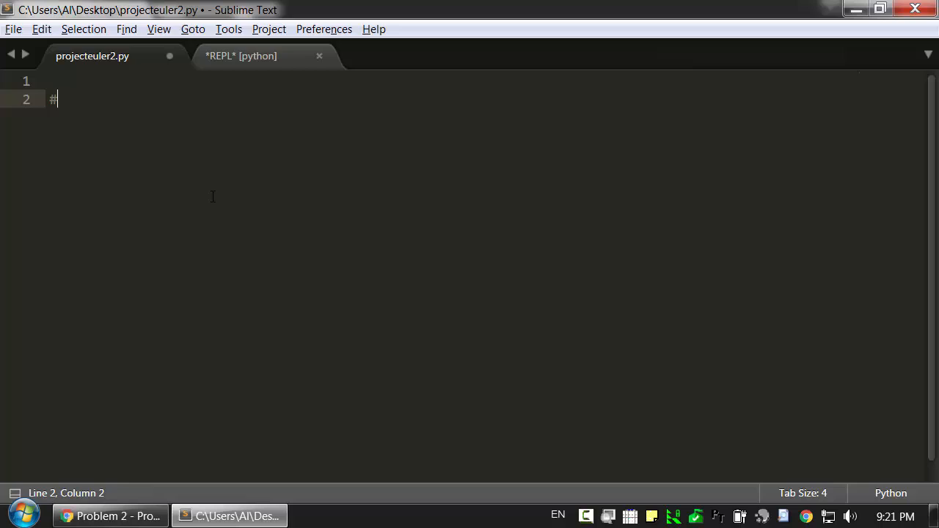
pyautogui.write('generated fib')
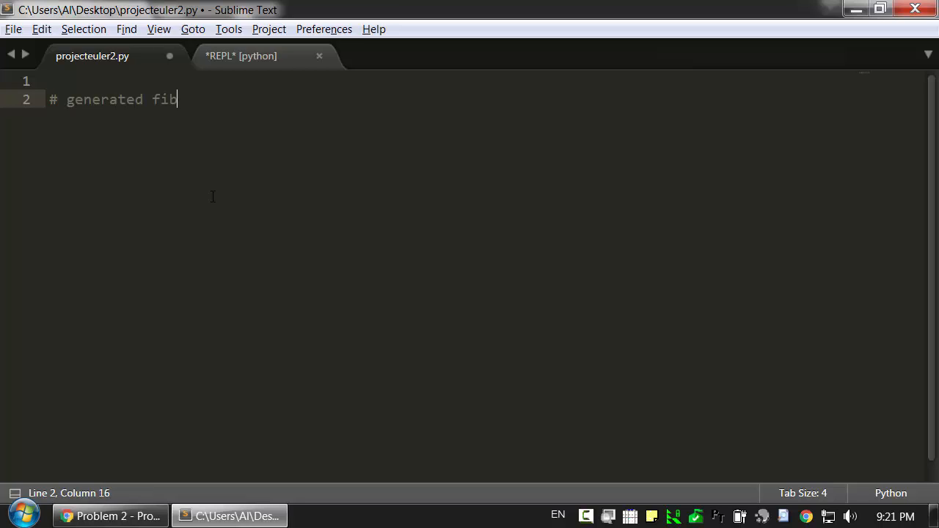
pyautogui.write('numbers')
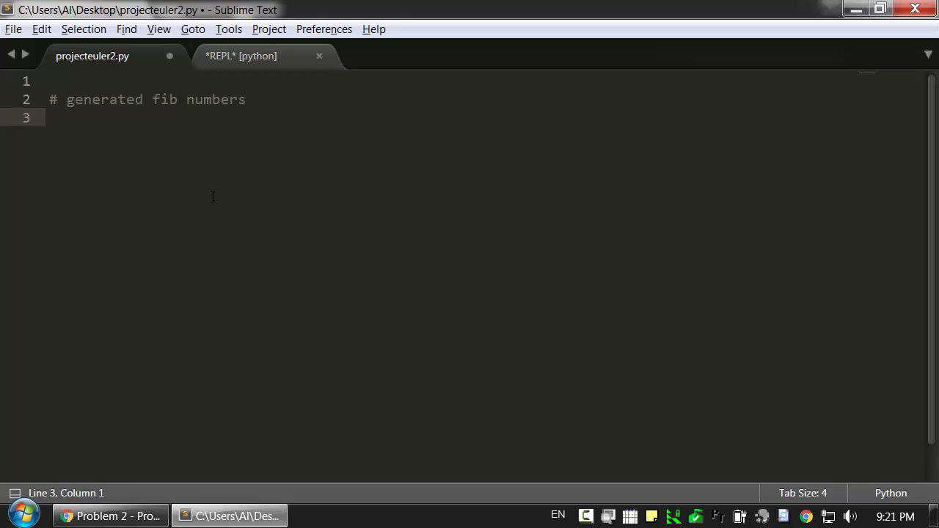
pyautogui.write('#')
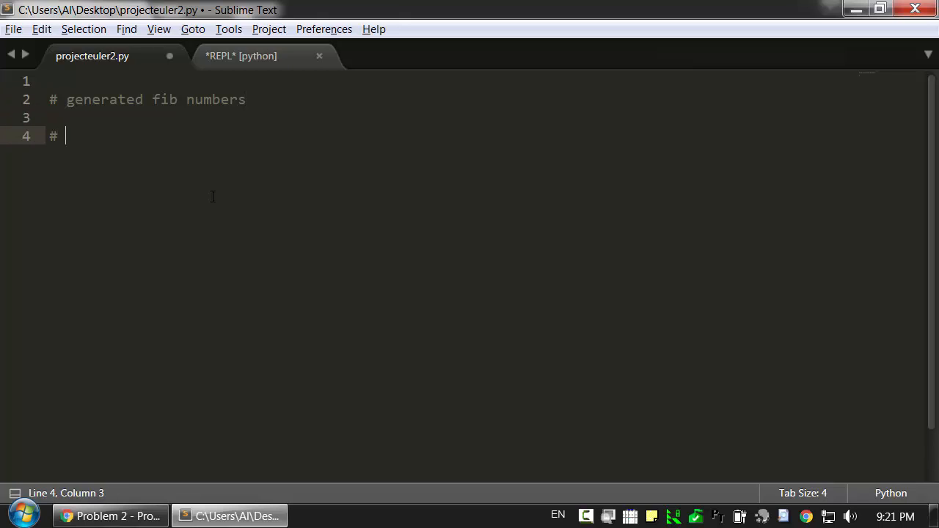
pyautogui.write('find all the ev')
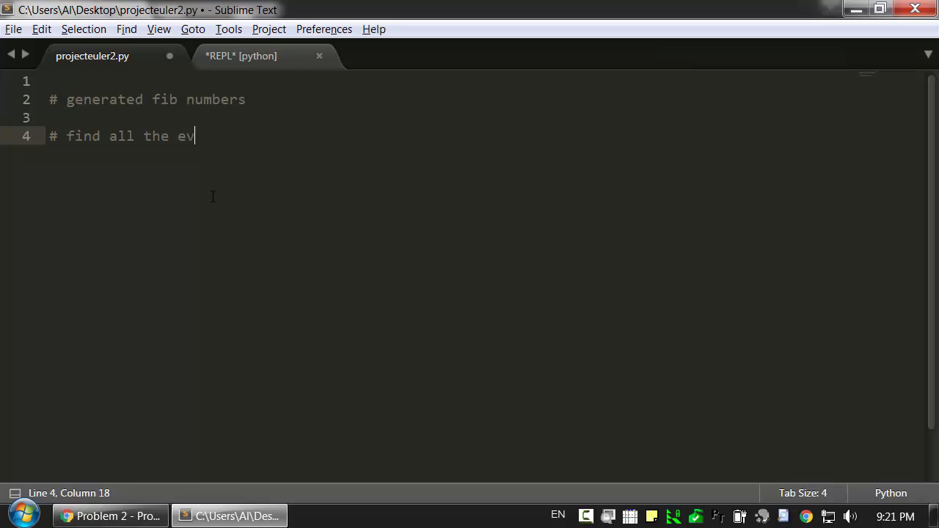
pyautogui.write('en numbers')
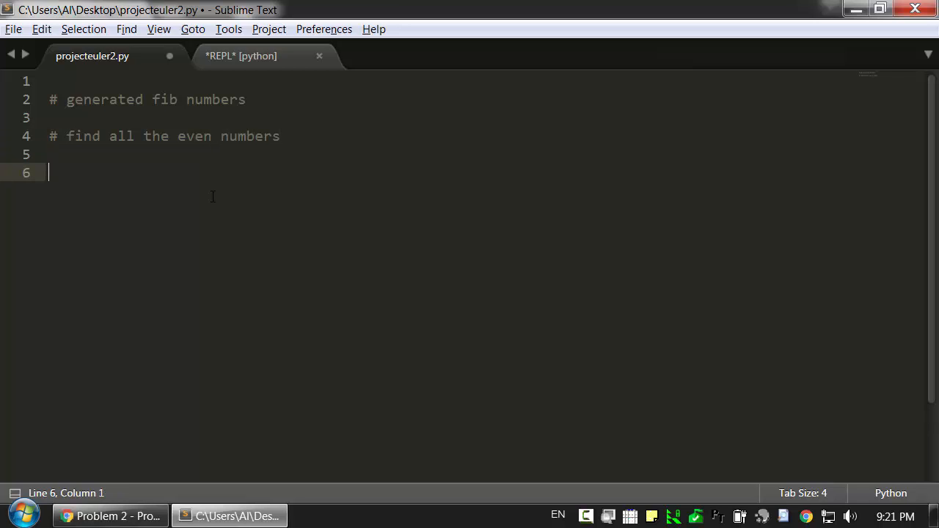
# - Add '# sum all of the even numbers' and open a blank line under the first comment
pyautogui.write('# sum')
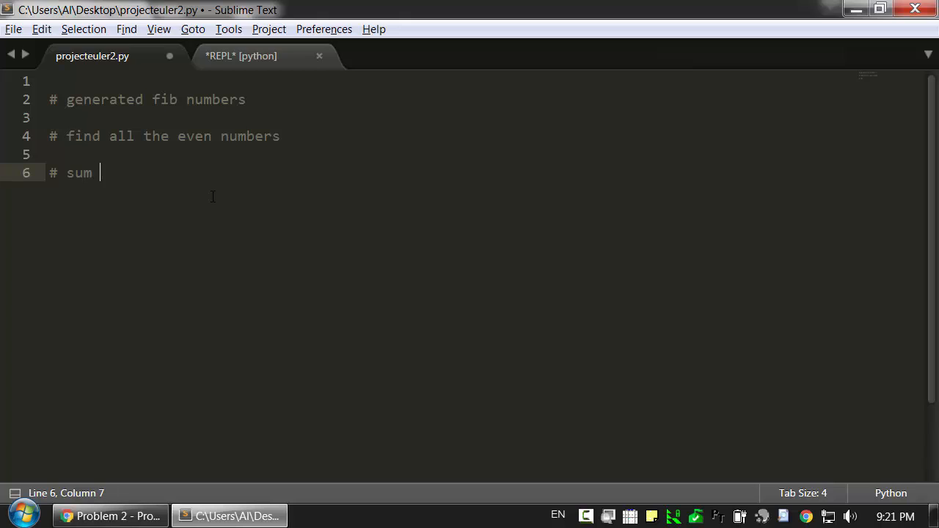
pyautogui.write('all of the')
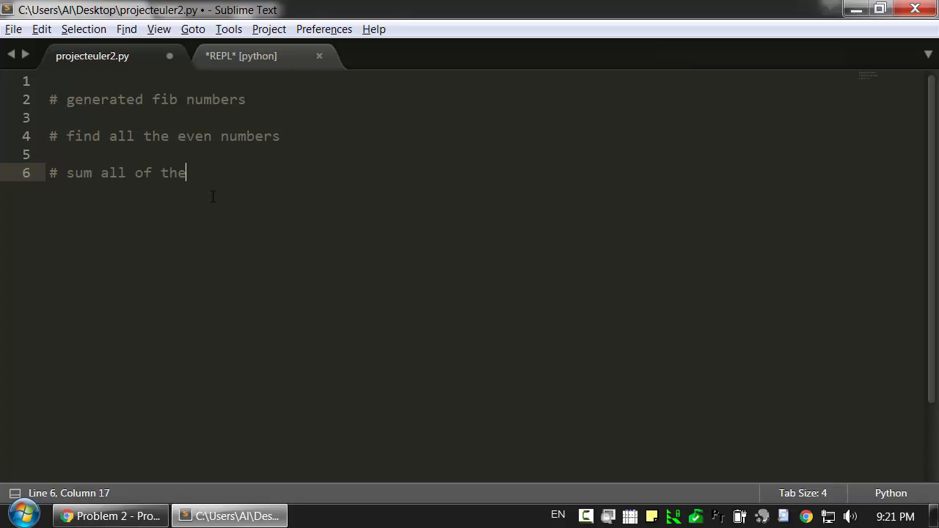
pyautogui.write('even numbers')
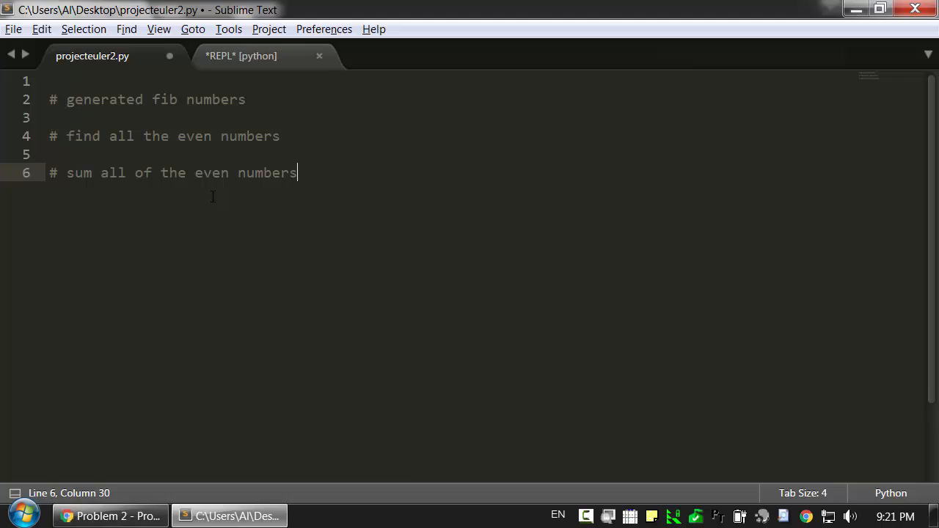
pyautogui.moveTo(452, 240)
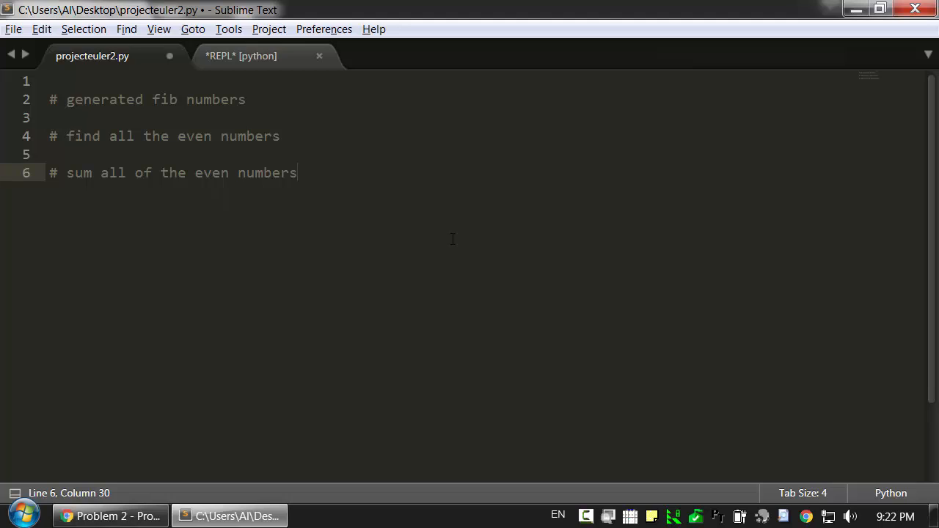
pyautogui.click(258, 99)
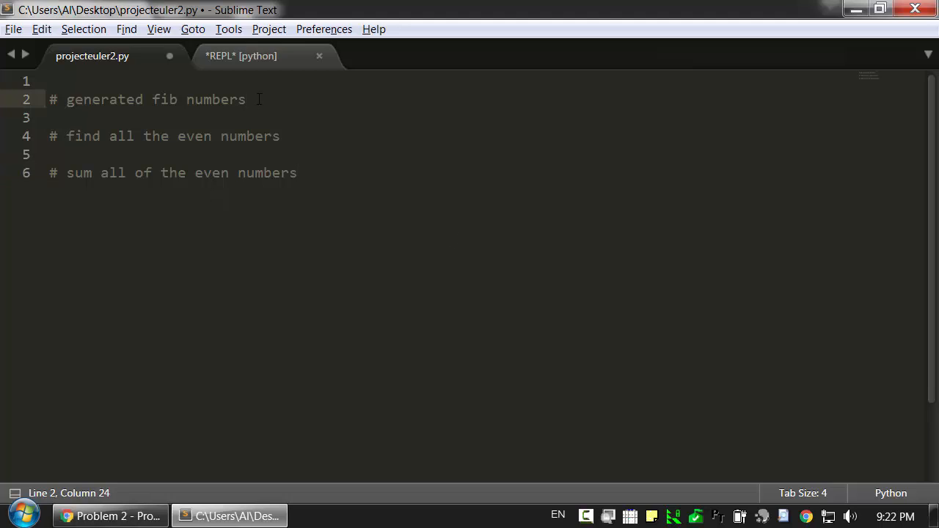
pyautogui.press('Return')
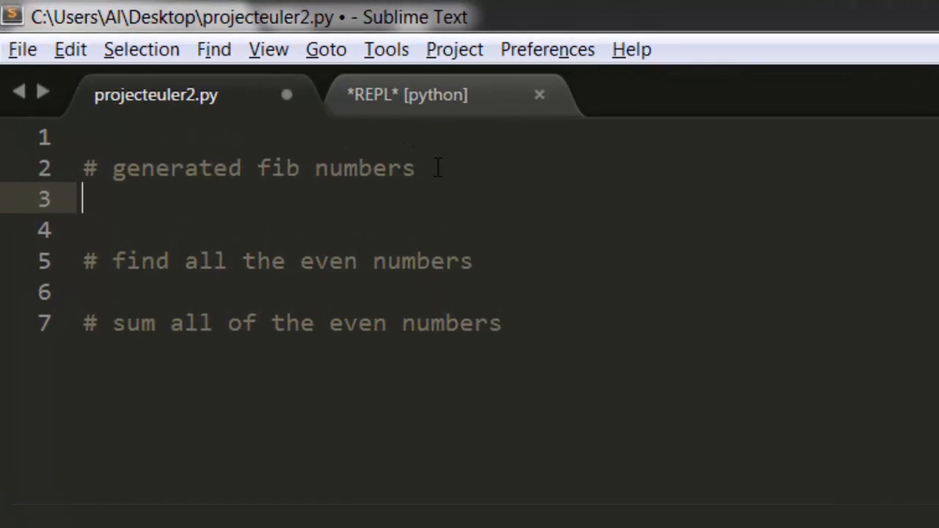
# - Create number1 = 1 and number2 = 2 variables under the Fibonacci comment
pyautogui.write('a = 1')
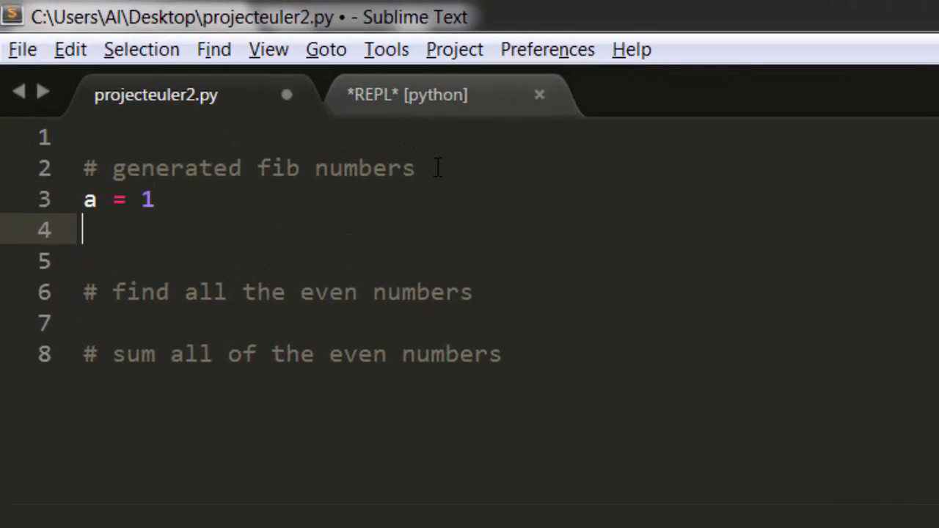
pyautogui.write('b =')
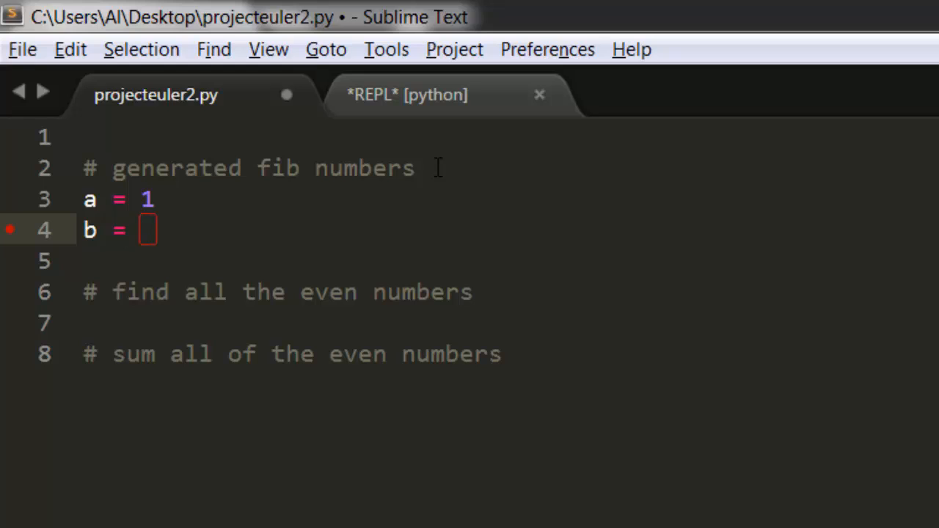
pyautogui.write('number1')
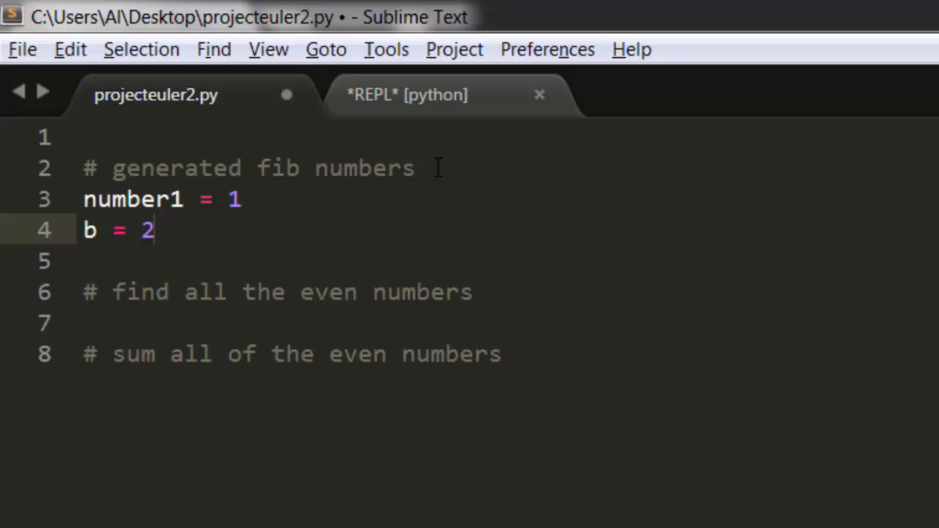
pyautogui.write('number2')
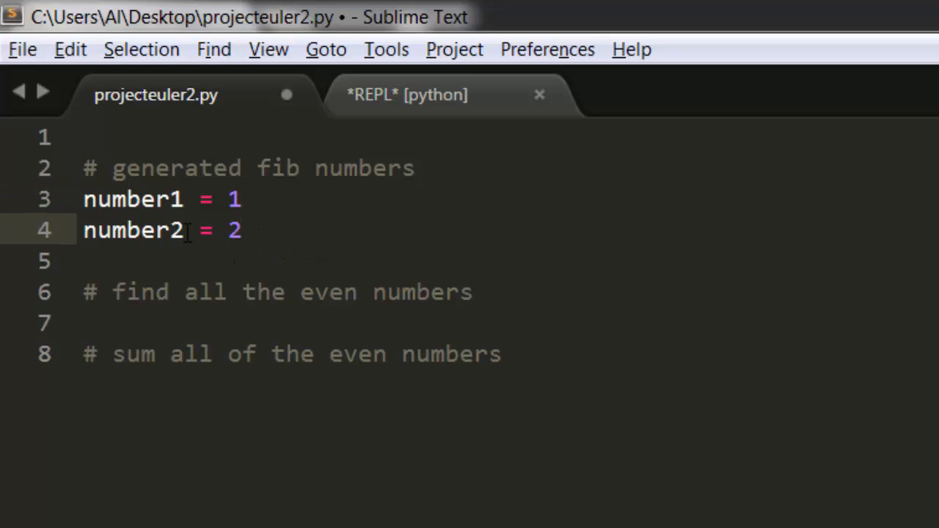
# - Step the number pair by hand through 2/3 and 3/5 up to 5 and 8
pyautogui.doubleClick(132, 199)
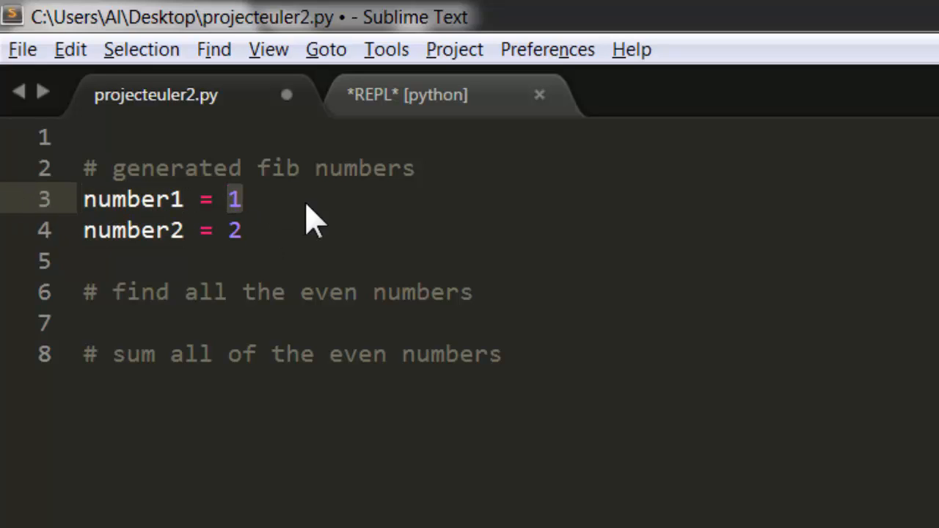
pyautogui.write('2')
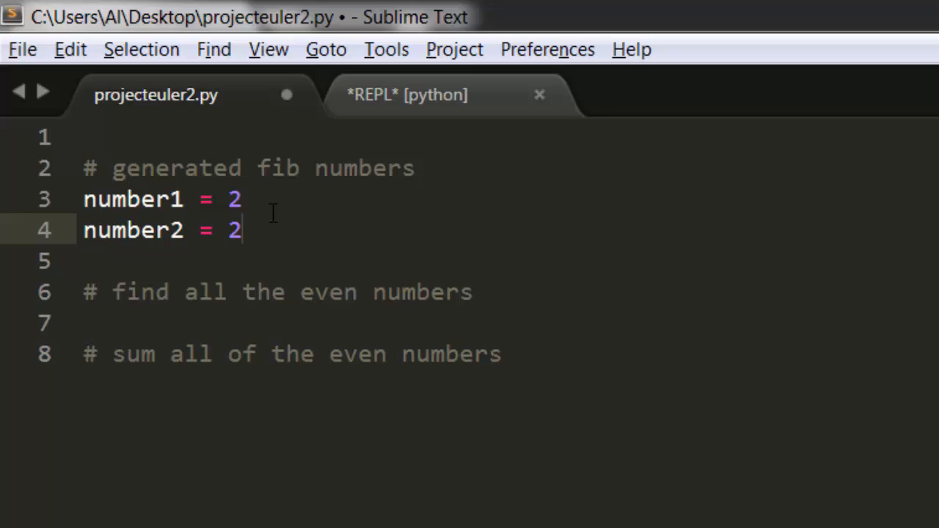
pyautogui.write('3')
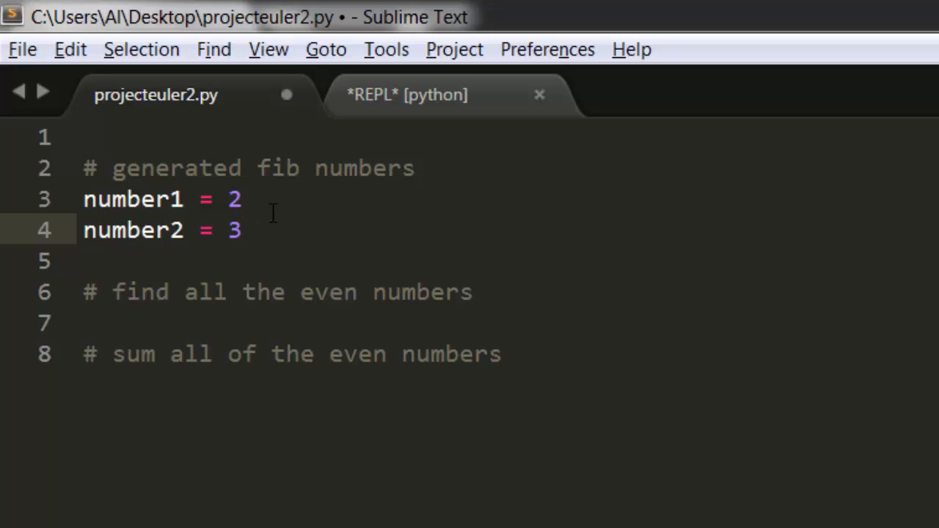
pyautogui.click(242, 199)
pyautogui.write('5')
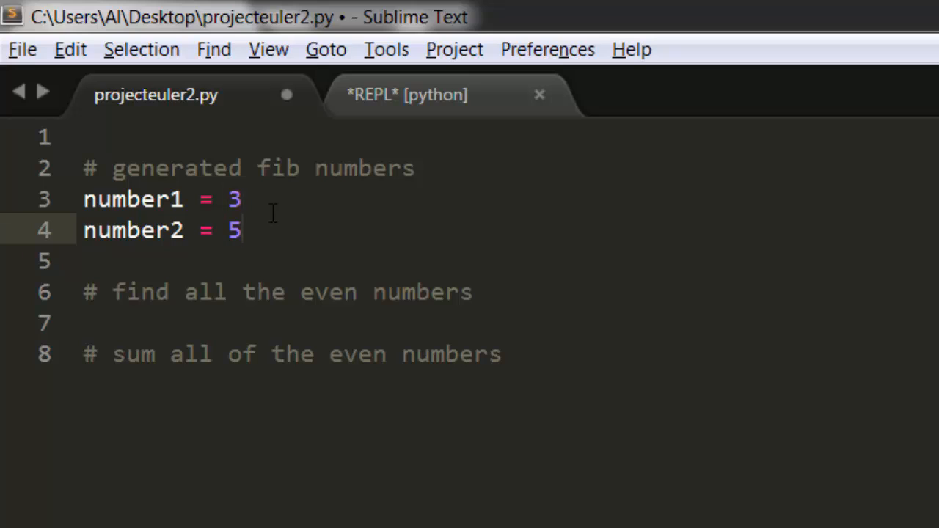
pyautogui.click(242, 199)
pyautogui.write('5')
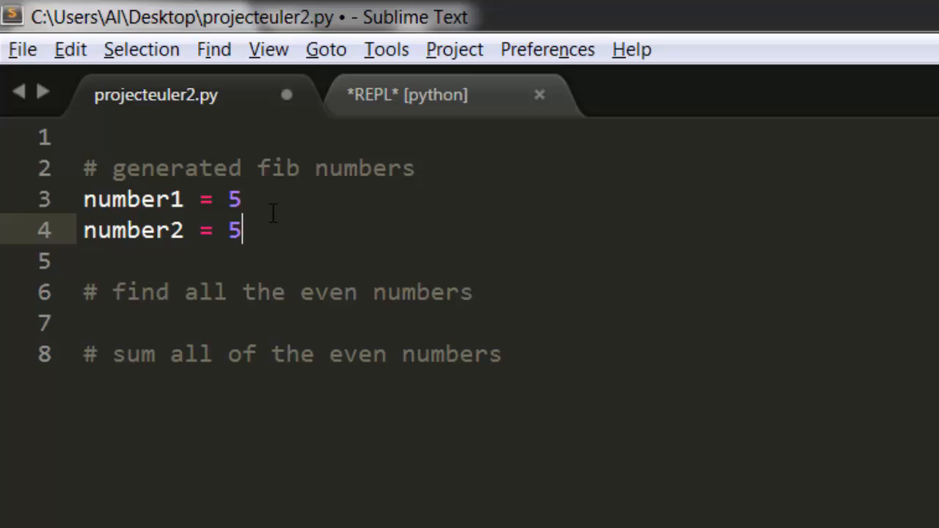
pyautogui.write('8')
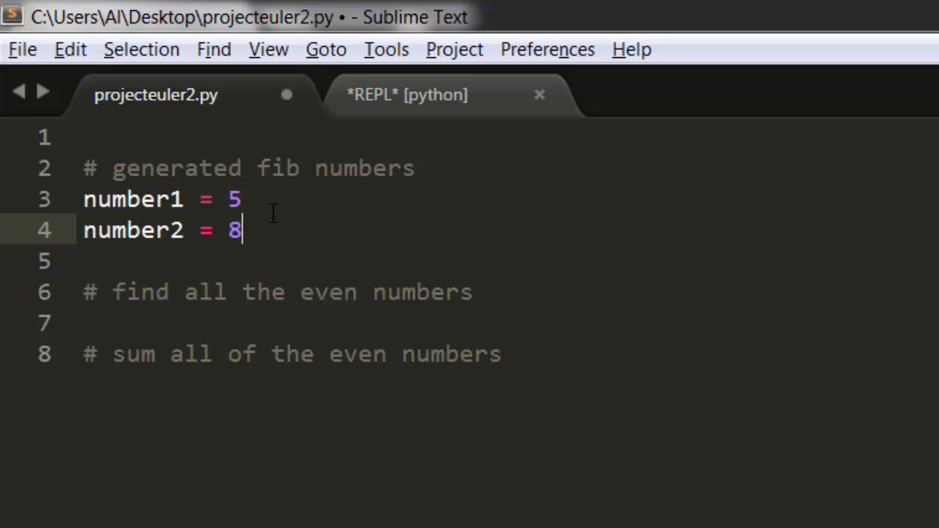
pyautogui.moveTo(255, 262)
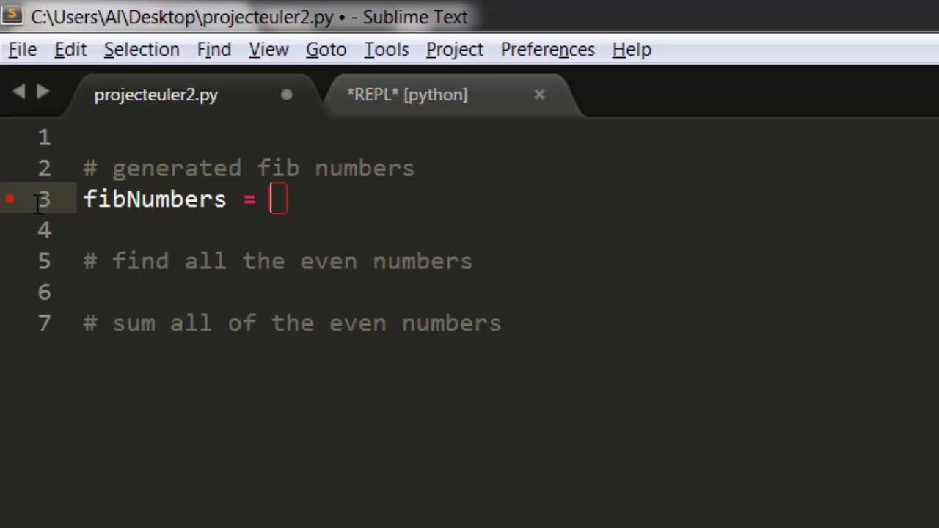
# - Replace the variables with the list fibNumbers = [1, 2]
pyautogui.write('[]')
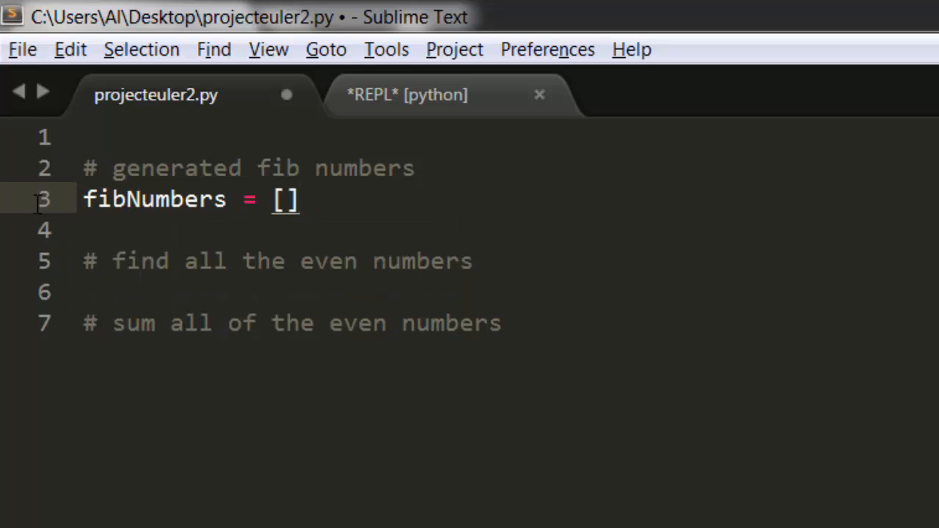
pyautogui.press('Enter')
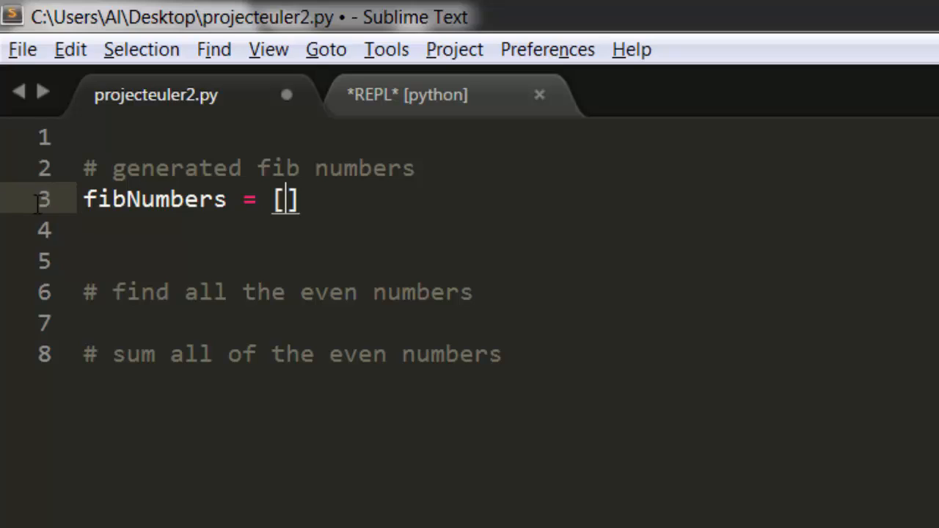
pyautogui.write('1, 2')
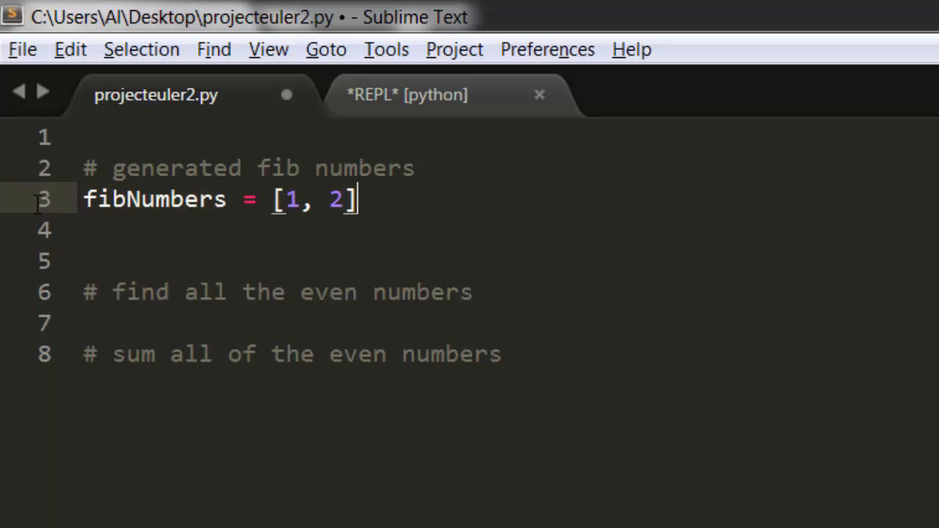
# - Add the line fibNumbers.append(fibNumbers[-1] + fibNumbers[-2]) below the list
pyautogui.press('Return')
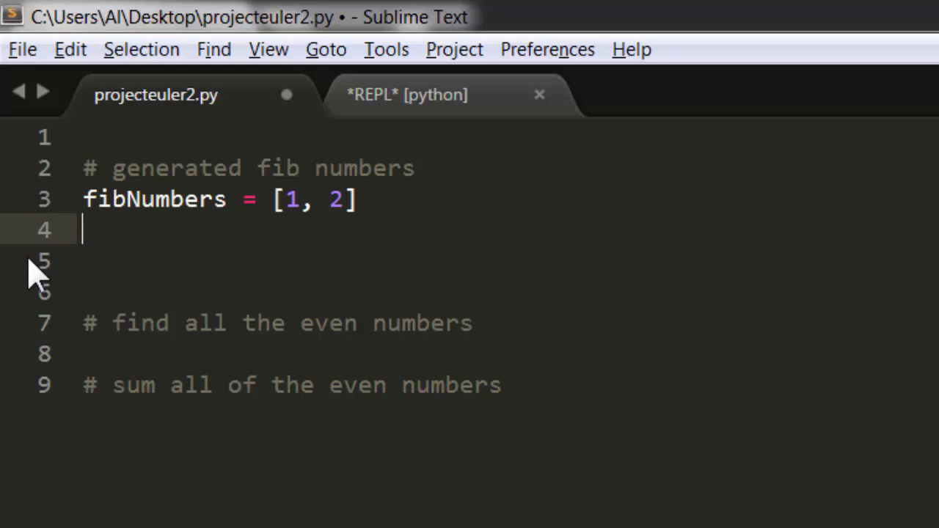
pyautogui.write('fibNumbers')
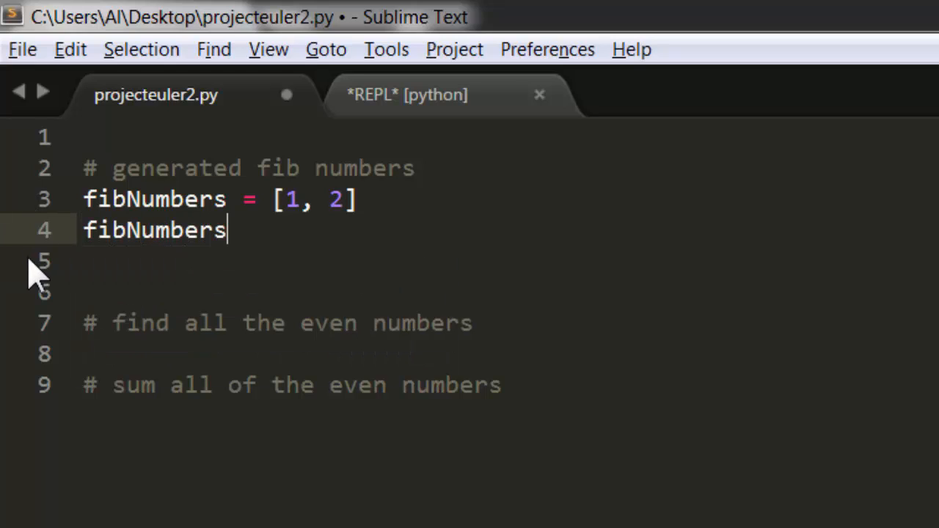
pyautogui.write('.append()')
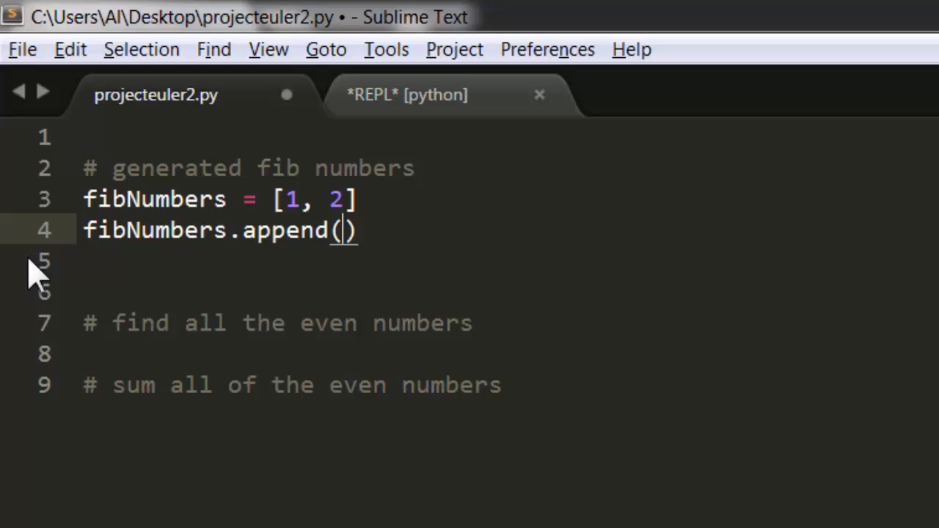
pyautogui.write('fibNumbers[')
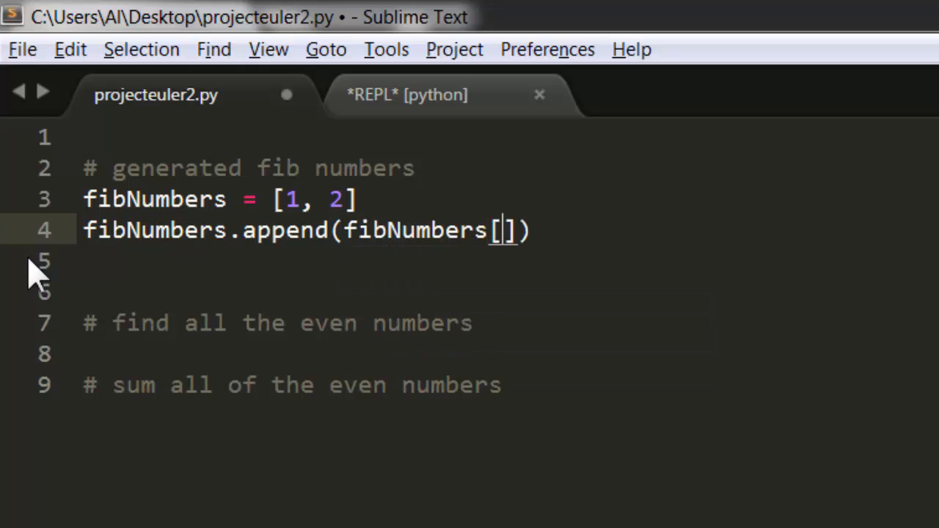
pyautogui.write('-1] + fin')
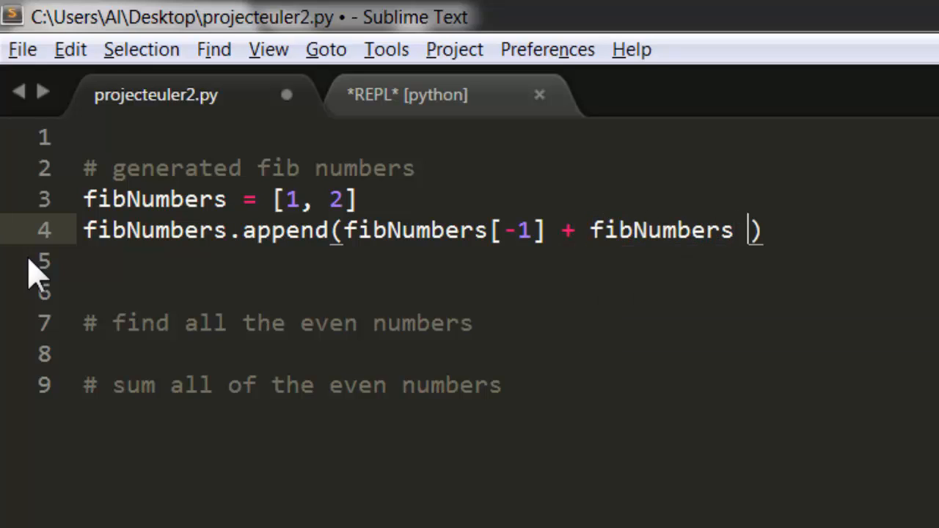
pyautogui.write('[]')
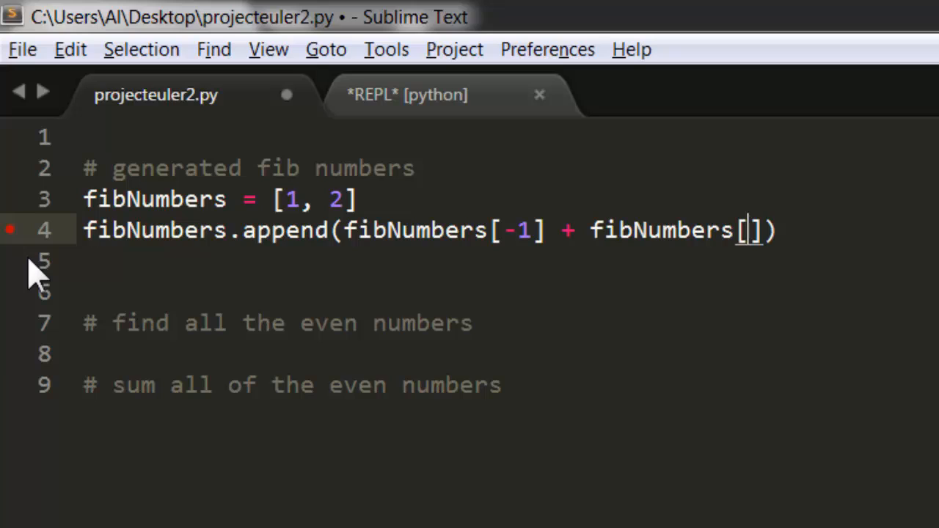
pyautogui.write('-2')
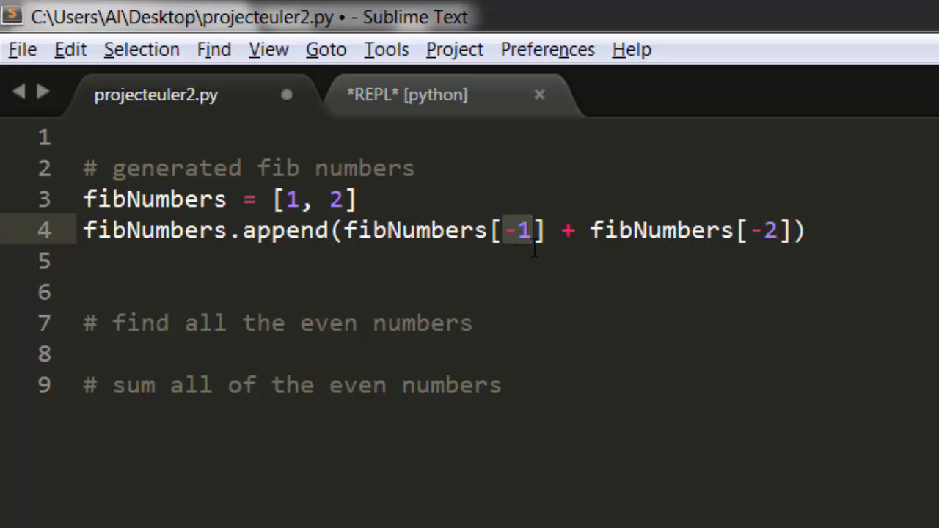
# - Define a spam list starting 'cat', 'dog' in the REPL and evaluate spam[0]
pyautogui.click(406, 95)
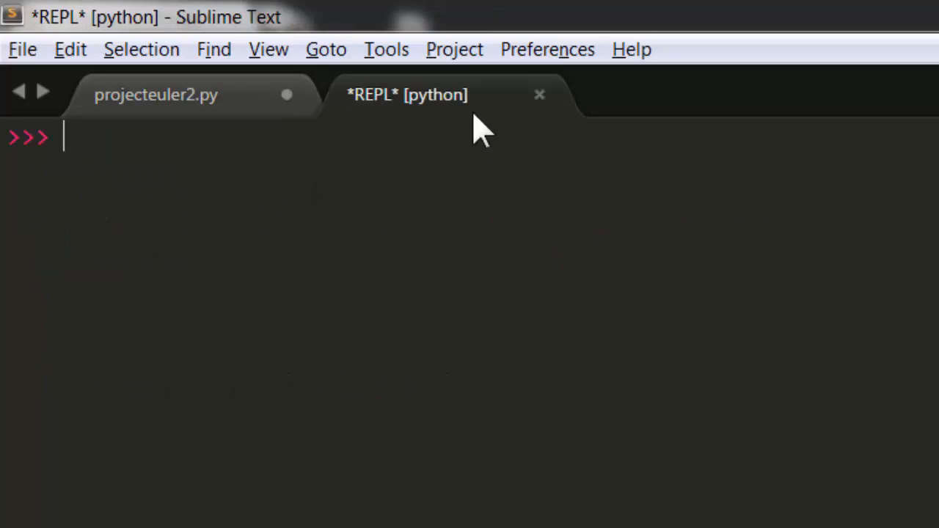
pyautogui.write('spam')
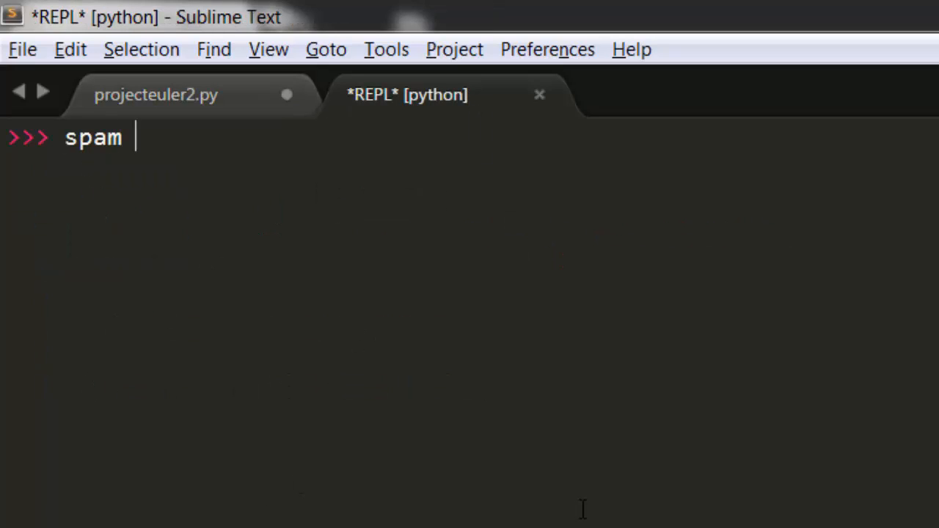
pyautogui.write("= ['c']")
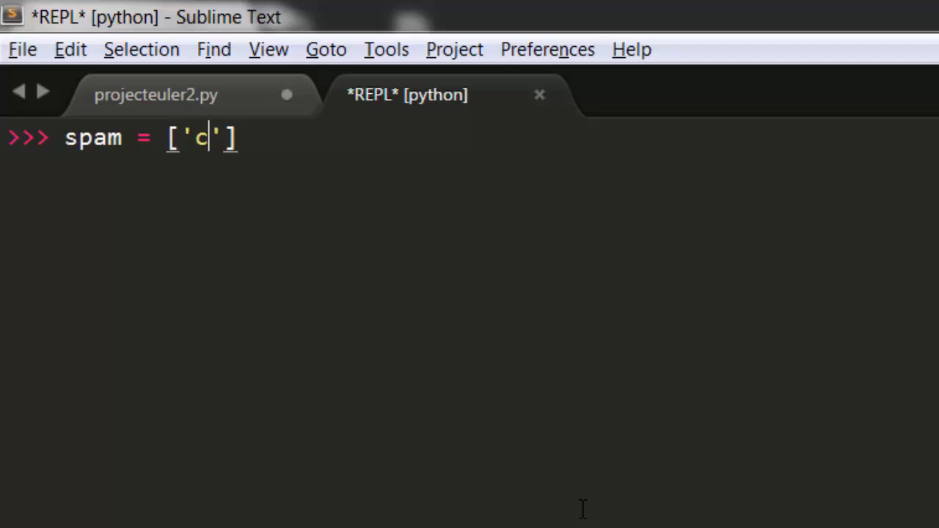
pyautogui.write("at', 'dog', 'mouse")
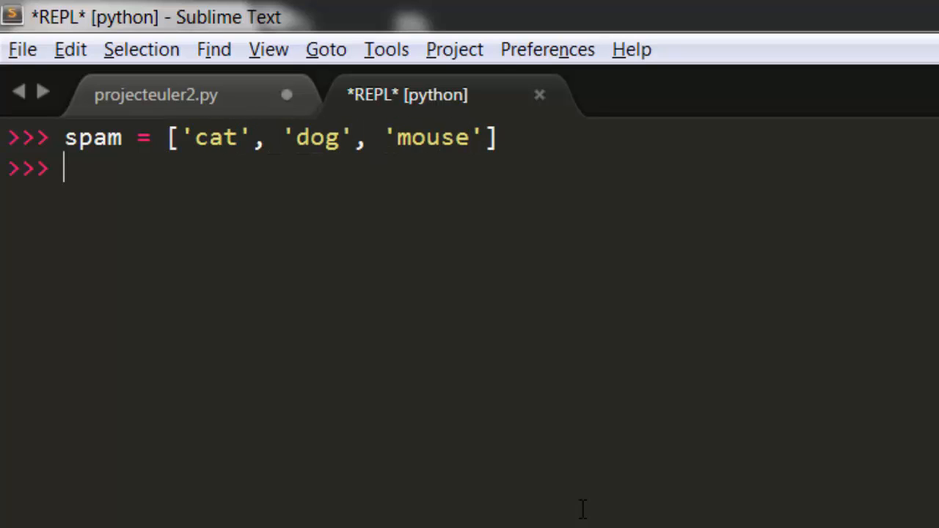
pyautogui.write('spam')
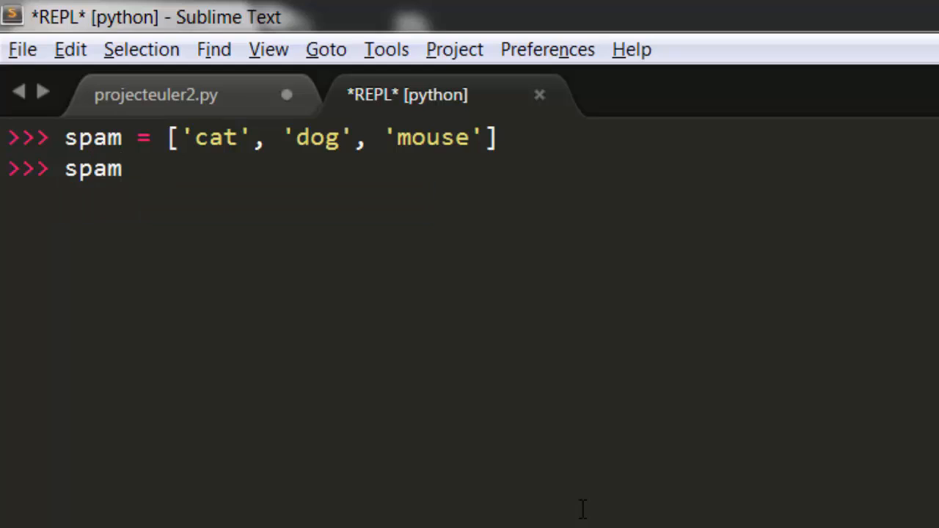
pyautogui.write('[0]')
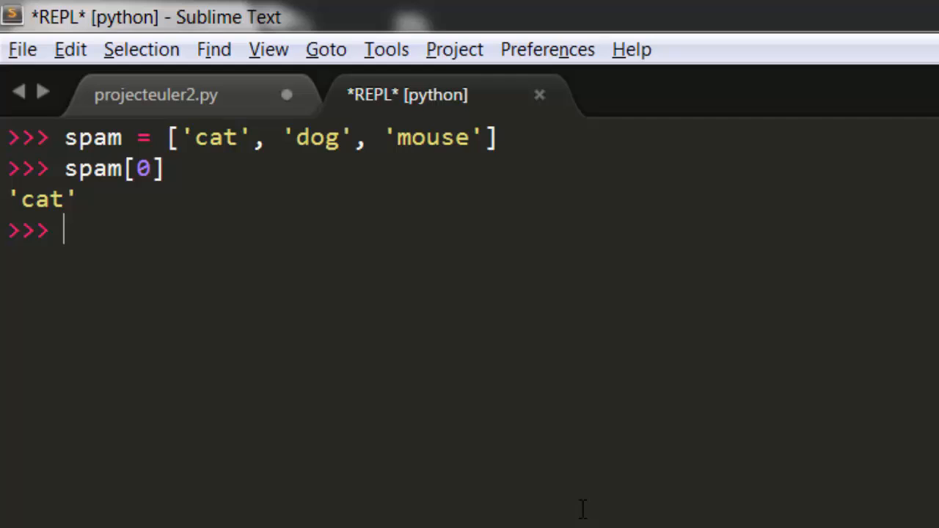
pyautogui.doubleClick(214, 137)
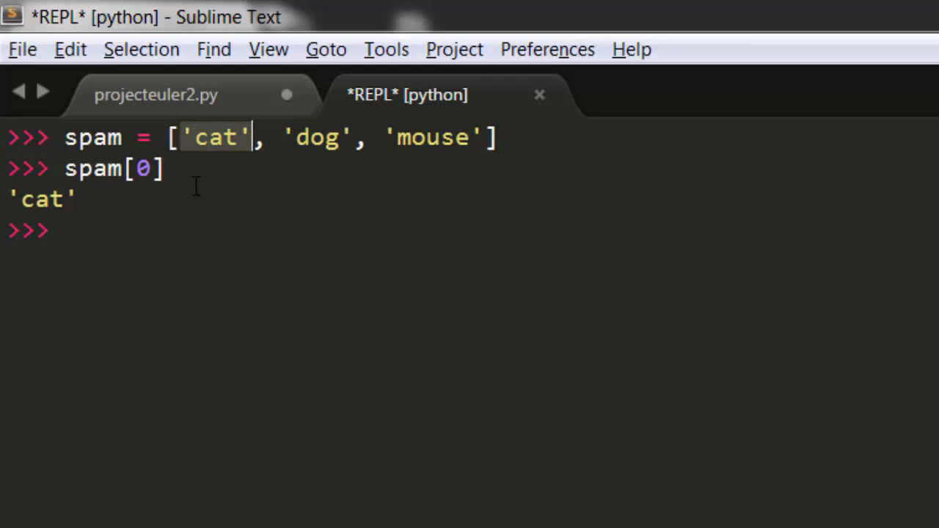
# - Evaluate spam[-1] to get the last item of the list
pyautogui.write('spam[1')
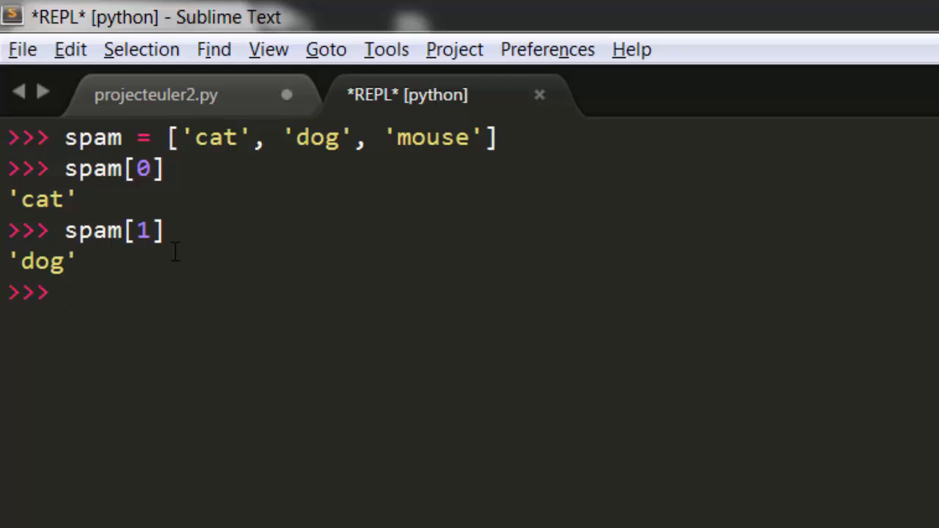
pyautogui.write('spam[-')
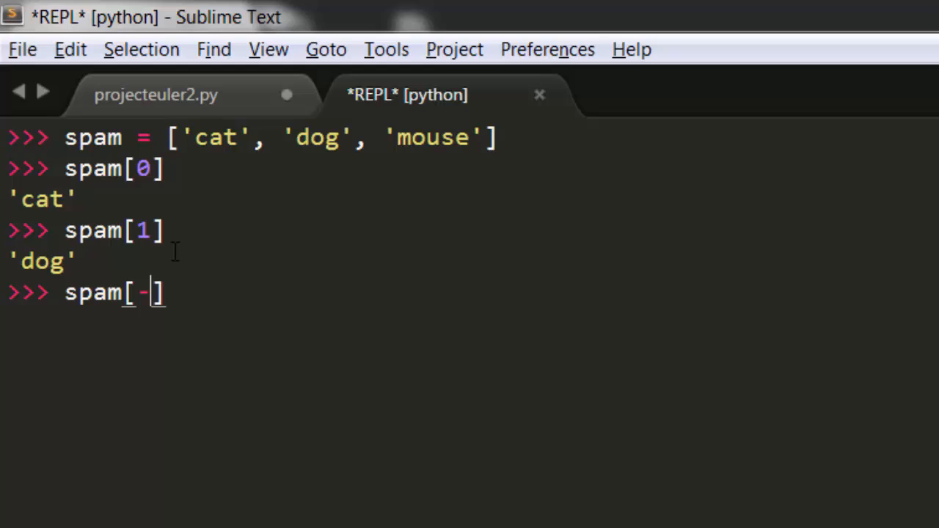
pyautogui.write('1')
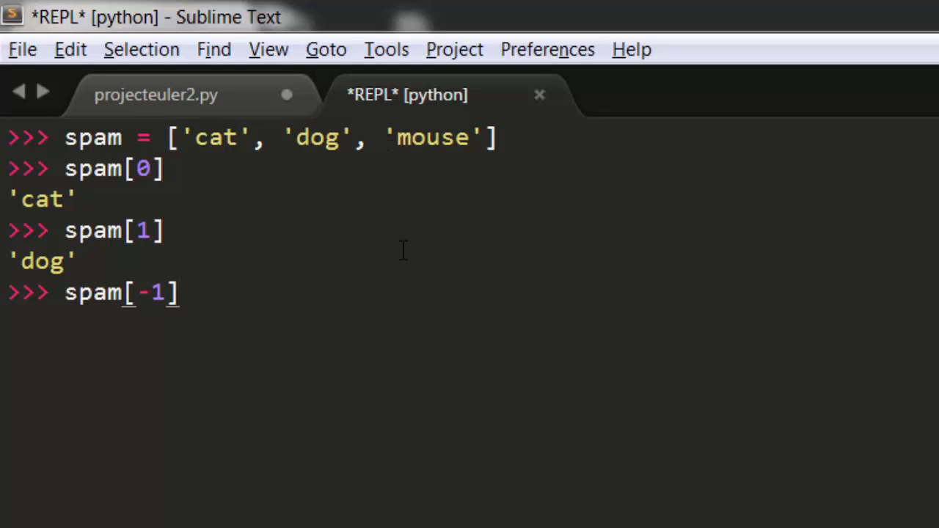
pyautogui.press('Return')
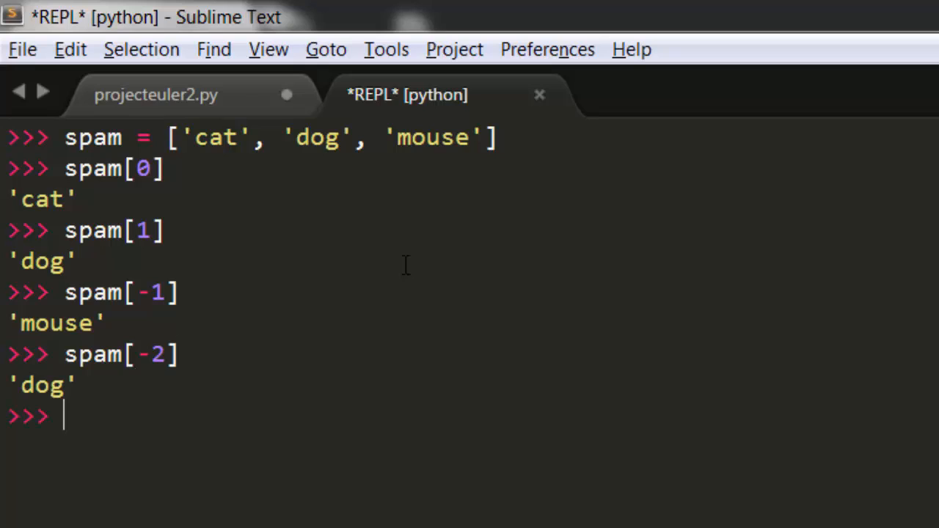
# - Evaluate spam[len(spam) - 1] and highlight 'mouse' as the final item
pyautogui.write('spam[len(')
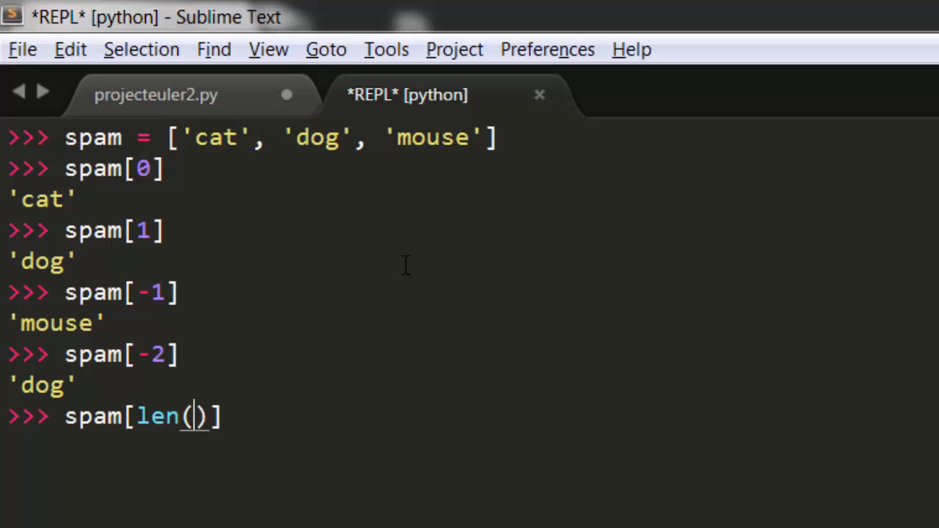
pyautogui.write('spam) - 1')
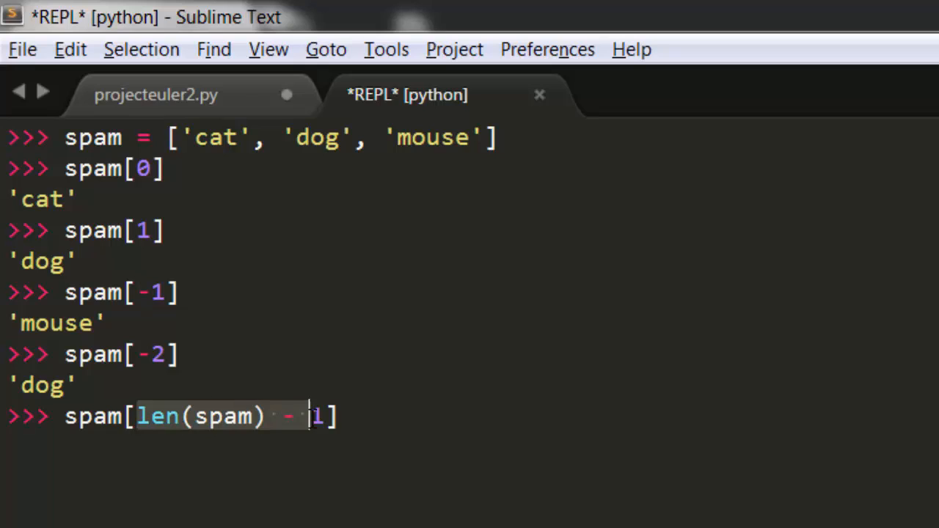
pyautogui.press('enter')
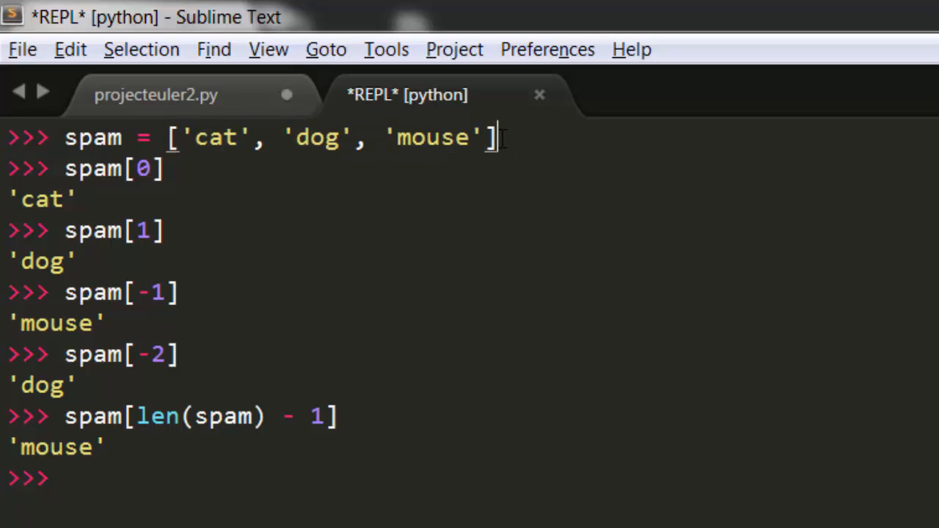
pyautogui.doubleClick(213, 138)
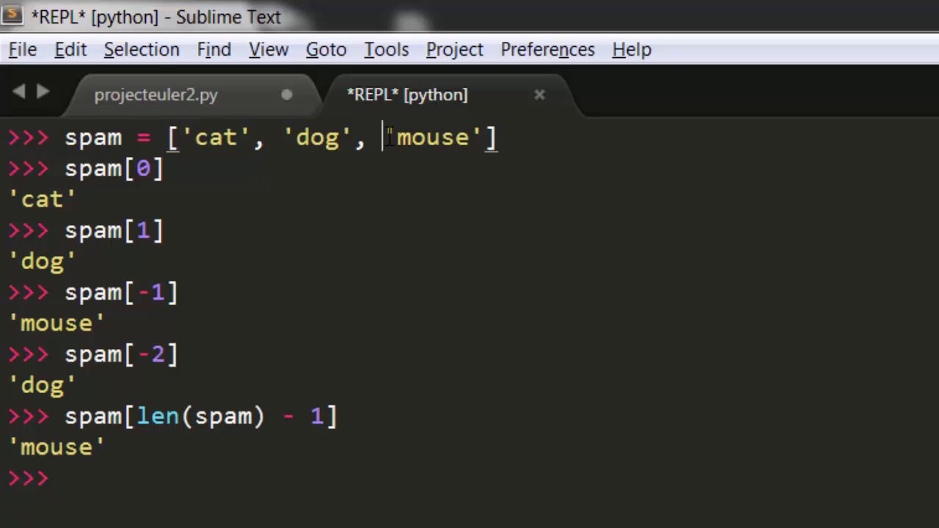
pyautogui.doubleClick(431, 137)
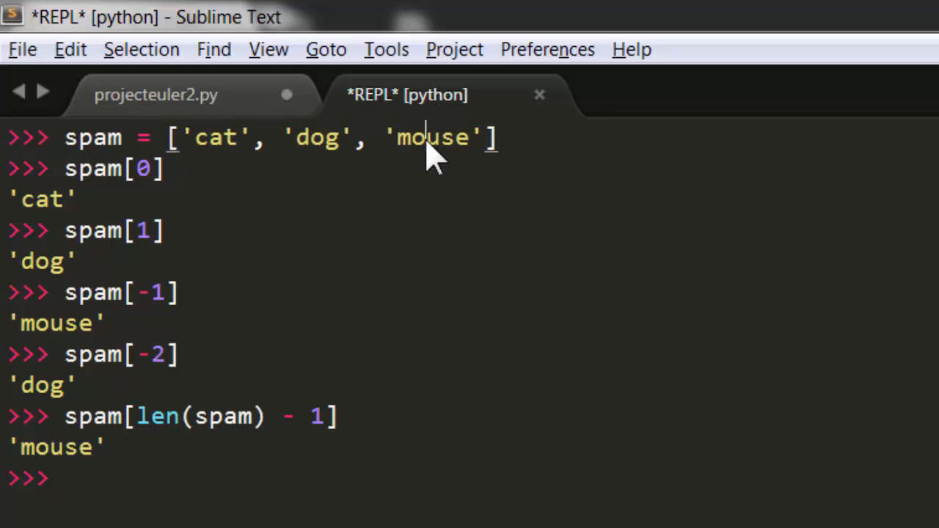
pyautogui.doubleClick(431, 138)
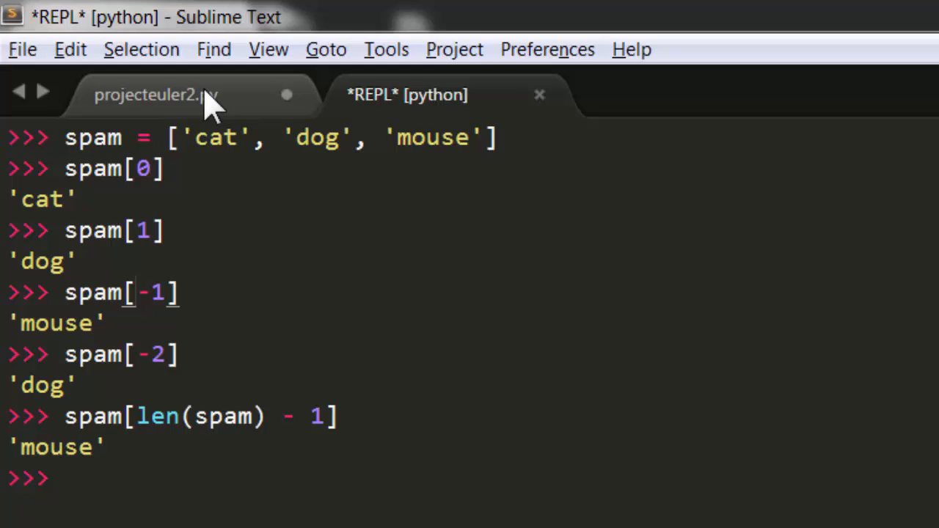
# - Insert a 'while True:' line above the fibNumbers append line in projecteuler2.py
pyautogui.click(156, 94)
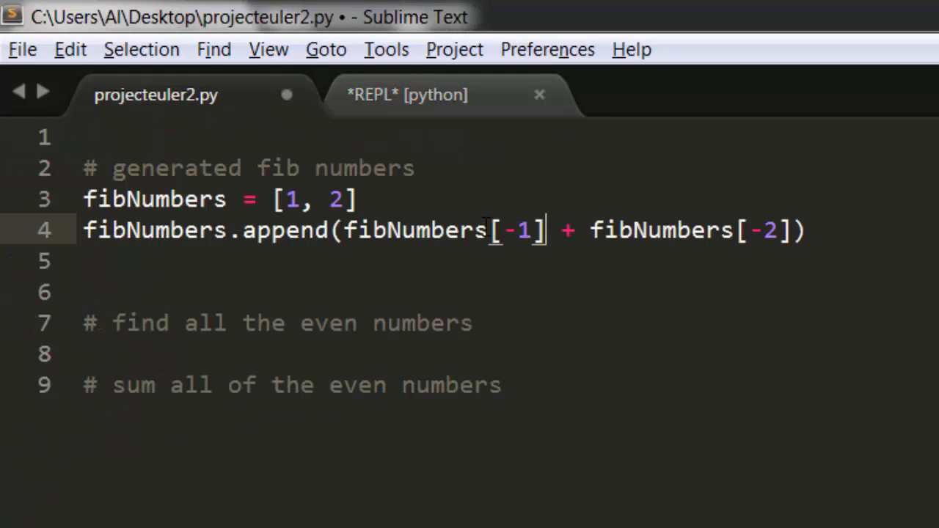
pyautogui.moveTo(117, 230)
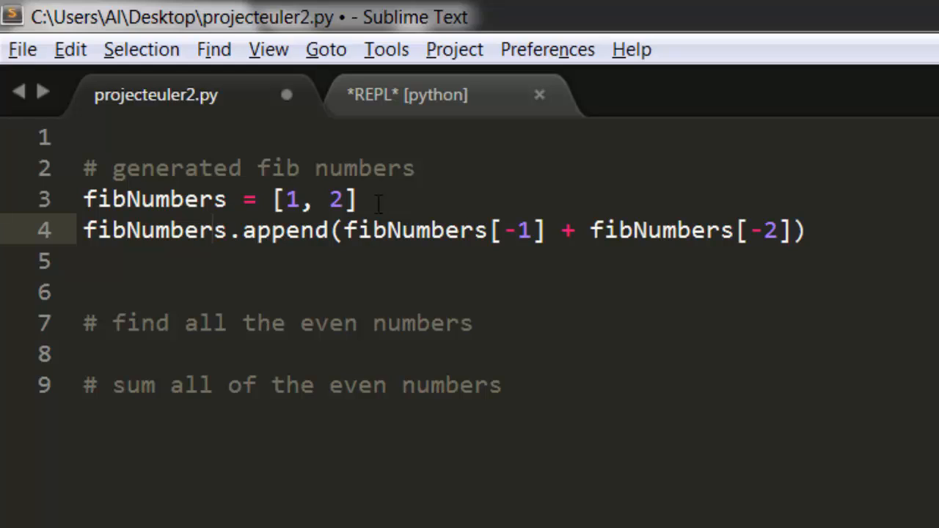
pyautogui.press('Enter')
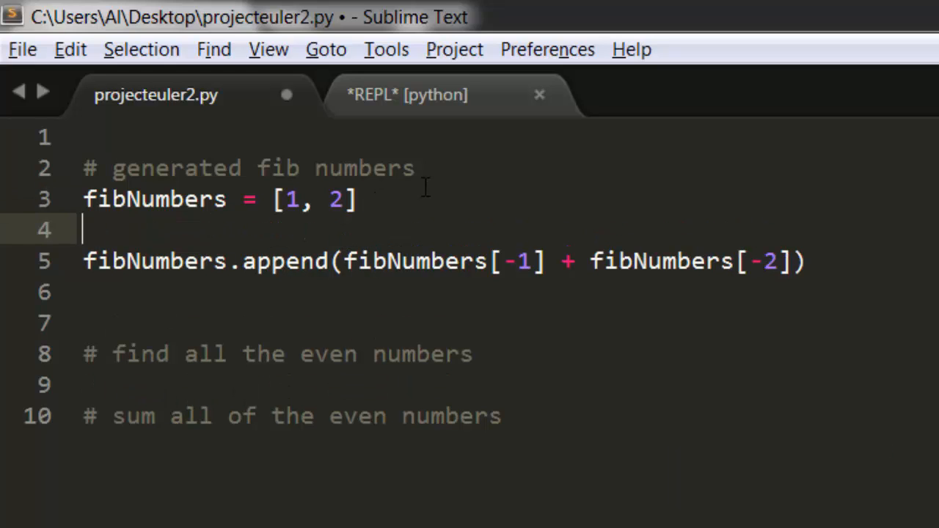
pyautogui.moveTo(463, 273)
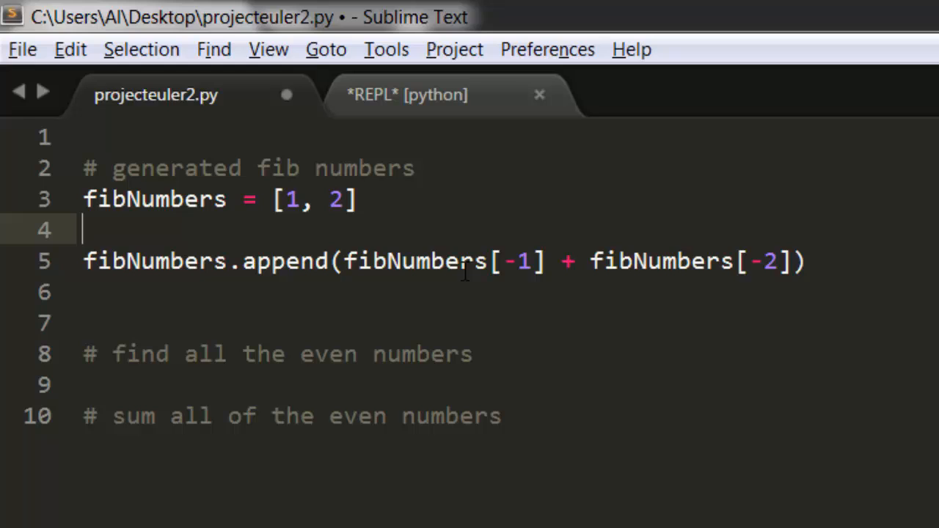
pyautogui.click(805, 261)
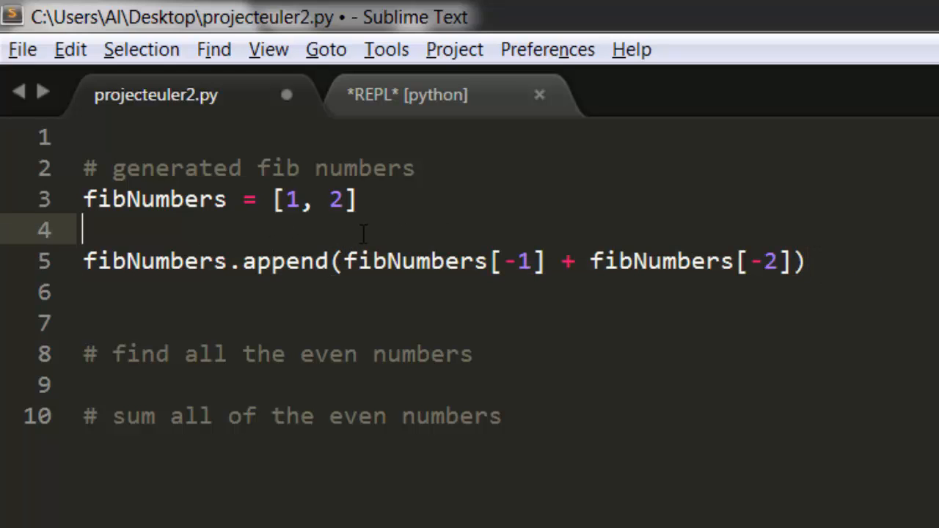
pyautogui.write('while True')
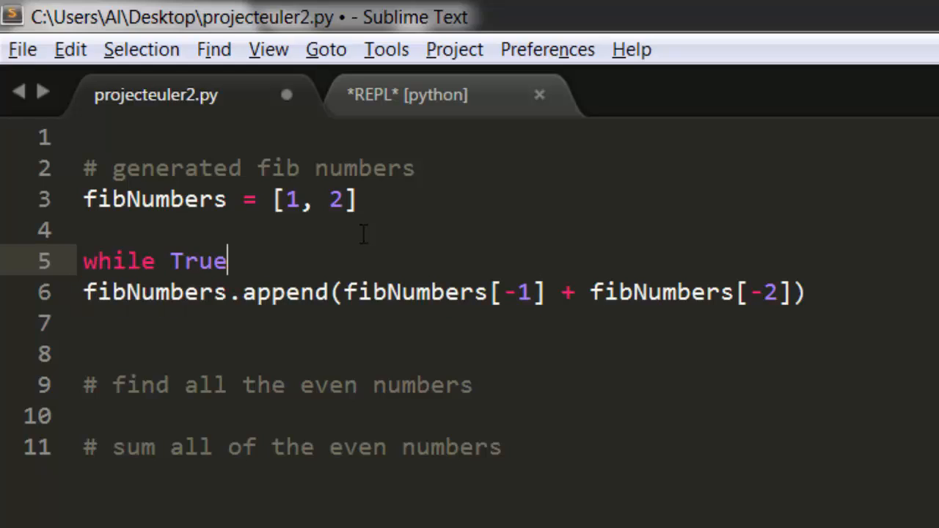
pyautogui.write(':')
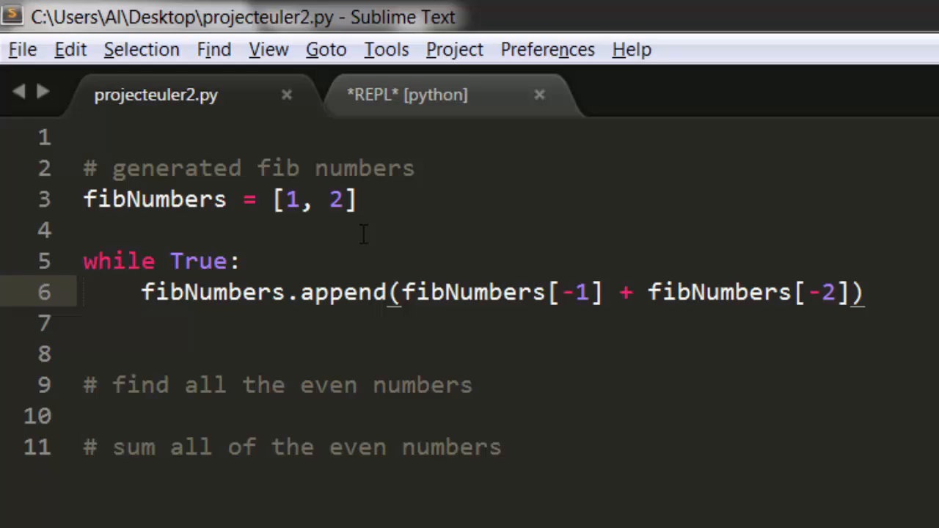
pyautogui.moveTo(256, 301)
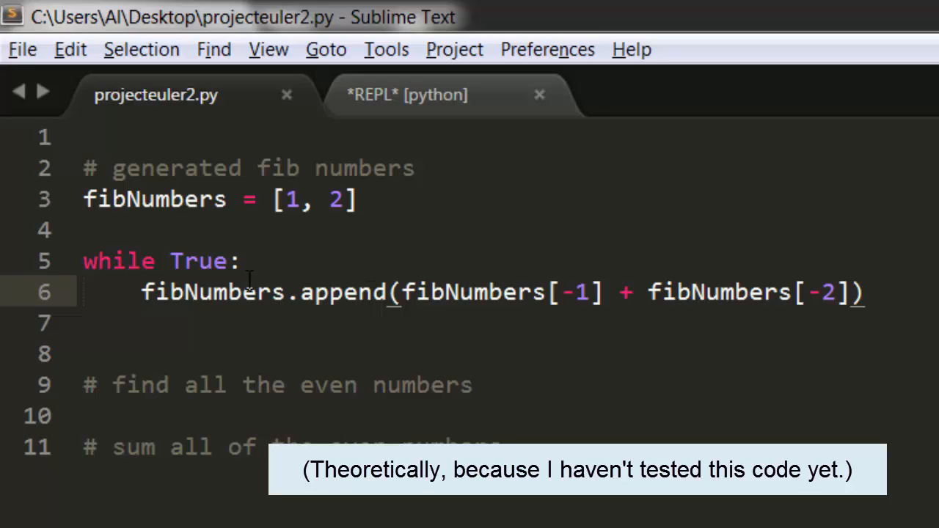
pyautogui.doubleClick(197, 260)
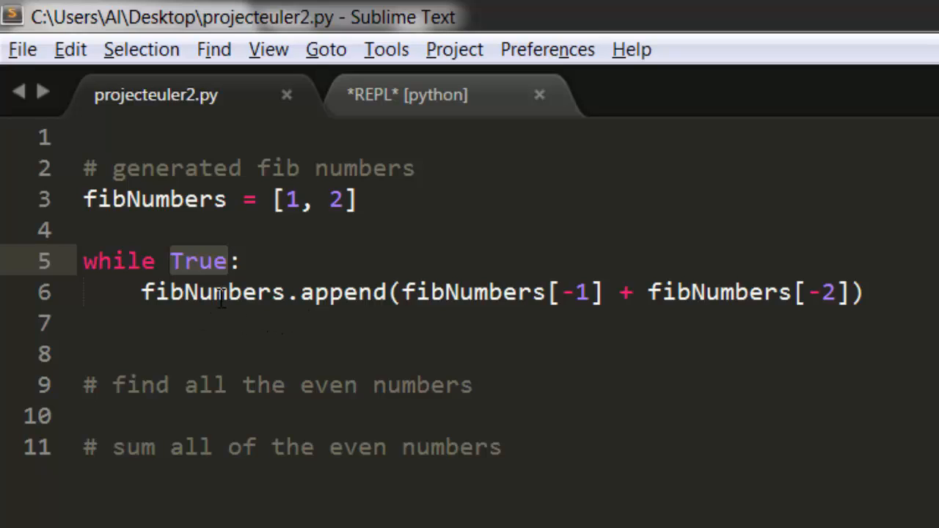
pyautogui.moveTo(358, 286)
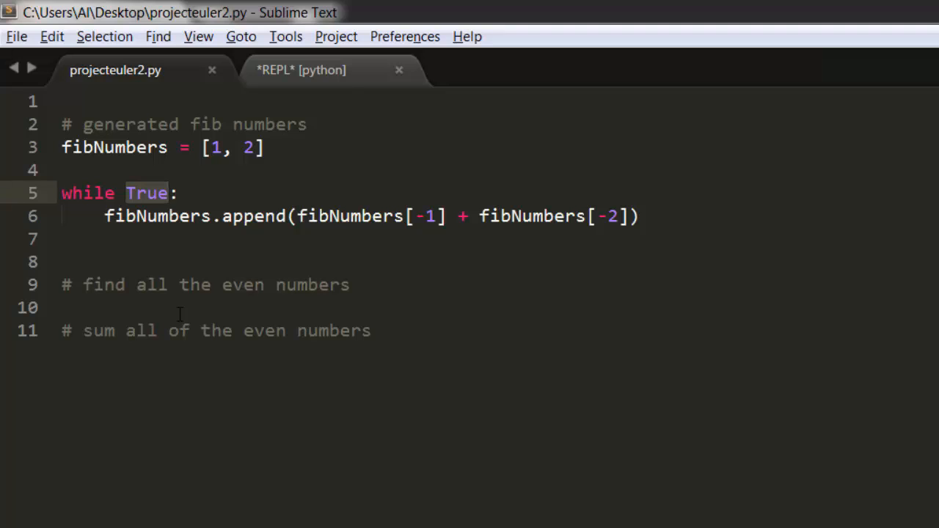
# - Change the loop condition to fibNumbers[-1] < 4000000 and begin an import logging line
pyautogui.write('fibNumbers')
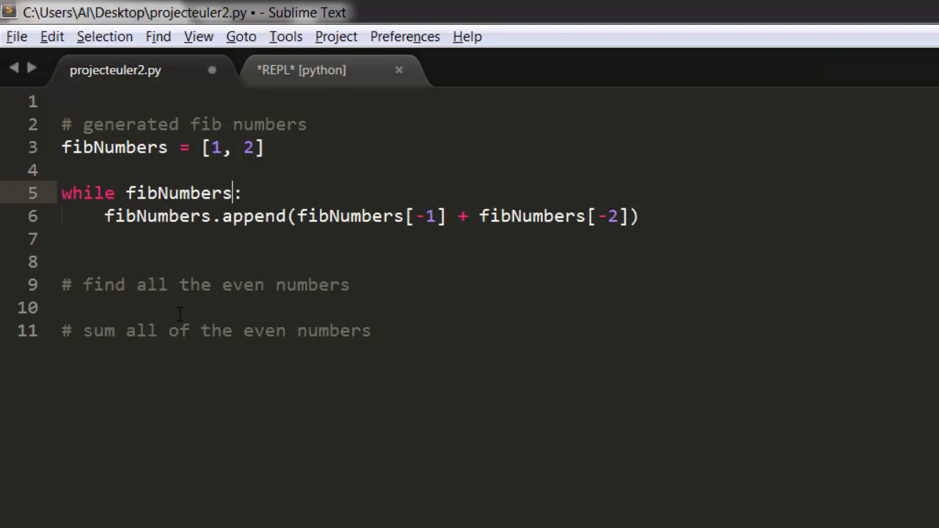
pyautogui.write('[-1]')
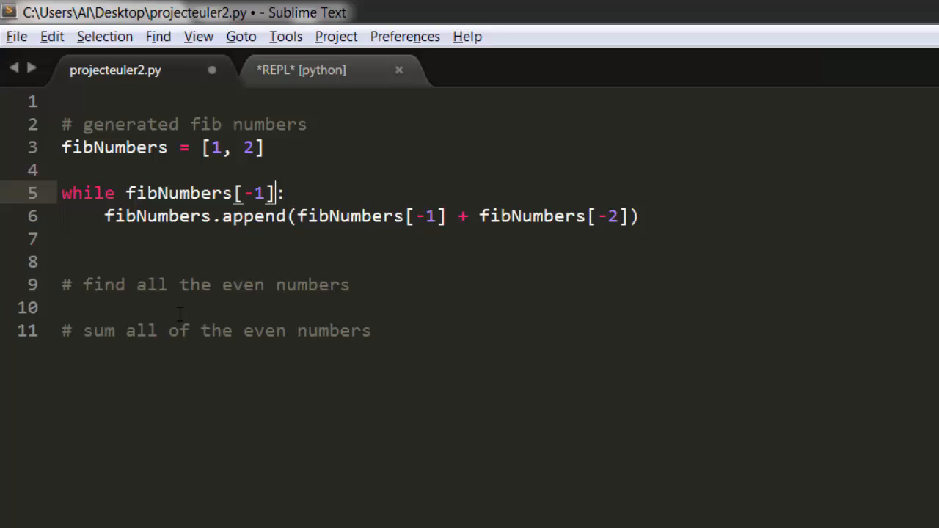
pyautogui.write('<')
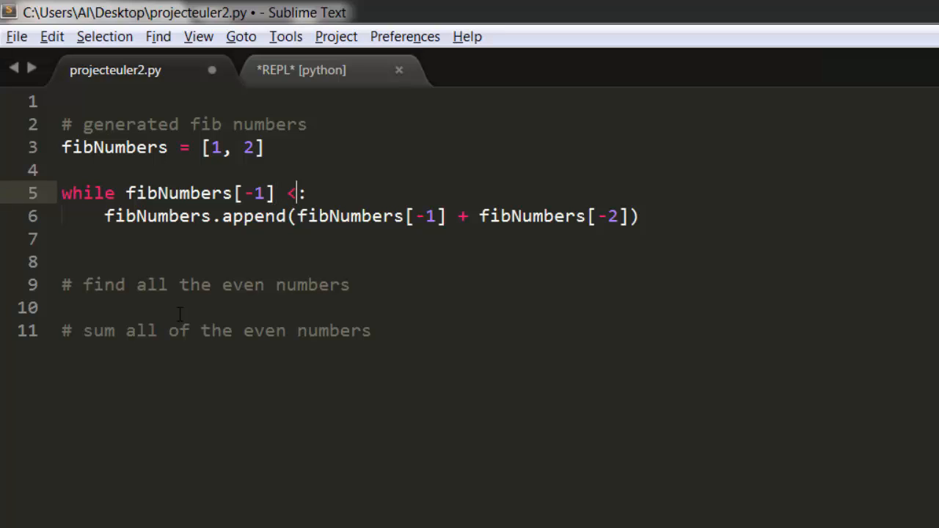
pyautogui.write('4000')
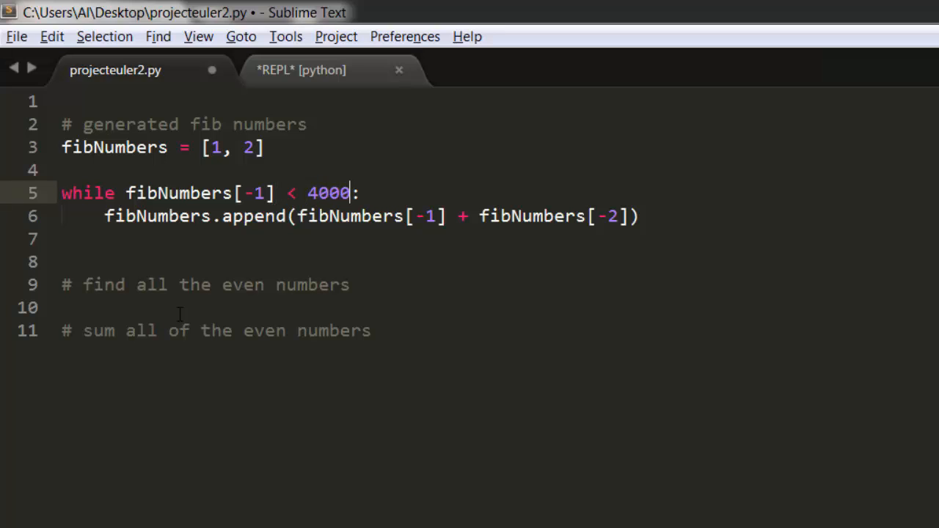
pyautogui.write('000')
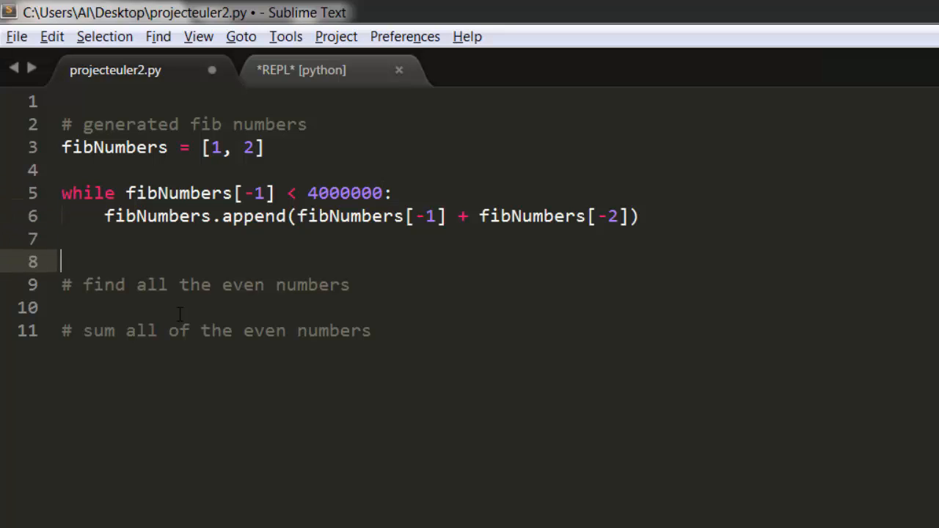
pyautogui.write('import')
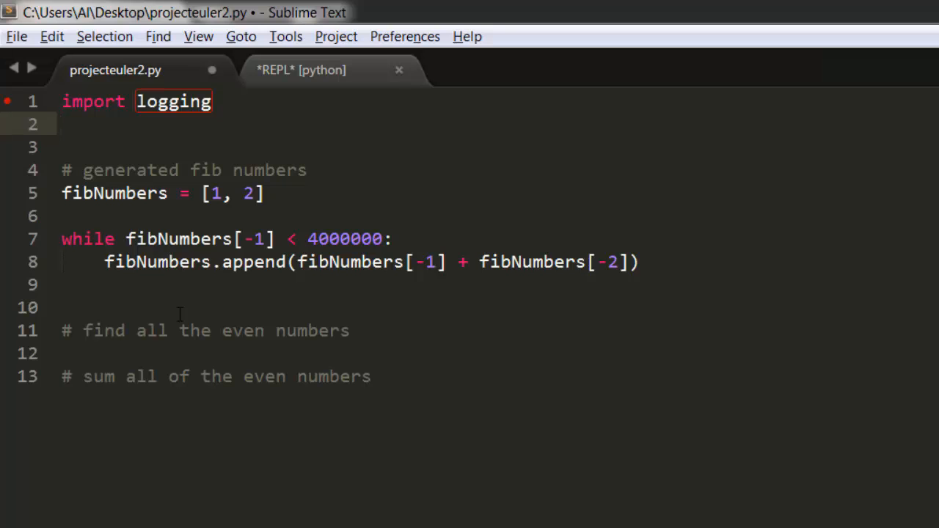
# - Add a logging.basicConfig DEBUG setup and logging.debu(fibNumbers), then run the script
pyautogui.write('logging.basicCo')
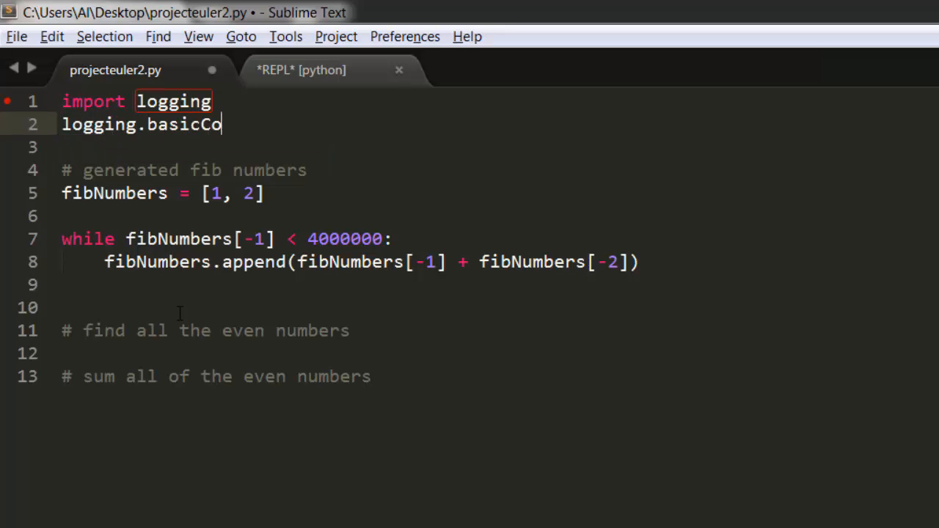
pyautogui.write('nfig(level=')
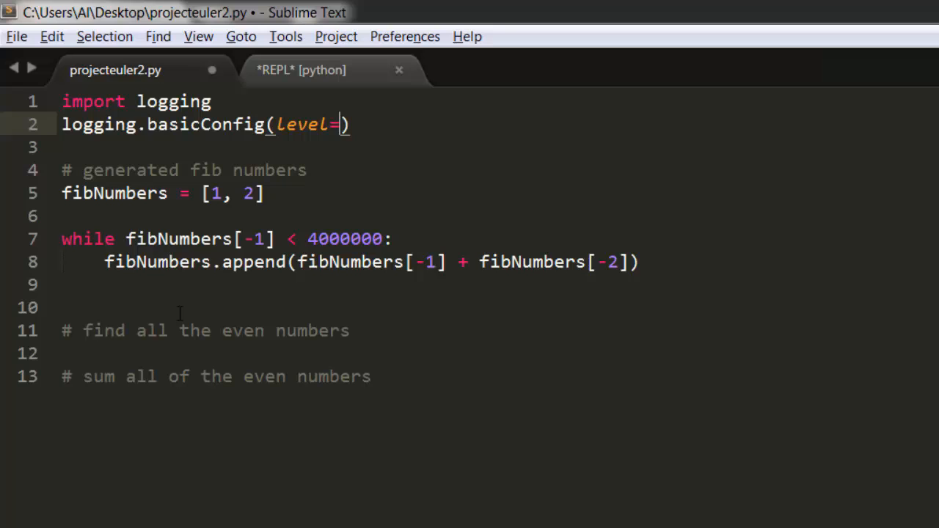
pyautogui.write('logging.DEBUG')
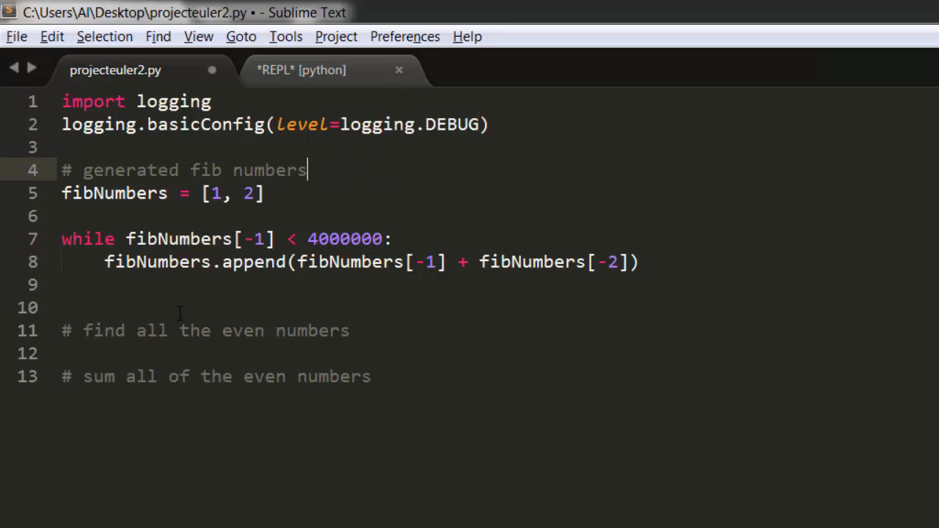
pyautogui.write('logging.debu(')
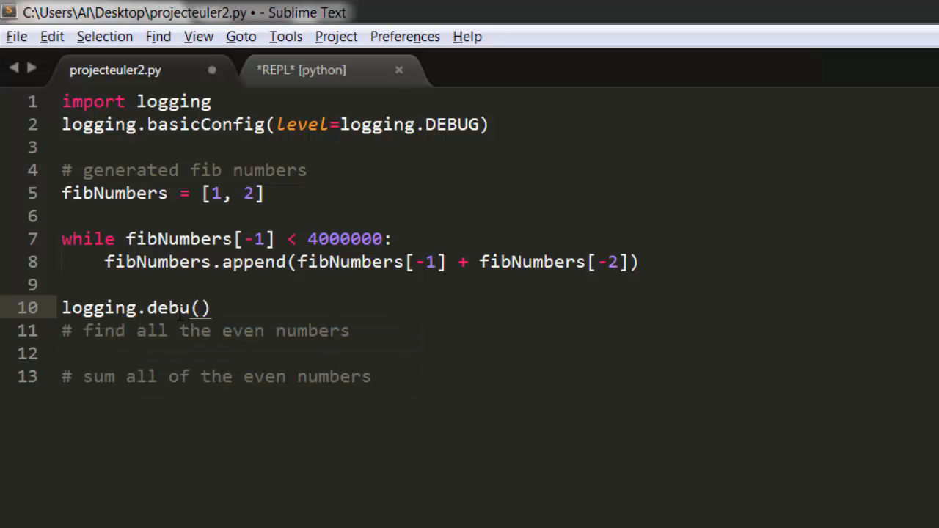
pyautogui.write('fibNu')
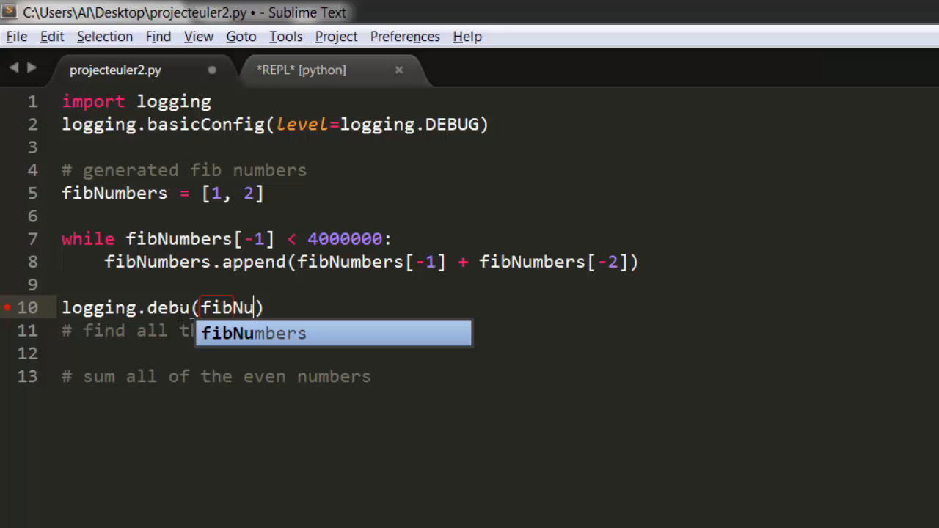
pyautogui.press('Tab')
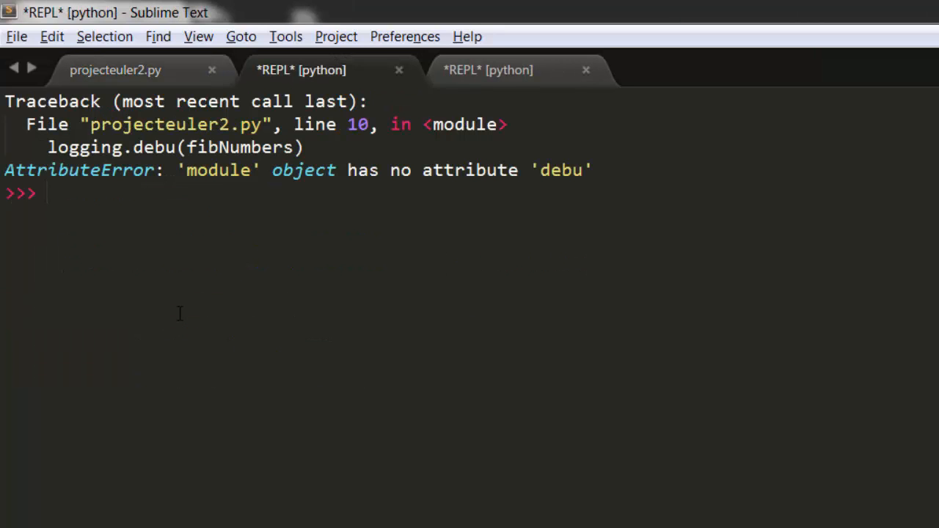
# - Add the missing 'g' so line 10 reads logging.debug(fibNumbers)
pyautogui.click(114, 70)
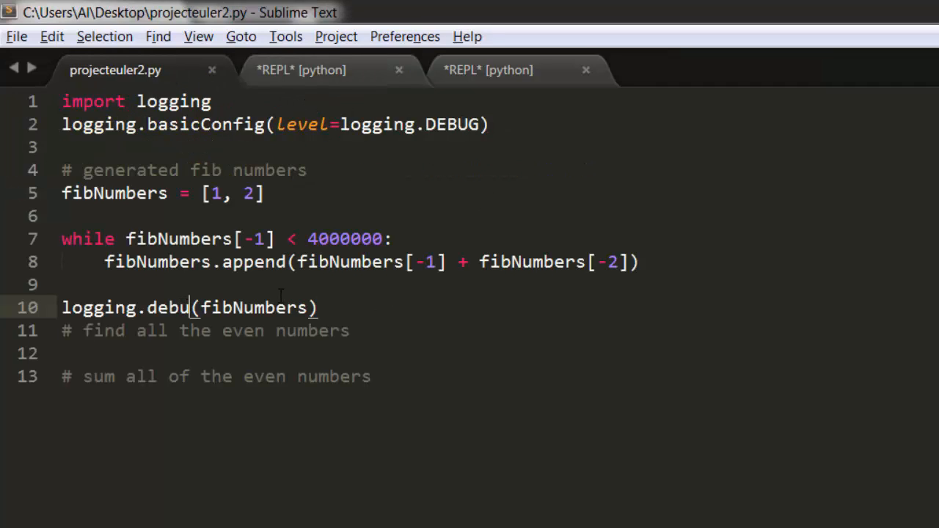
pyautogui.write('g')
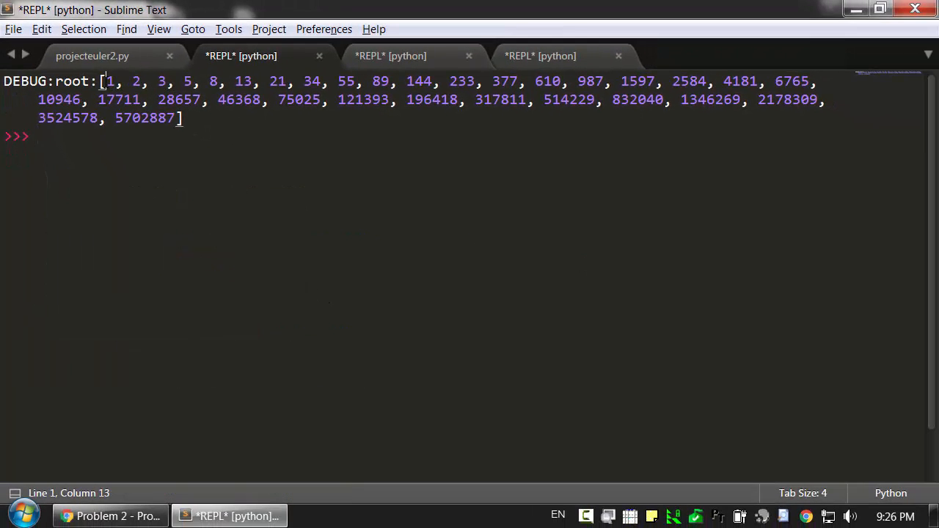
# - Highlight numbers in the logged Fibonacci list ending at 5702887
pyautogui.doubleClick(108, 81)
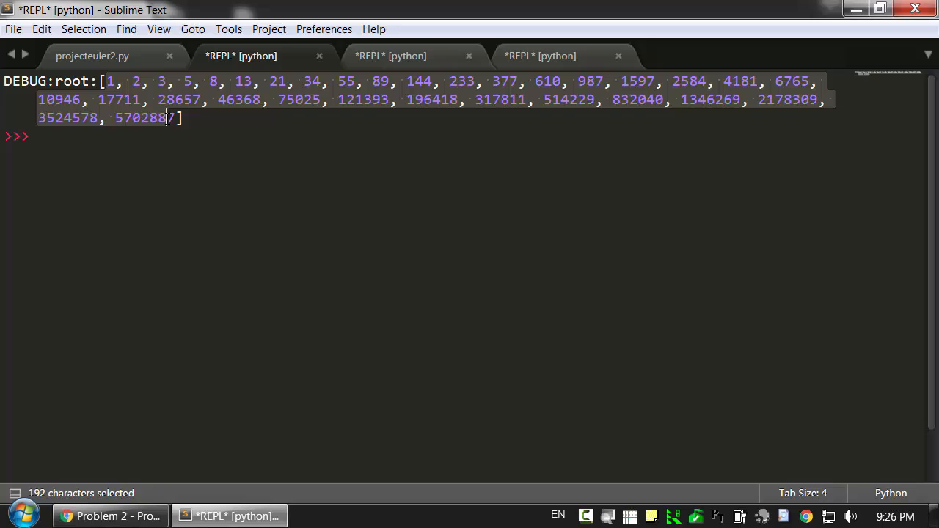
pyautogui.doubleClick(139, 117)
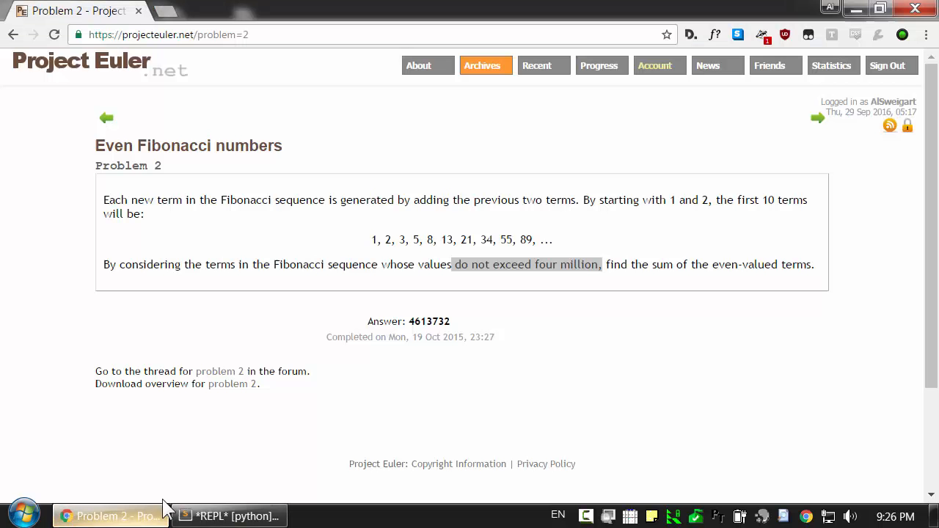
# - Highlight 'do not exceed four million' in Problem 2, then go back to Sublime Text
pyautogui.moveTo(454, 264); pyautogui.dragTo(599, 264)
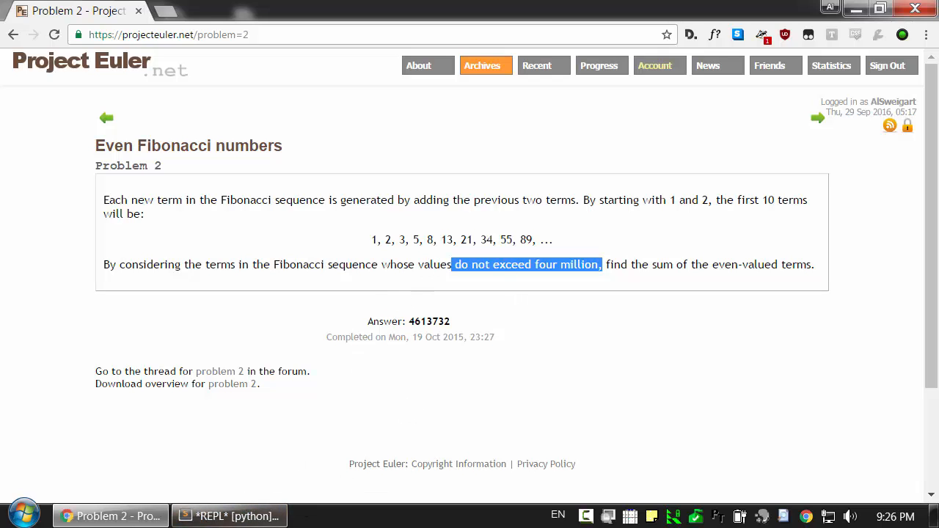
pyautogui.click(230, 516)
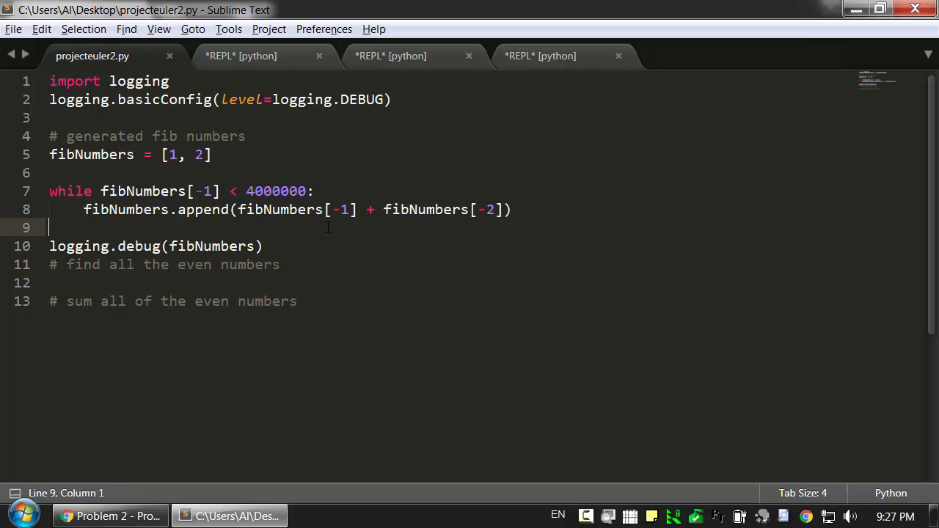
# - Add del fibNumbers[-1] after the loop so the logged list ends at 3524578
pyautogui.press('enter')
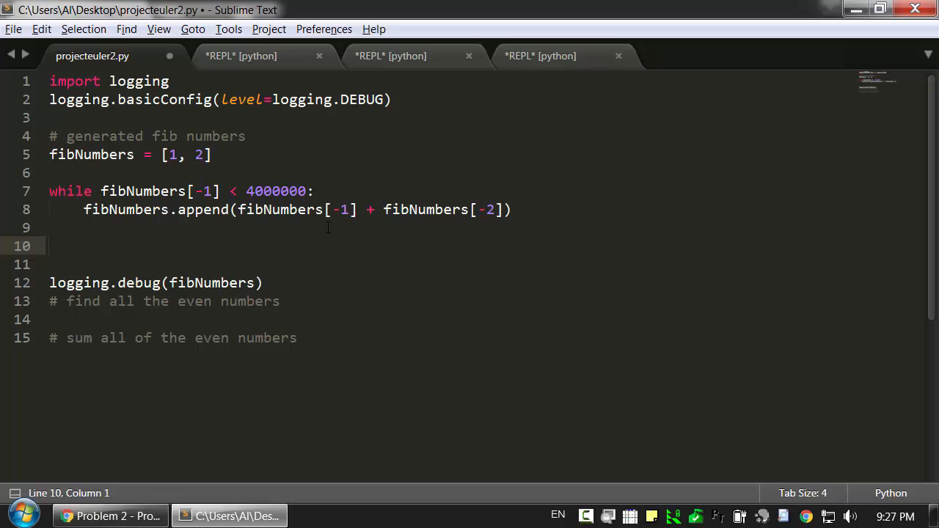
pyautogui.write('fi')
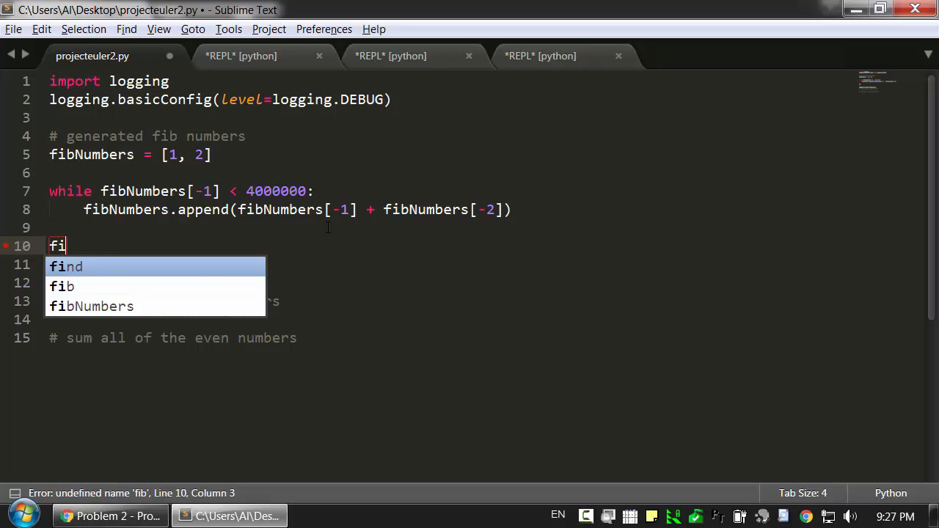
pyautogui.write('del fibNum')
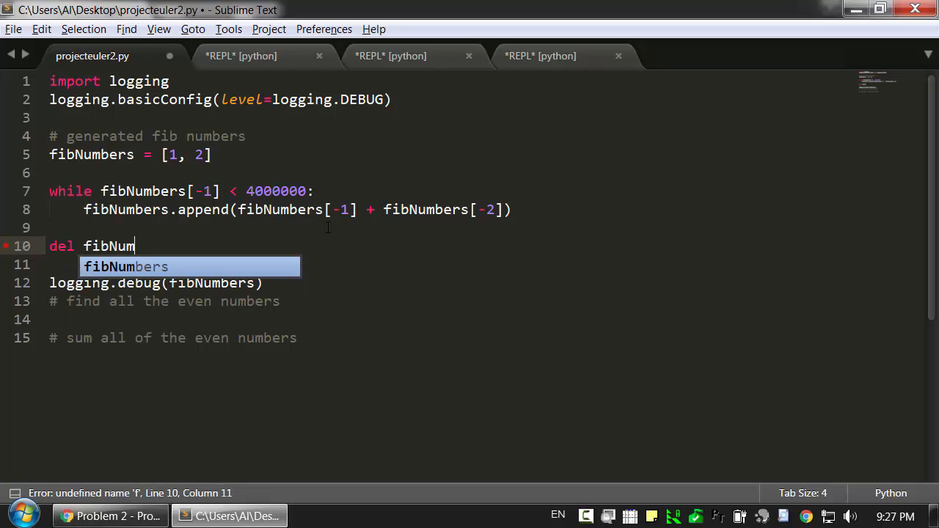
pyautogui.write('ber')
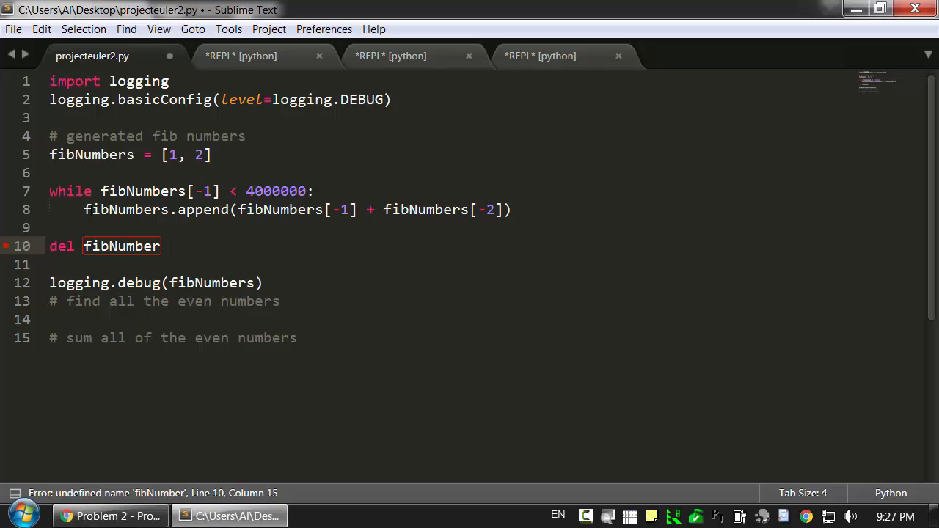
pyautogui.doubleClick(108, 190)
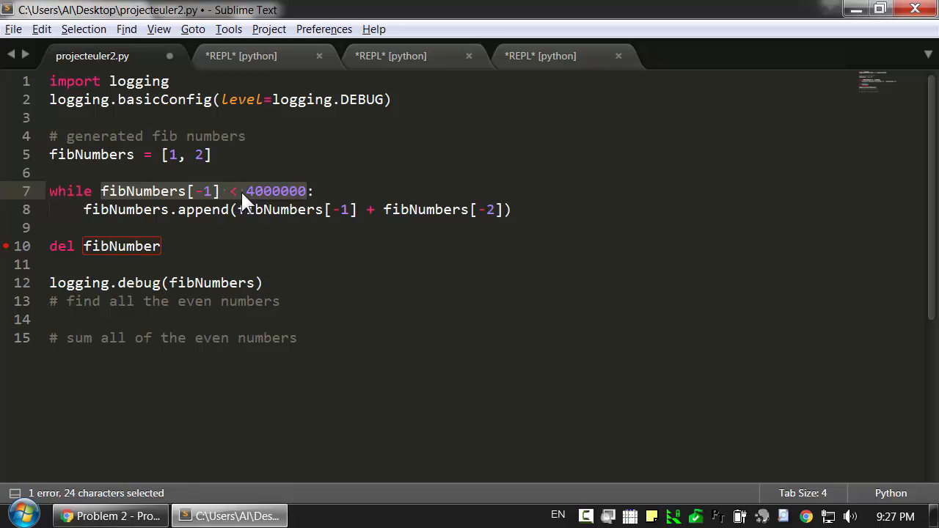
pyautogui.click(246, 209)
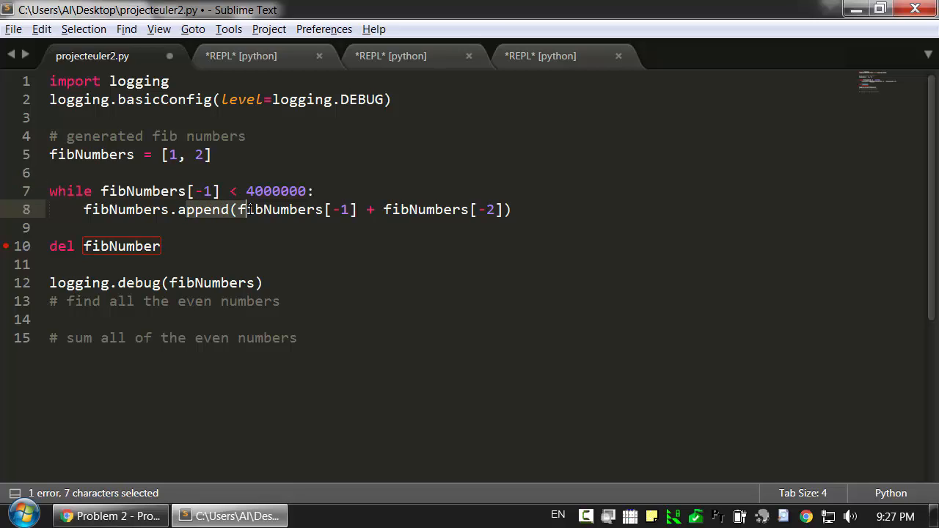
pyautogui.moveTo(266, 183)
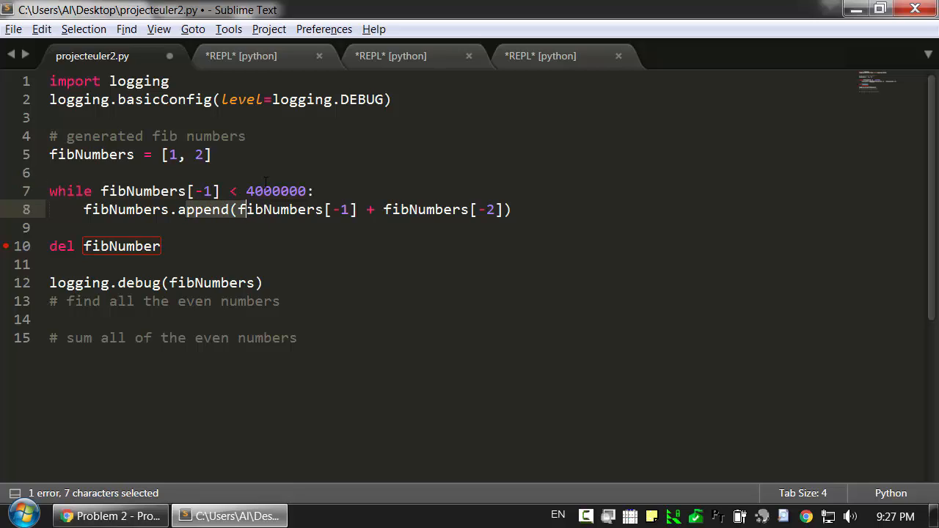
pyautogui.click(246, 190)
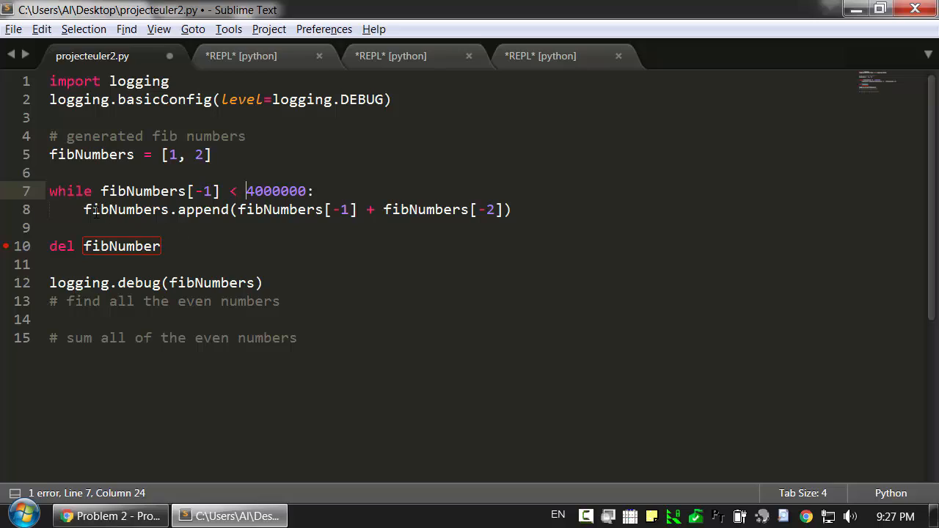
pyautogui.write('s')
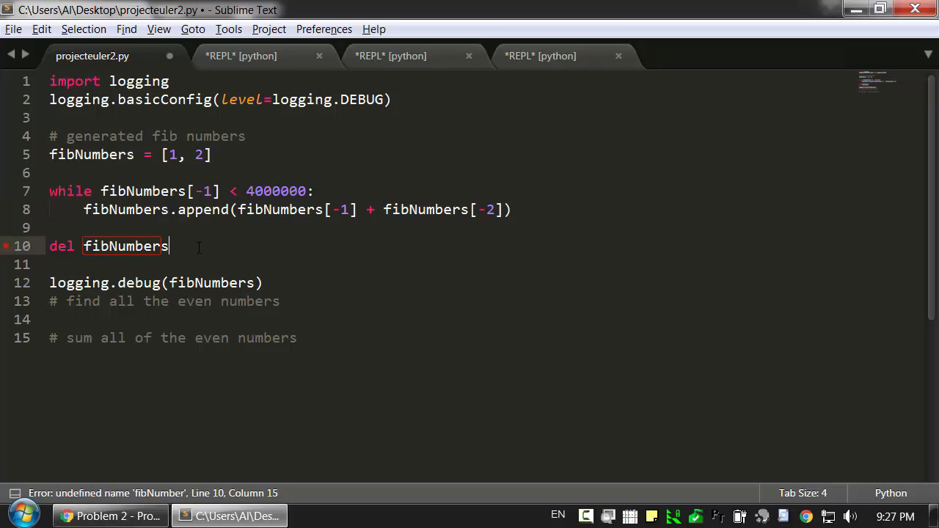
pyautogui.write('[-1]')
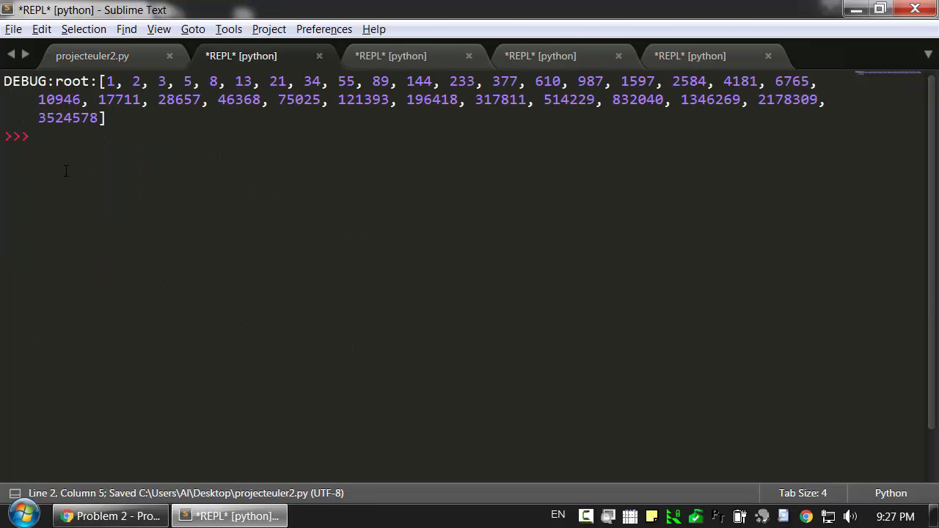
# - Return to projecteuler2.py, then bring up the Project Euler Problem 2 page in Chrome
pyautogui.doubleClick(68, 118)
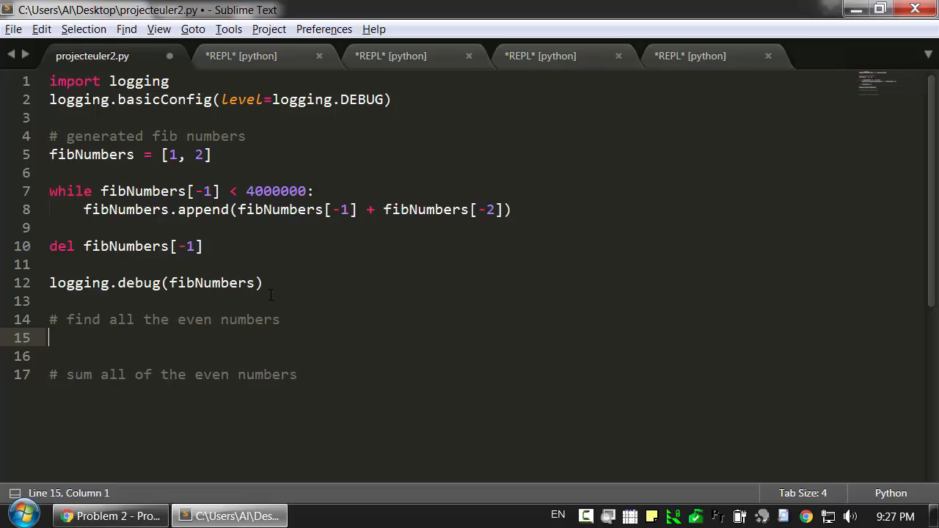
pyautogui.moveTo(145, 237)
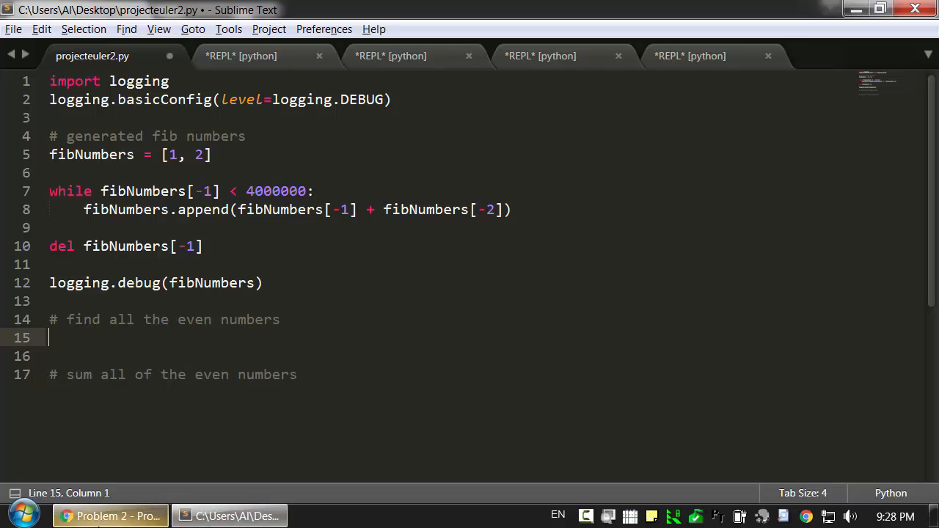
pyautogui.click(110, 516)
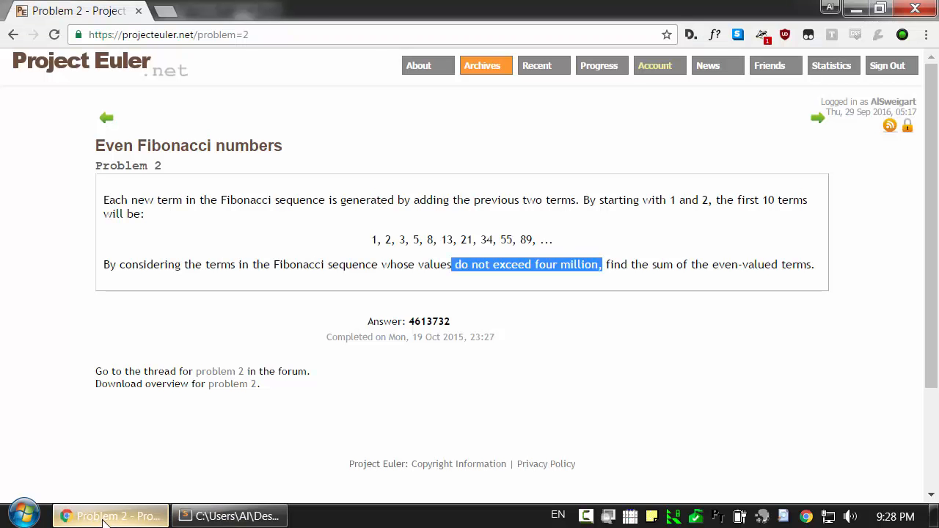
# - Search 'find out if a number is even python' and read the Stack Overflow number % 2 == 0 answer
pyautogui.write('fin')
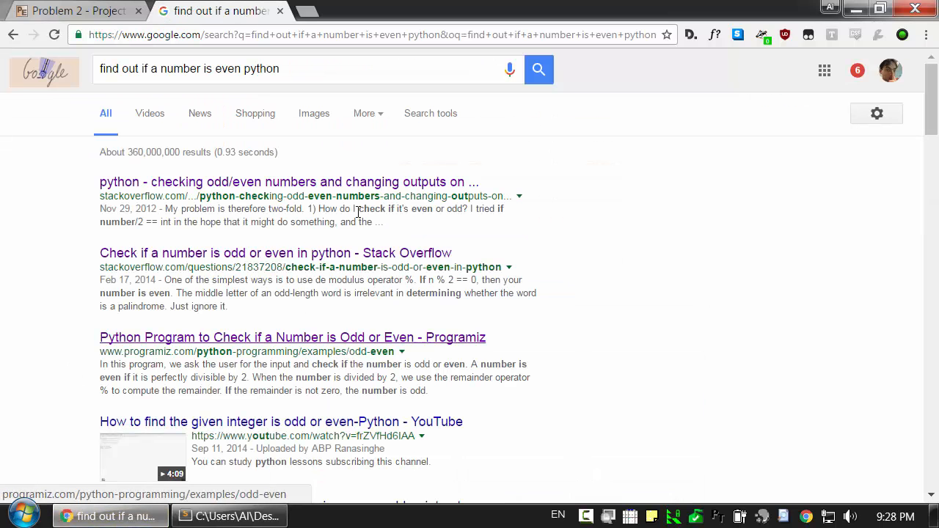
pyautogui.click(276, 253)
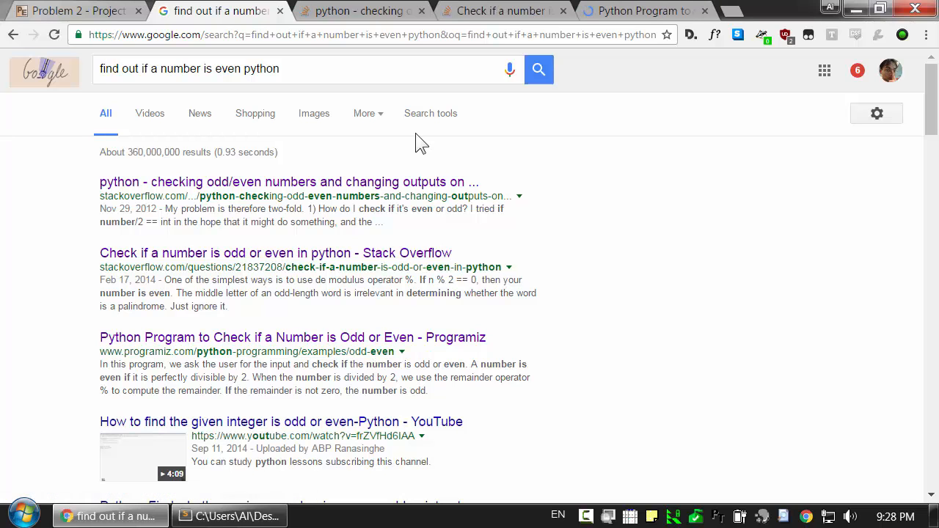
pyautogui.click(289, 182)
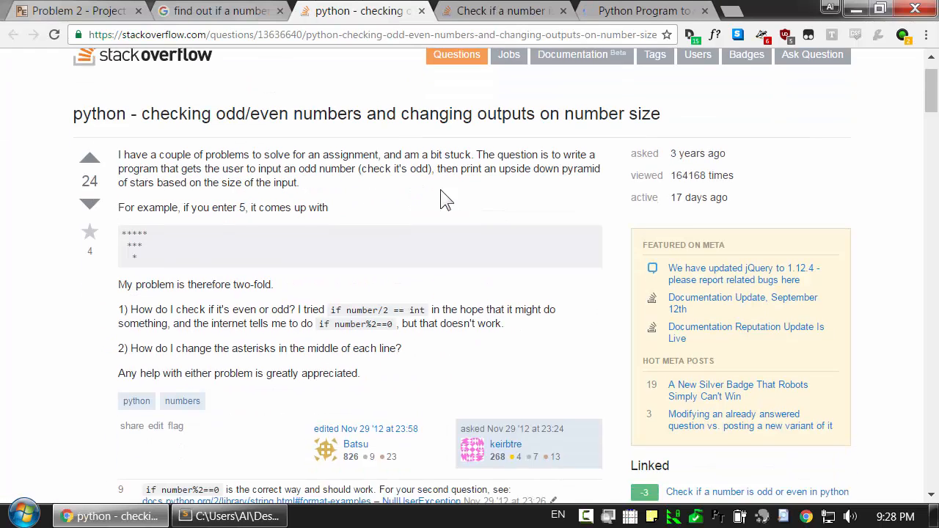
pyautogui.scroll(-3)
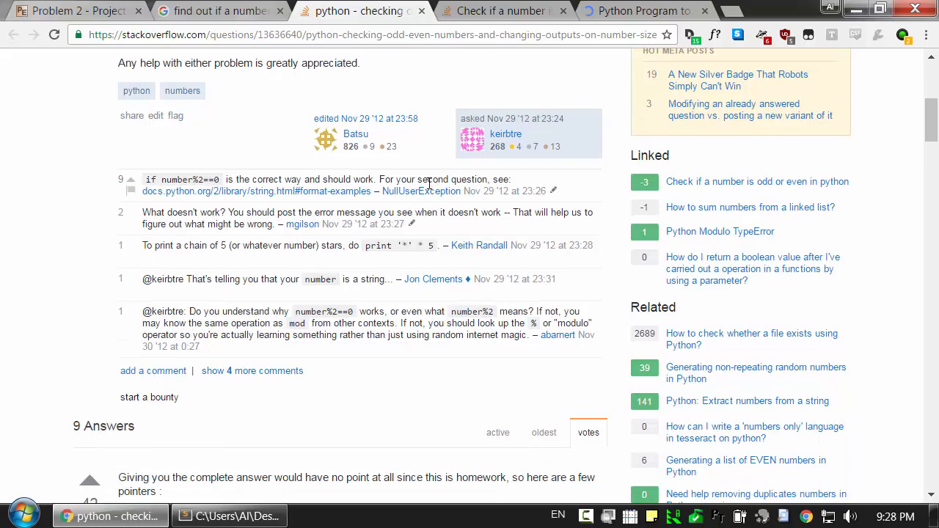
pyautogui.scroll(-3)
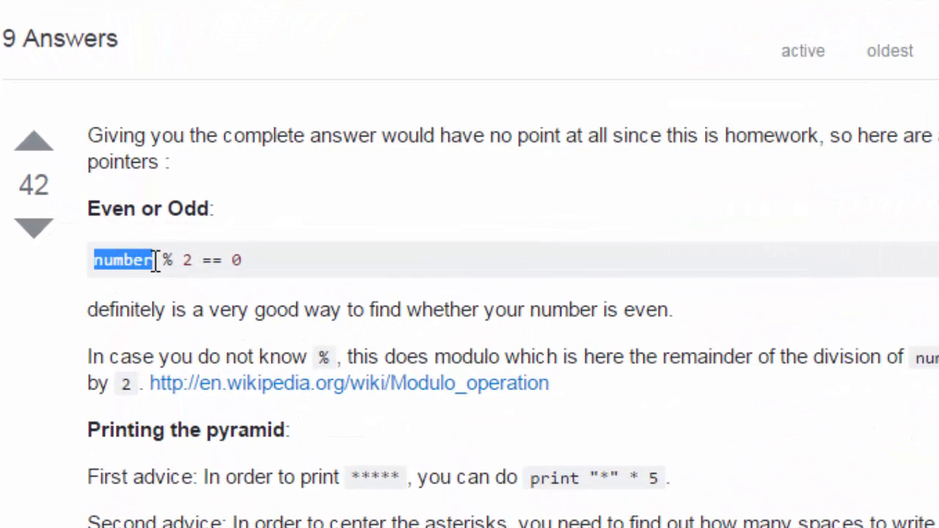
pyautogui.doubleClick(186, 260)
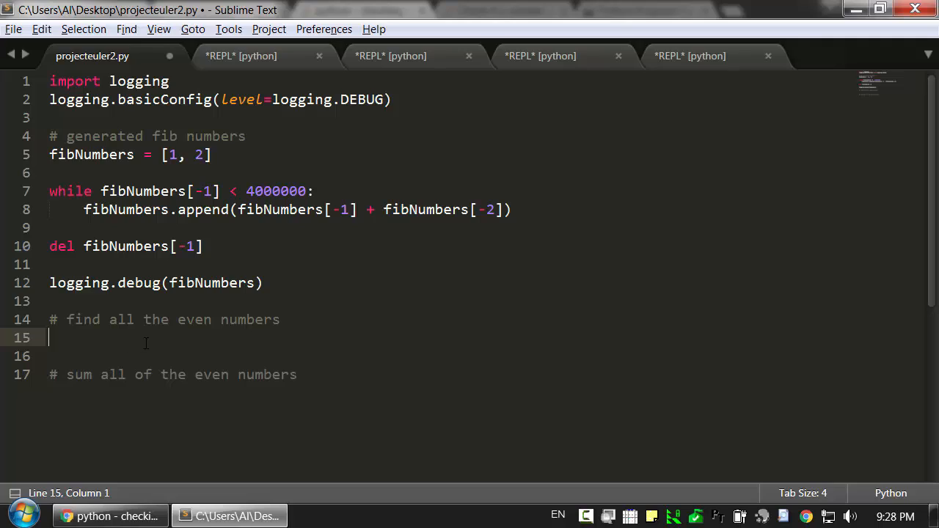
# - Create evenFibNumbers = [] and a for loop testing if fibNumber % 2 == 0
pyautogui.write('even')
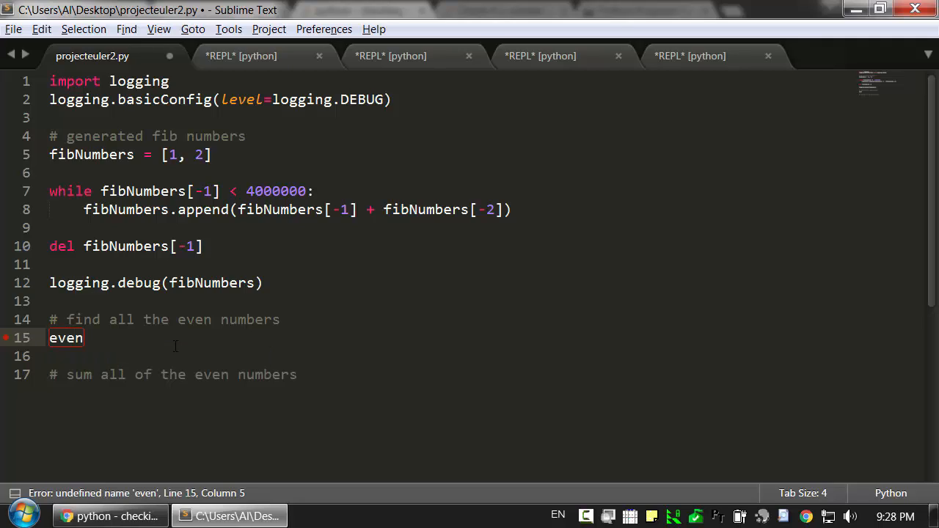
pyautogui.write('FibNumbers')
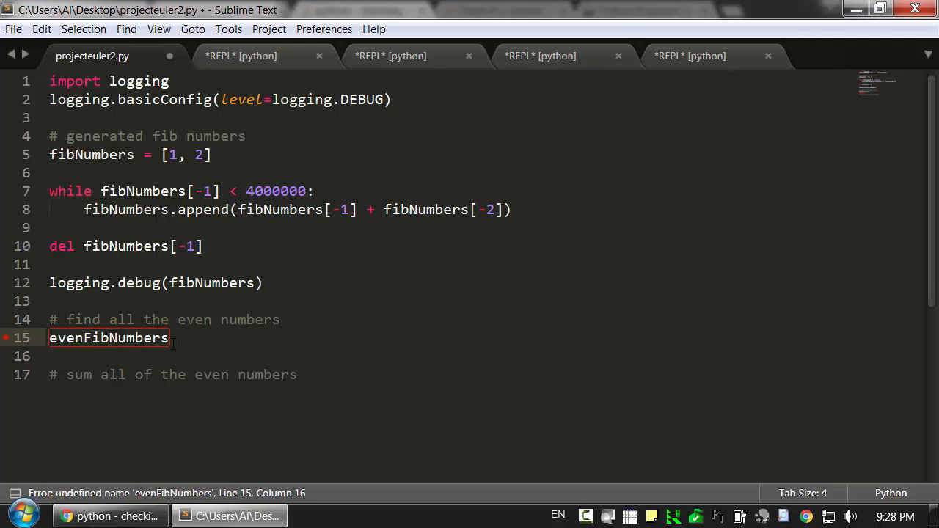
pyautogui.write('= []')
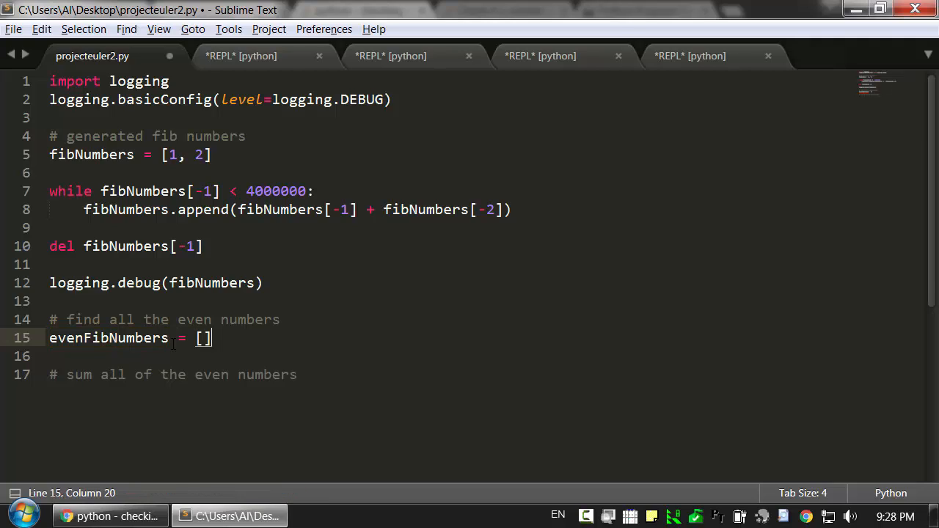
pyautogui.write('for fibNumber in fibNumbers:')
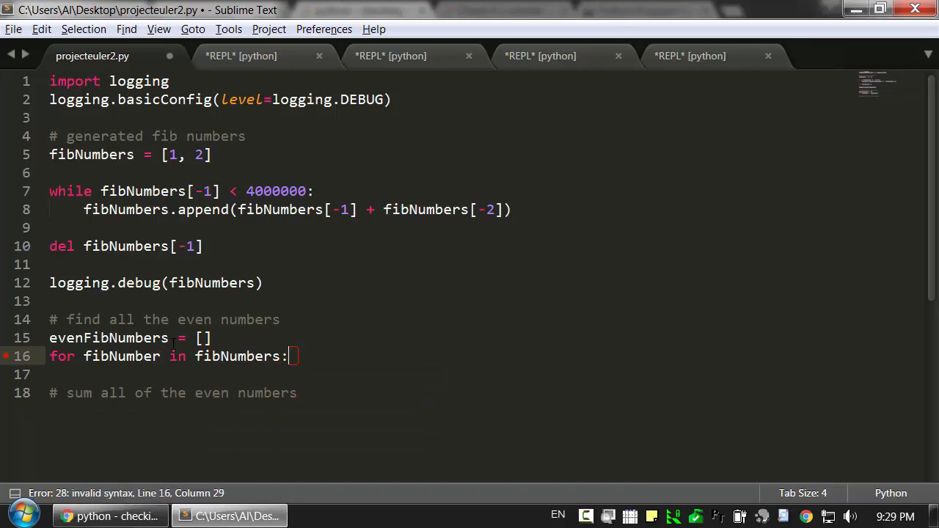
pyautogui.write('if')
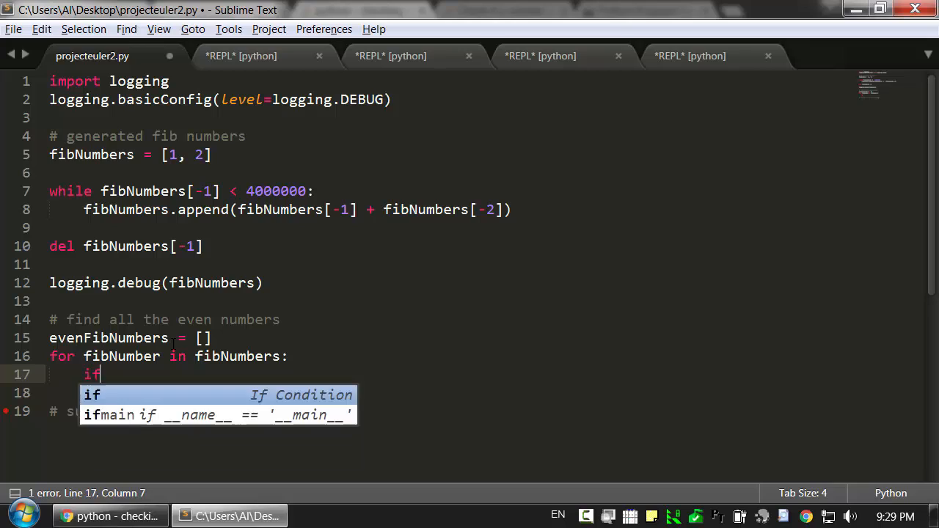
pyautogui.write('fibNumber')
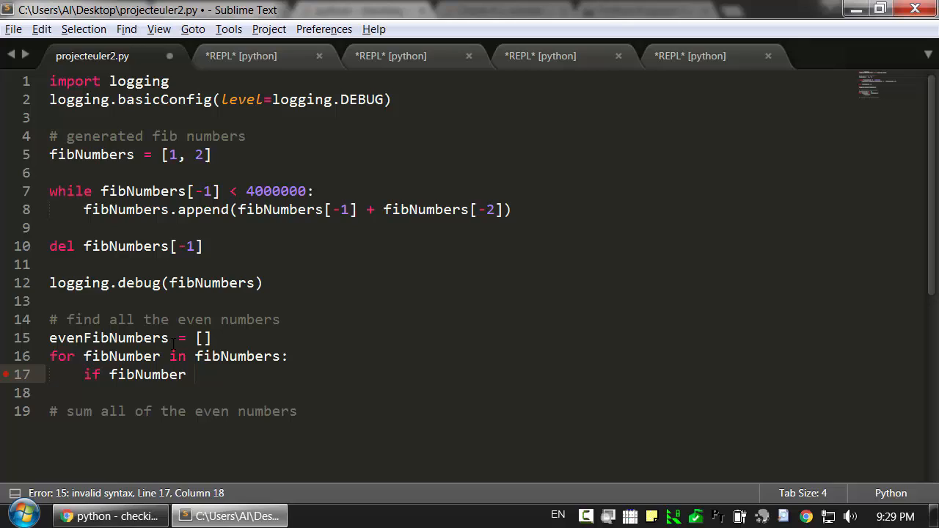
pyautogui.write('% 2 ==')
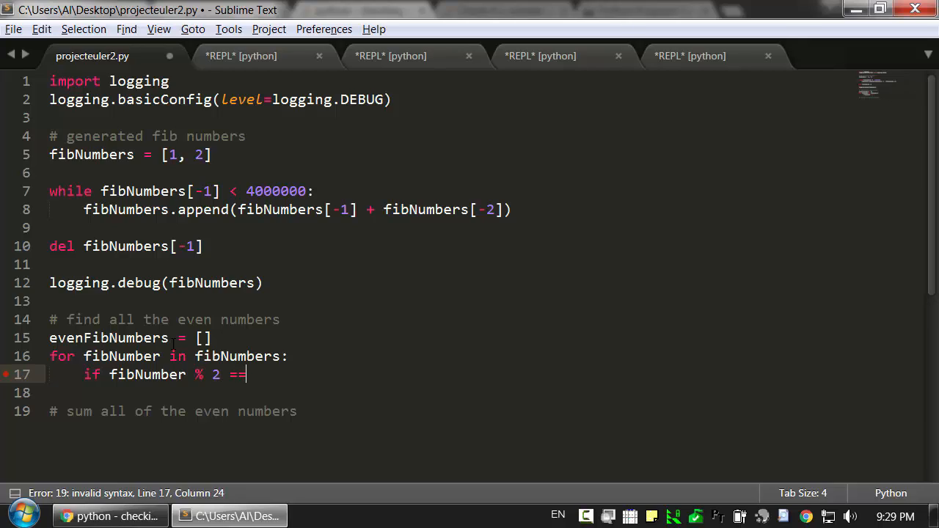
pyautogui.write('0')
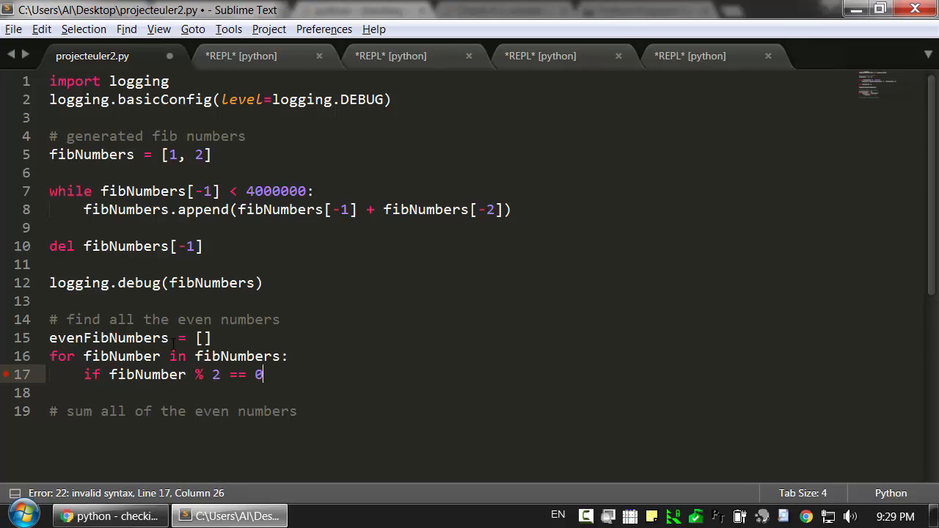
pyautogui.write(':')
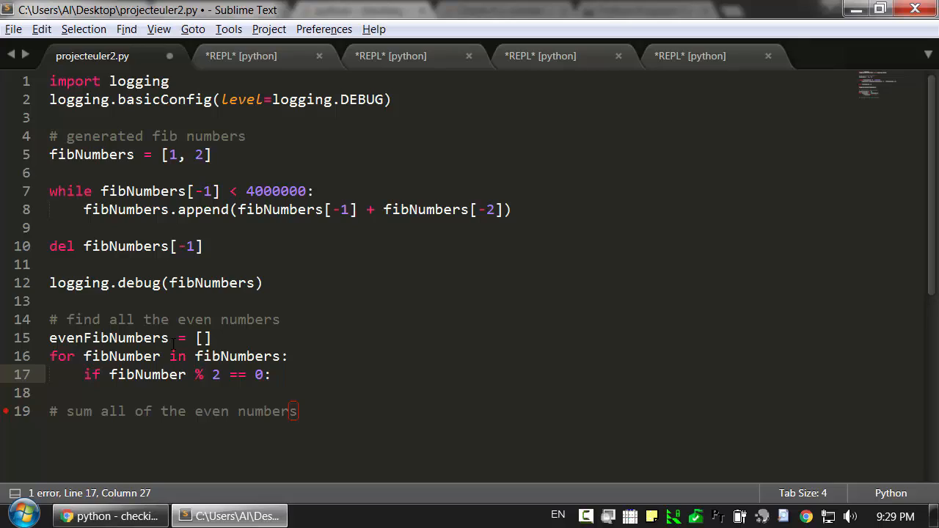
# - Append each even fibNumber to evenFibNumbers and begin a logging.debug call after the loop
pyautogui.press('enter')
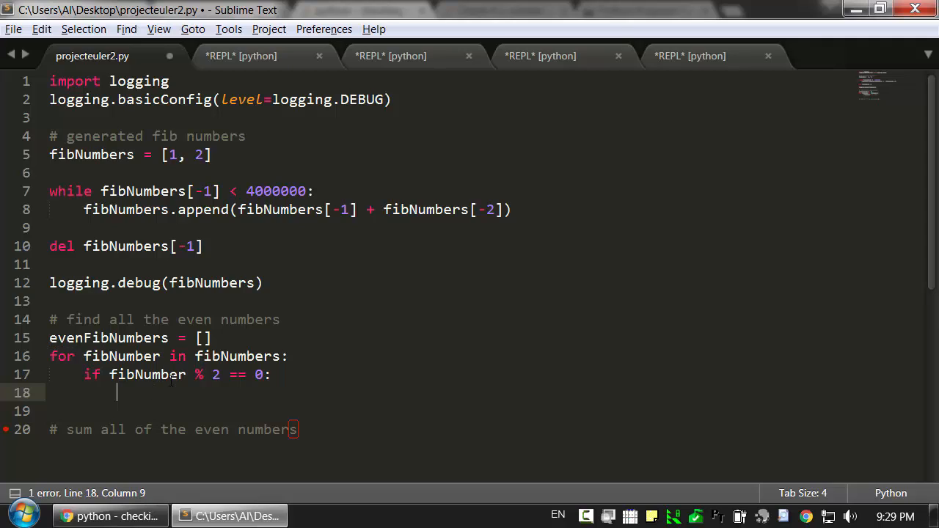
pyautogui.write('evenFibNumbers')
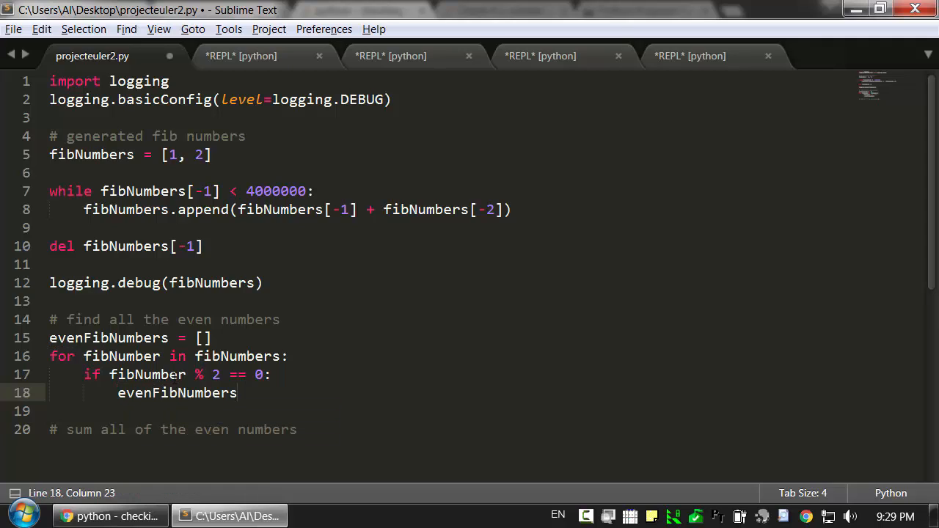
pyautogui.write('.append(fibNumber')
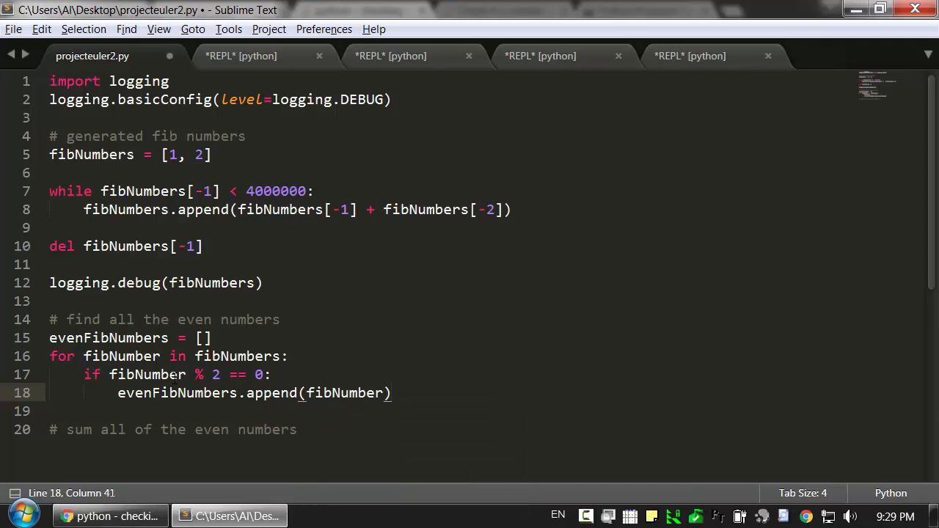
pyautogui.press('enter')
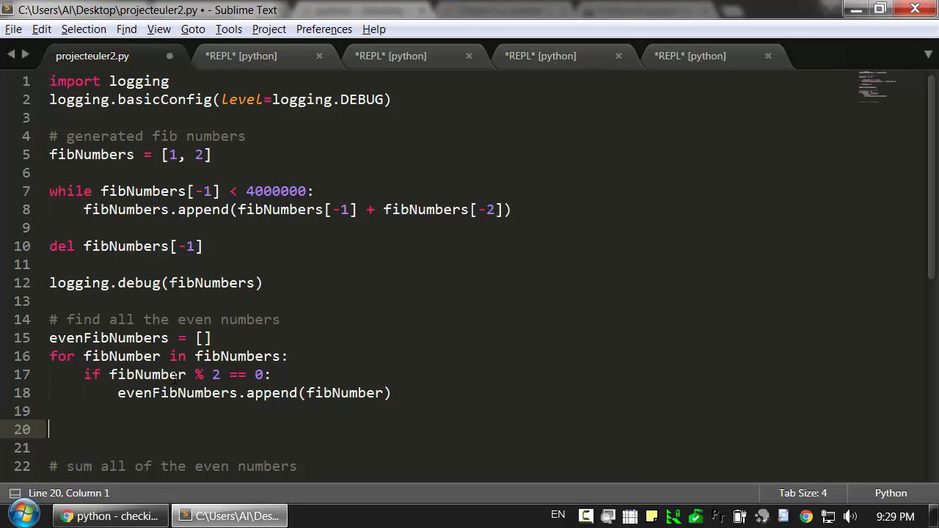
pyautogui.write('logging.d')
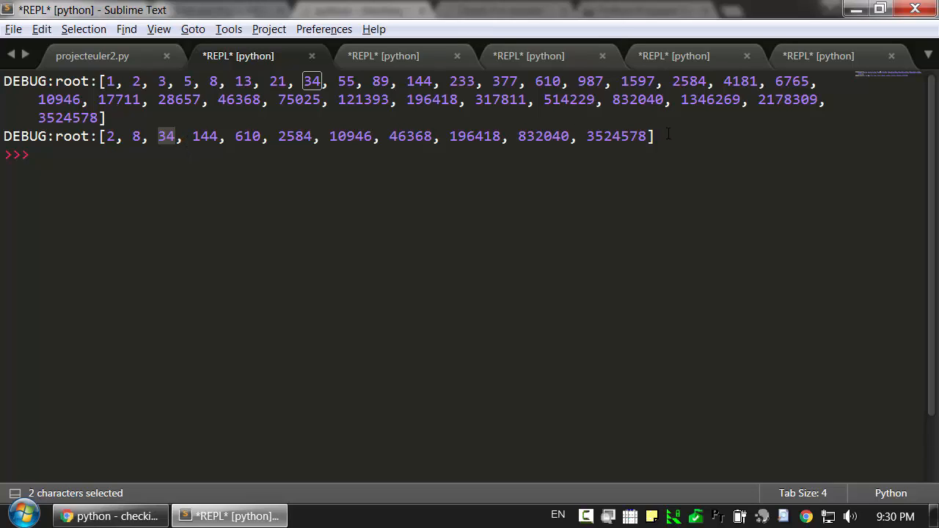
# - Select the printed even Fibonacci list in the REPL output and return to projecteuler2.py
pyautogui.doubleClick(616, 136)
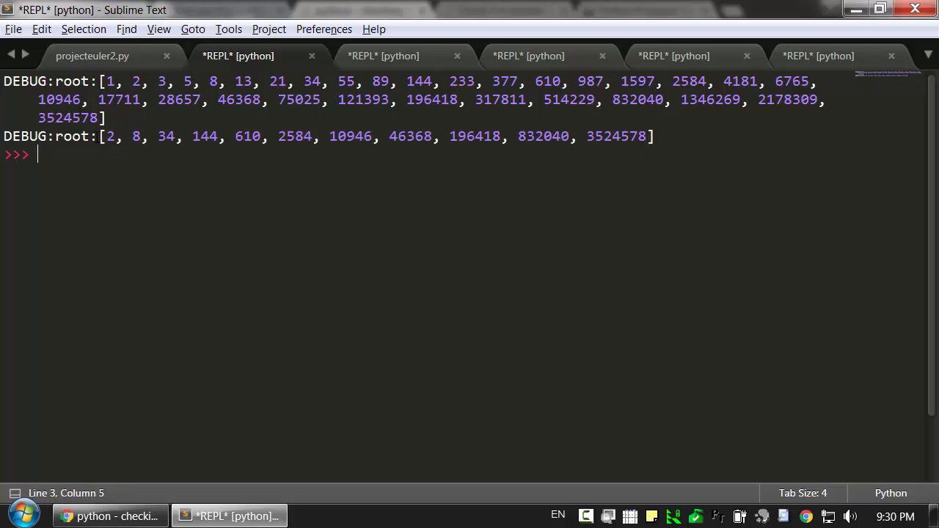
pyautogui.moveTo(101, 136); pyautogui.dragTo(655, 136)
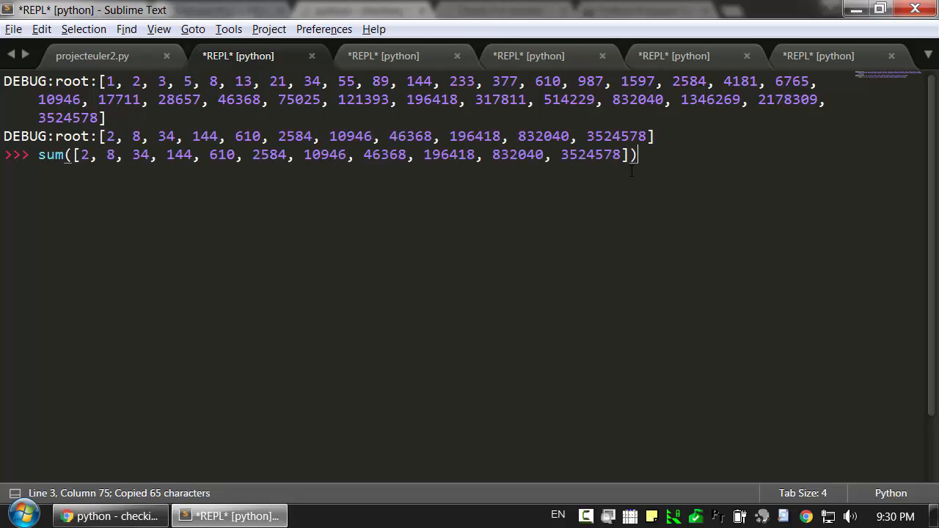
pyautogui.click(91, 56)
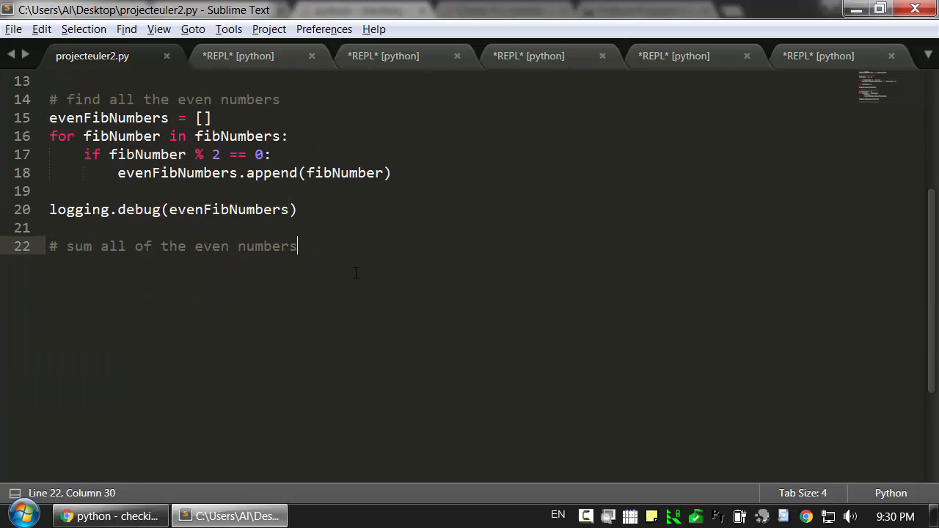
# - Add a totalSum loop over evenFibNumbers that accumulates totalSum += num
pyautogui.write('for number in eve')
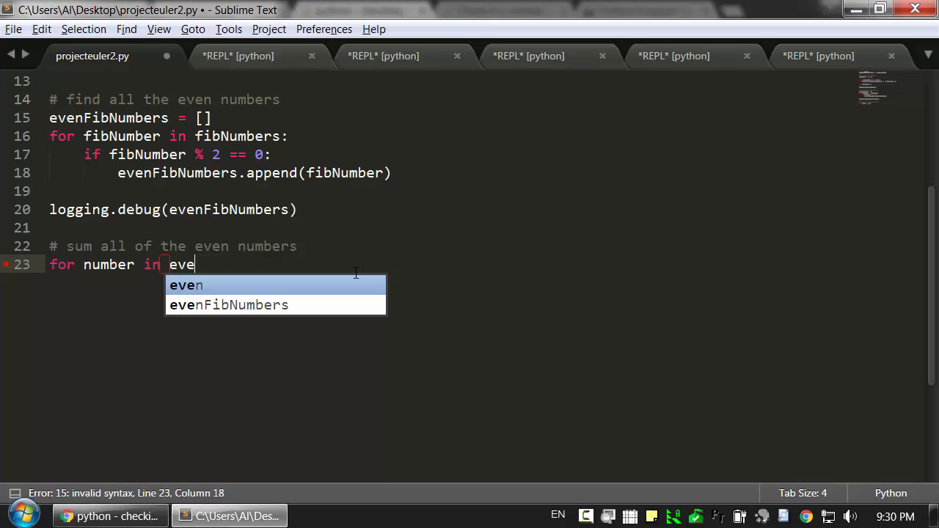
pyautogui.press('Tab')
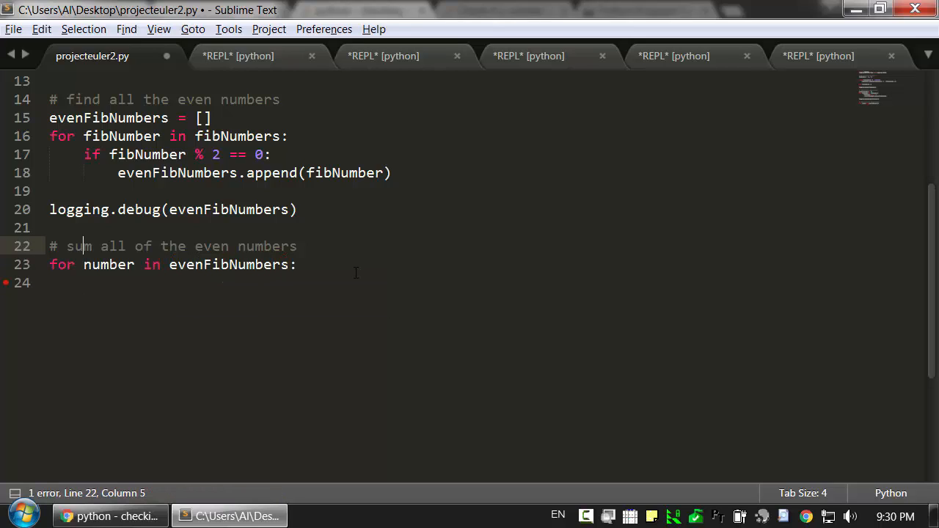
pyautogui.write('totalSum = 0')
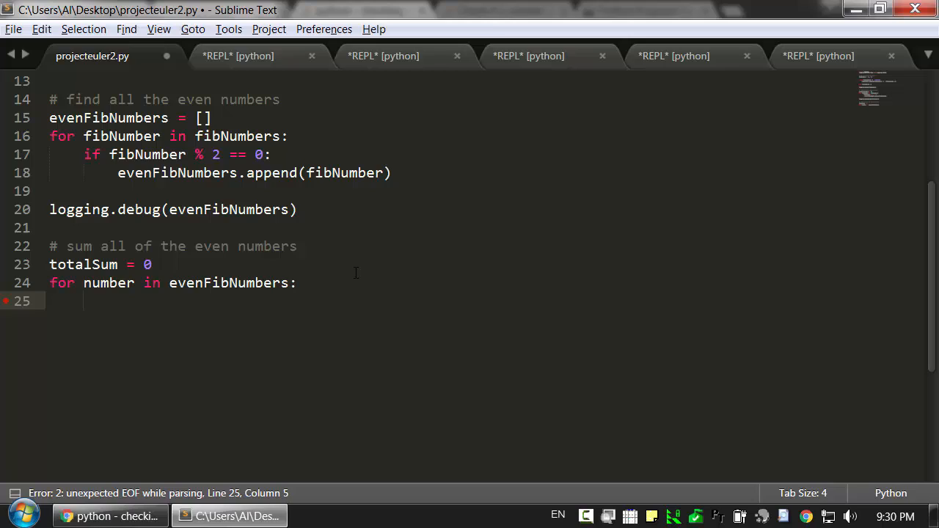
pyautogui.write('totalSum')
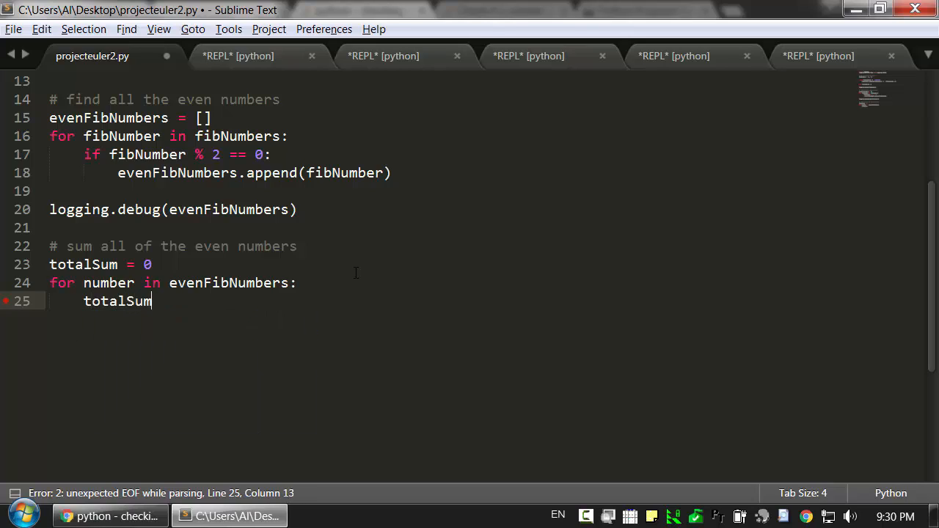
pyautogui.write('+= num')
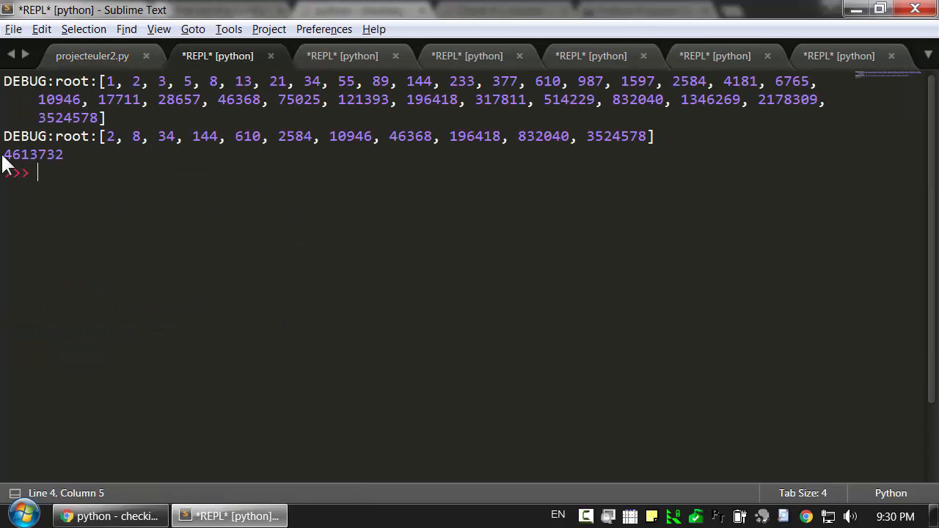
# - Check the printed 4613732 against Project Euler, then select the Fibonacci-building loop in the script
pyautogui.doubleClick(19, 154)
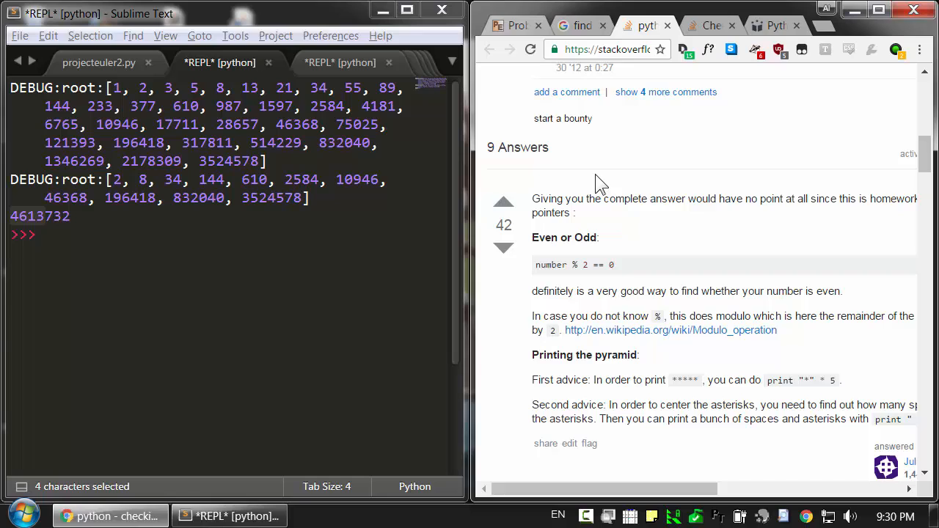
pyautogui.click(515, 26)
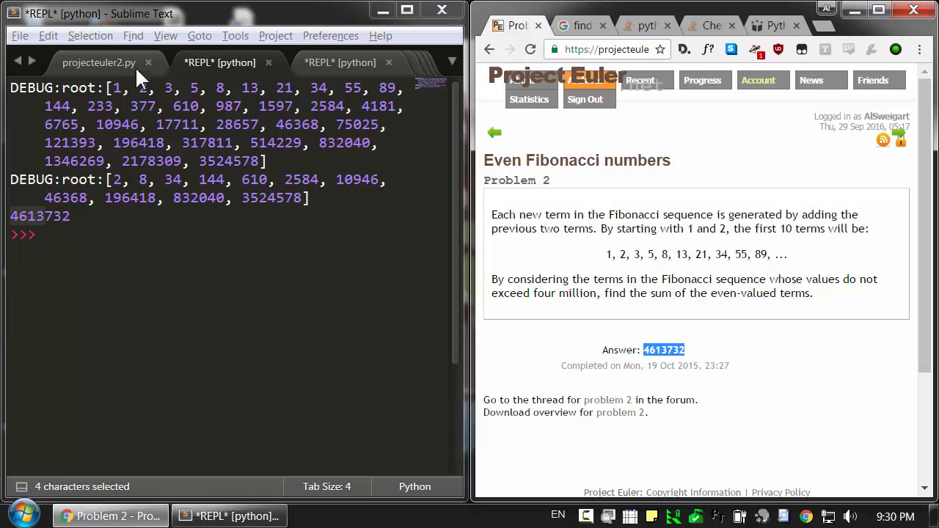
pyautogui.click(99, 62)
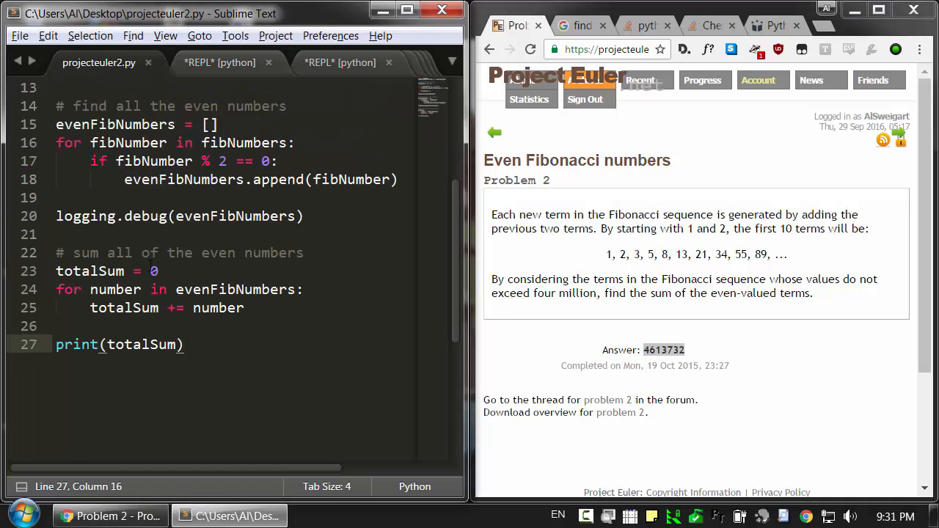
pyautogui.moveTo(55, 124); pyautogui.dragTo(215, 143)
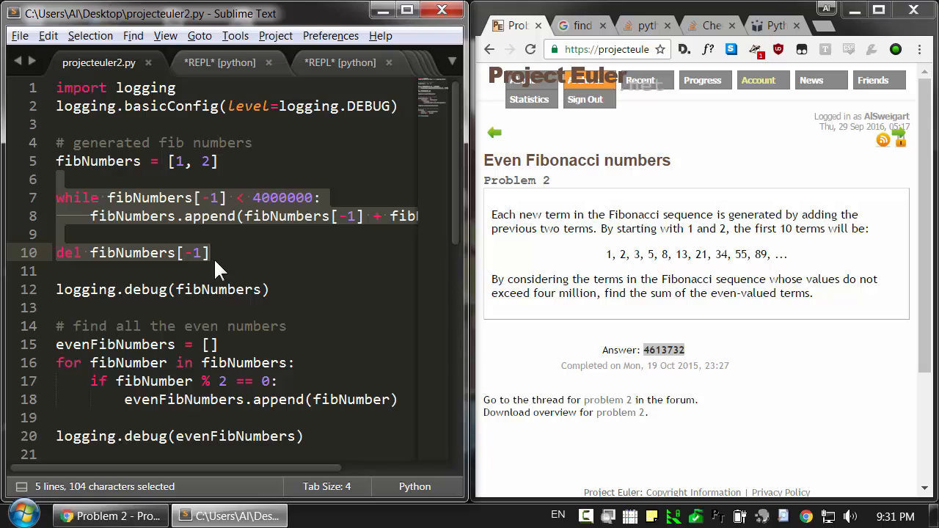
pyautogui.moveTo(323, 226)
pyautogui.write('totalSum = 0')
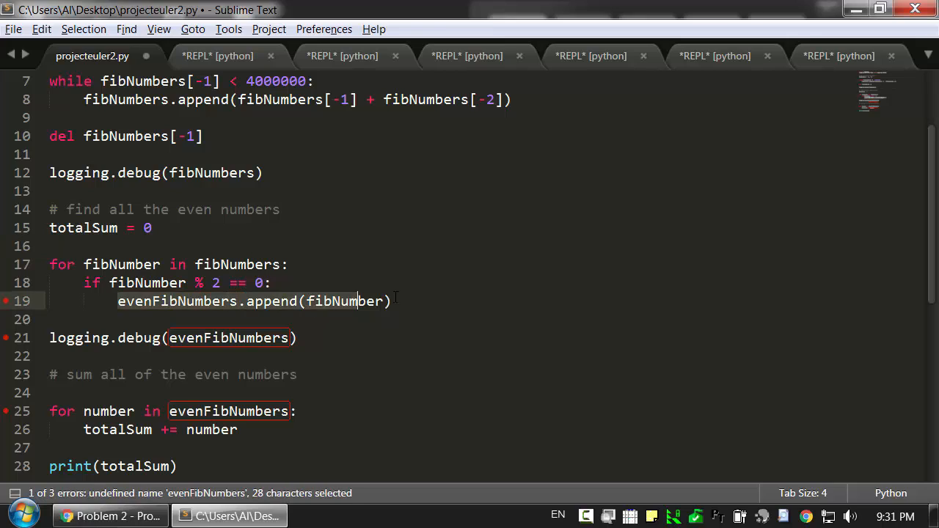
# - Replace the evenFibNumbers append line with totalSum += fibNumber
pyautogui.press('Delete')
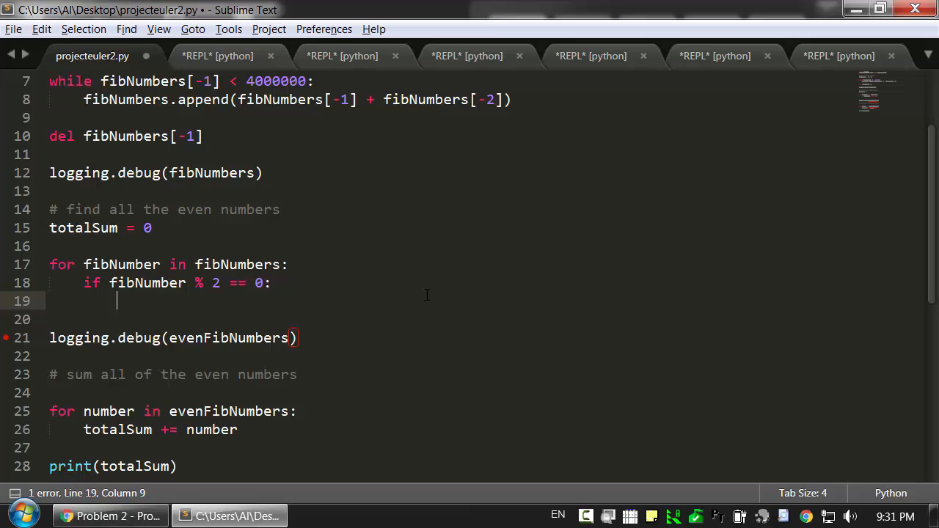
pyautogui.write('totalSum +=')
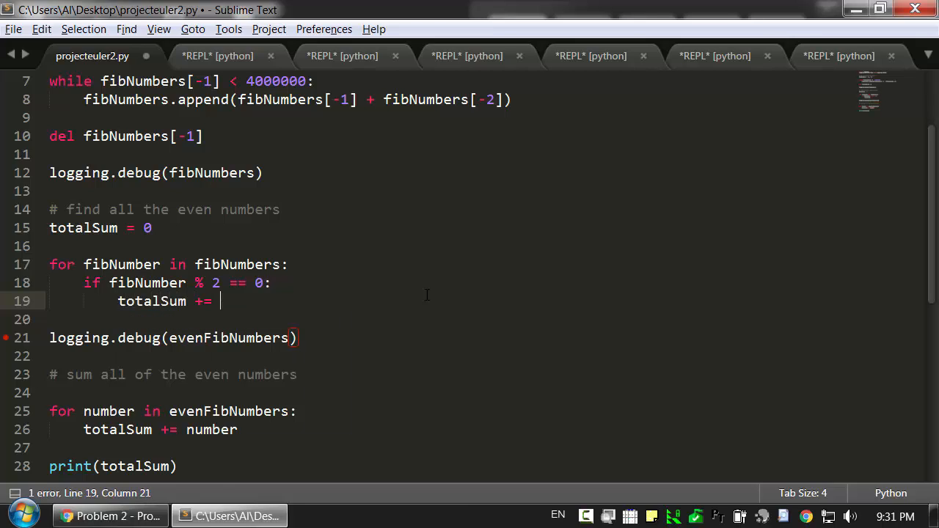
pyautogui.write('fi')
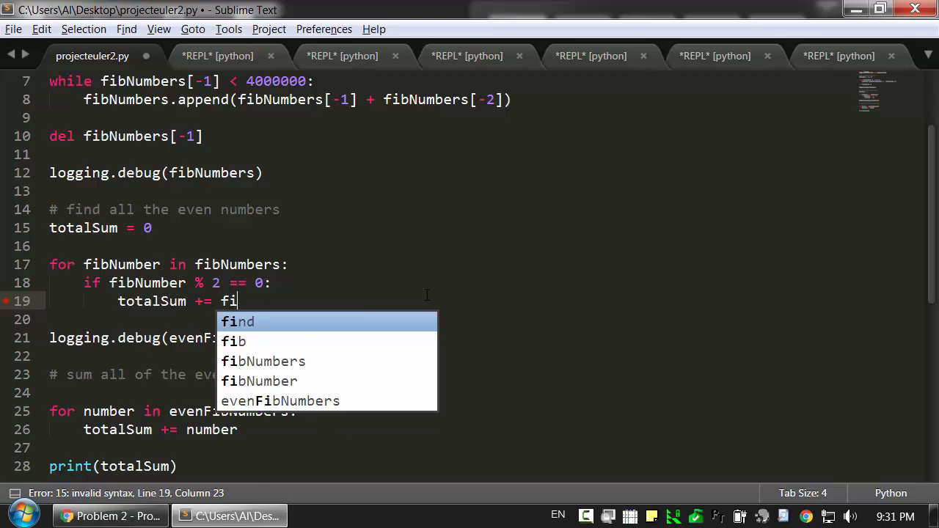
pyautogui.write('bNumber')
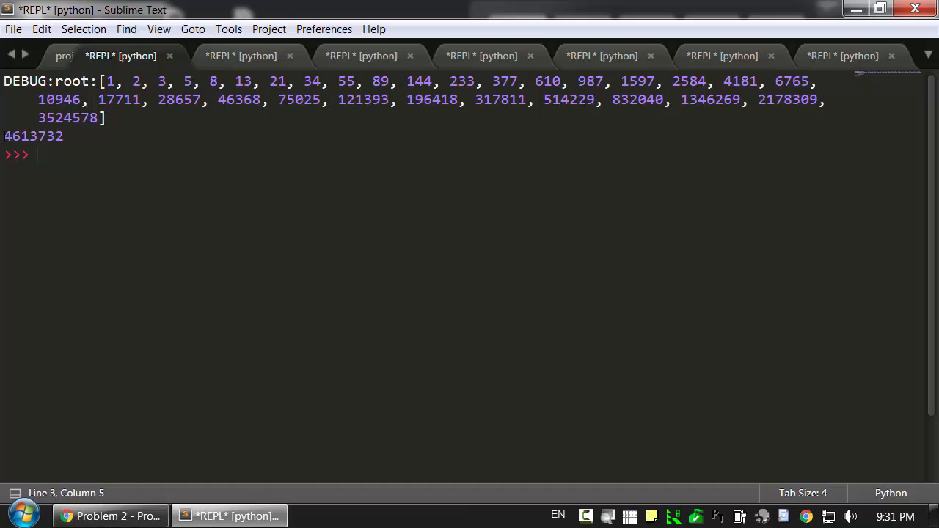
# - Select the printed total 4613732 in the SublimeREPL output
pyautogui.doubleClick(33, 136)
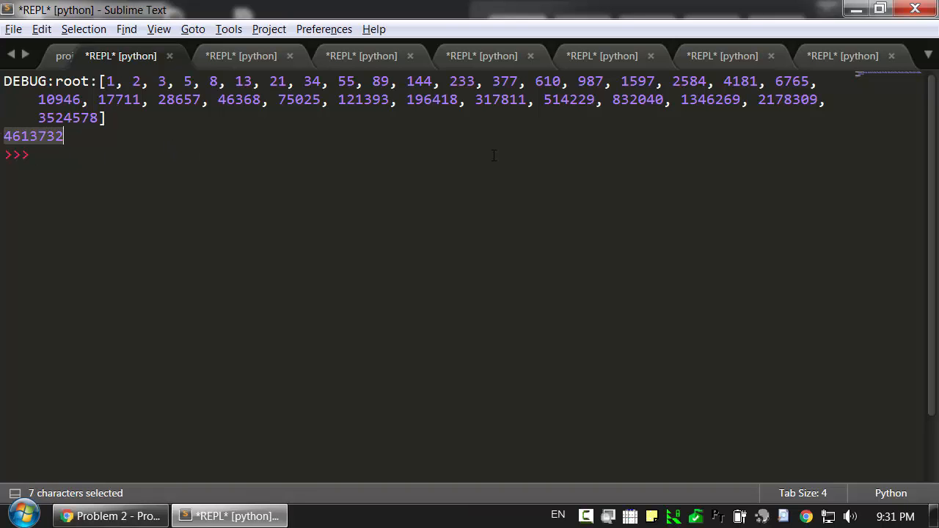